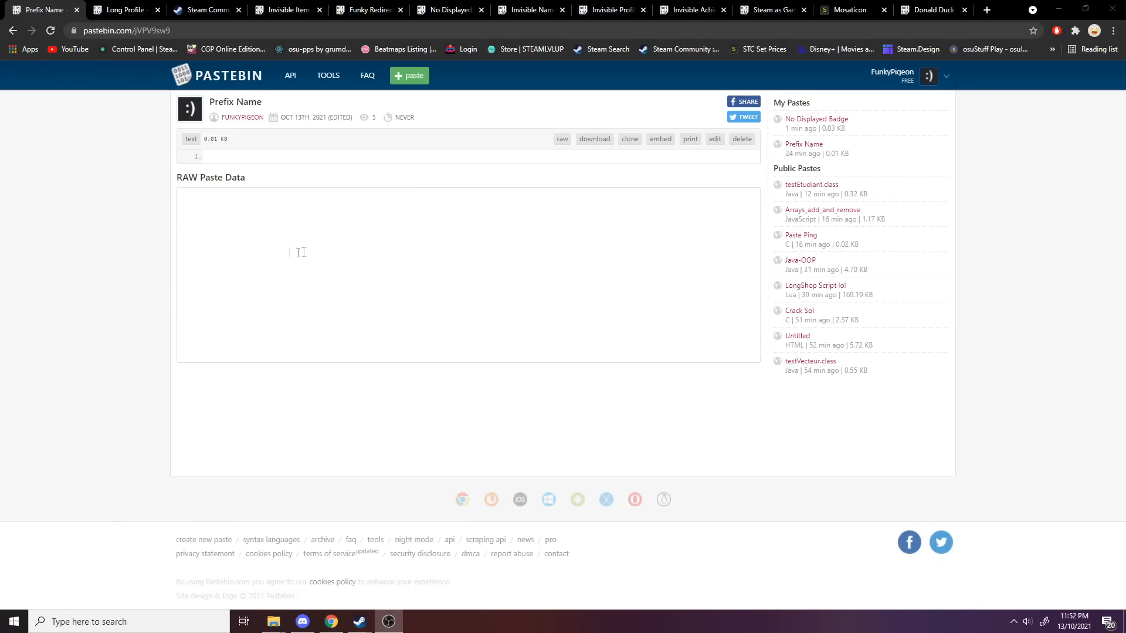
mouse_move(220, 235)
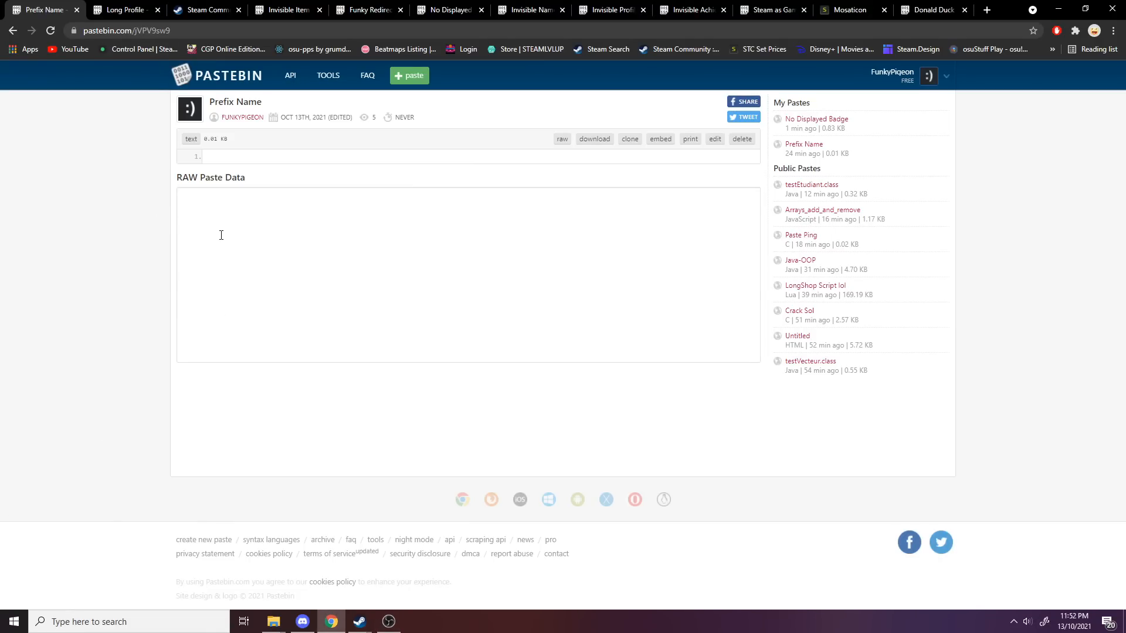
mouse_move(359, 622)
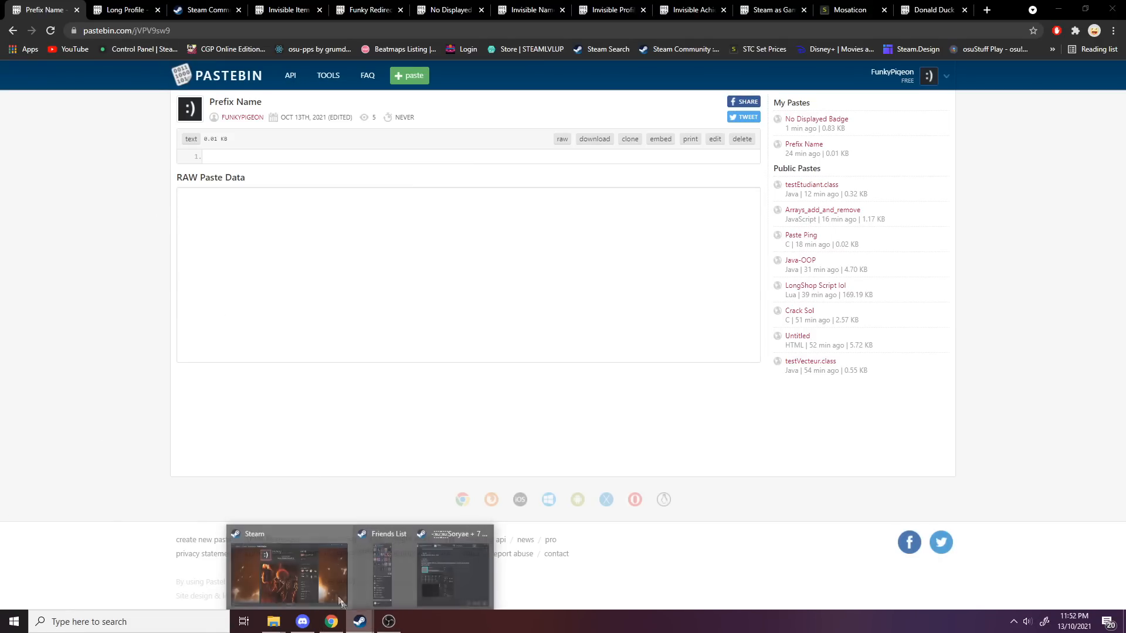
Change the profile name to 'epicFunkyPigeon' on the Edit Profile page.
left_click(289, 568)
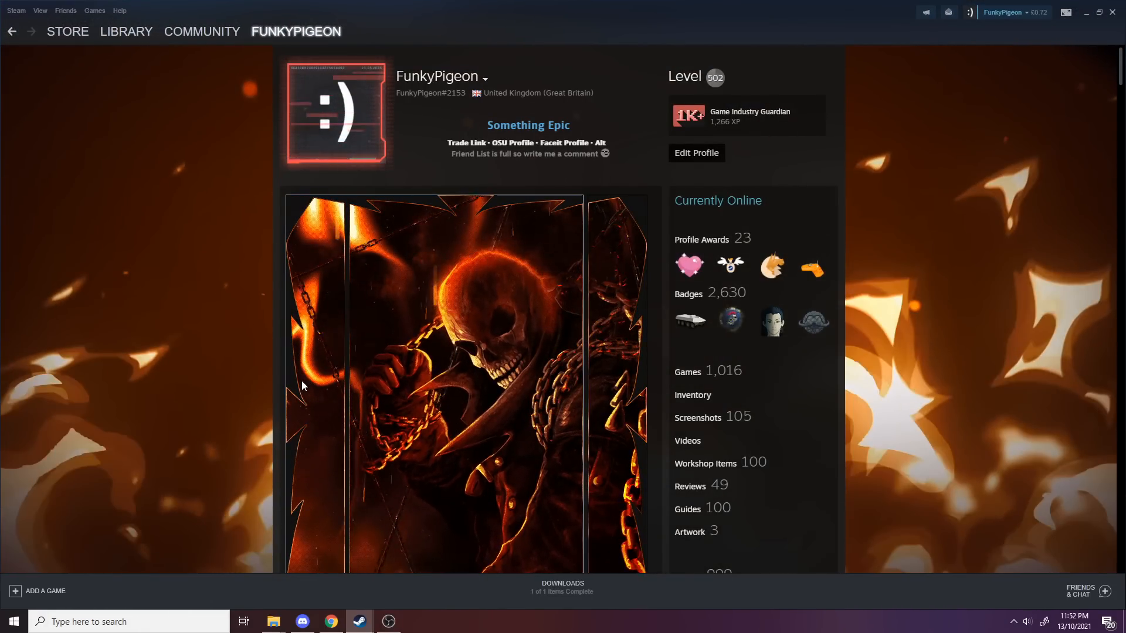
left_click(696, 152)
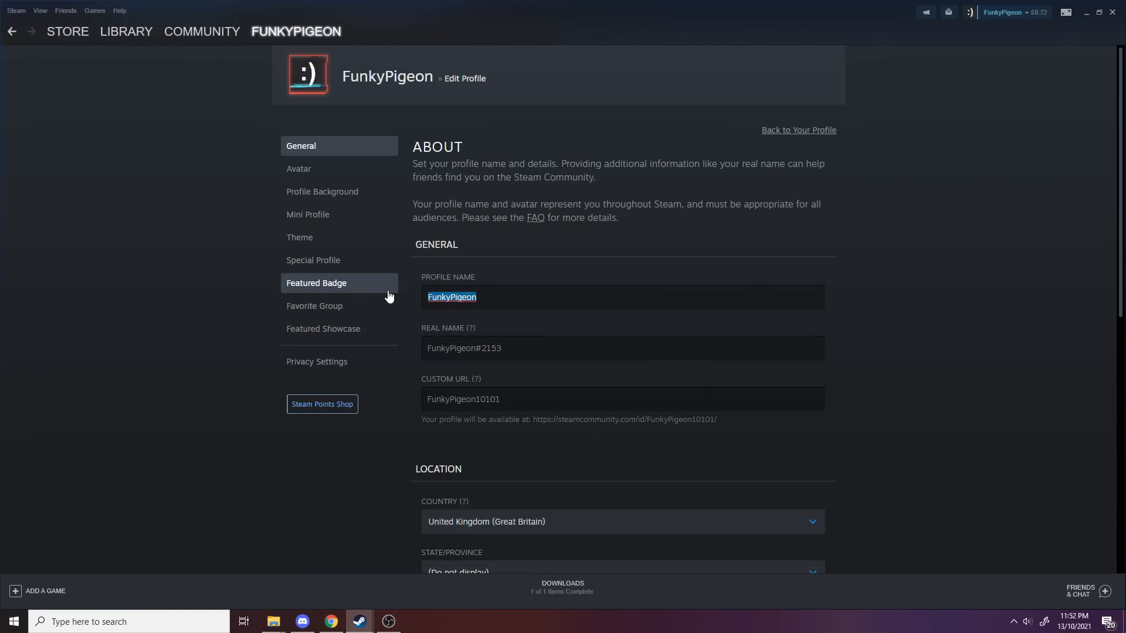
type("epic")
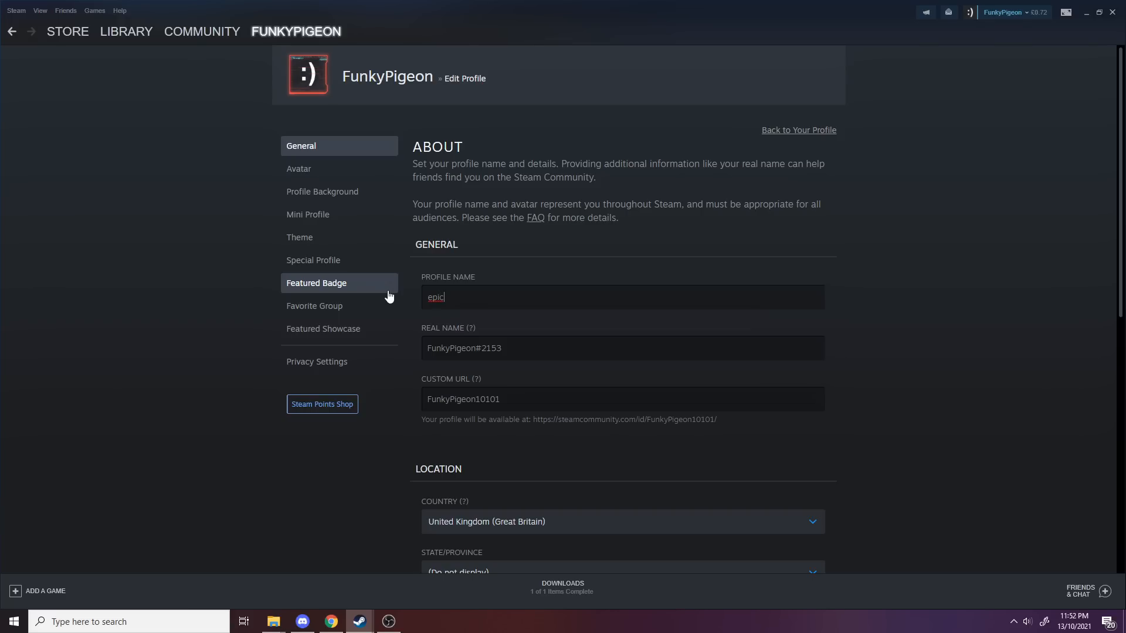
type("FunkyPigeon")
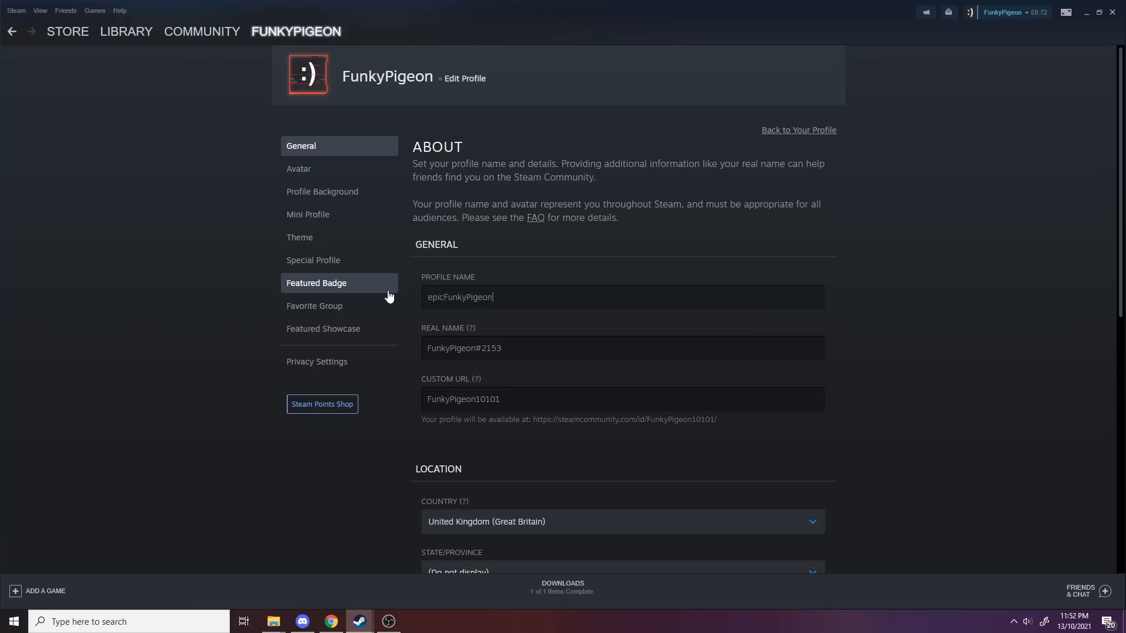
Save the renamed profile and review the list of previous profile names.
scroll("down", 3)
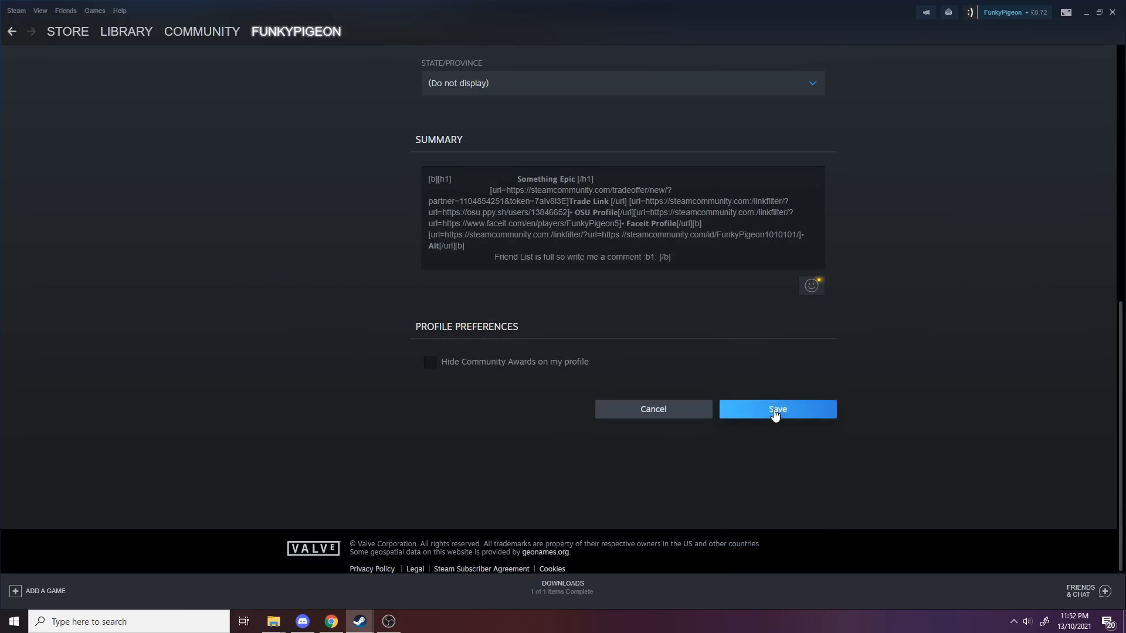
left_click(776, 409)
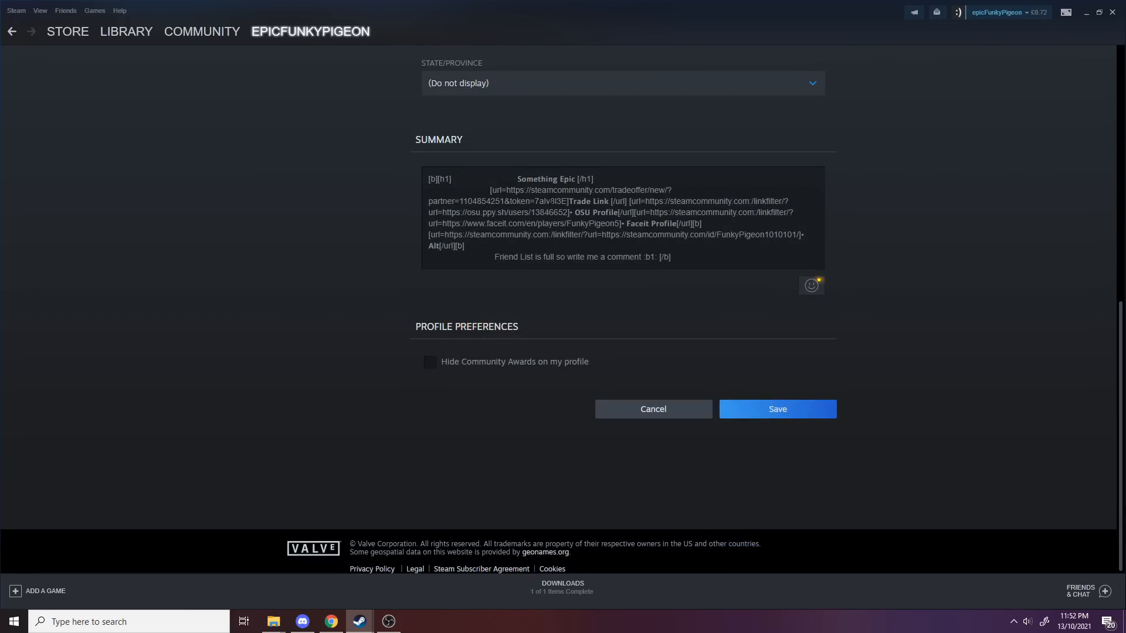
left_click(777, 408)
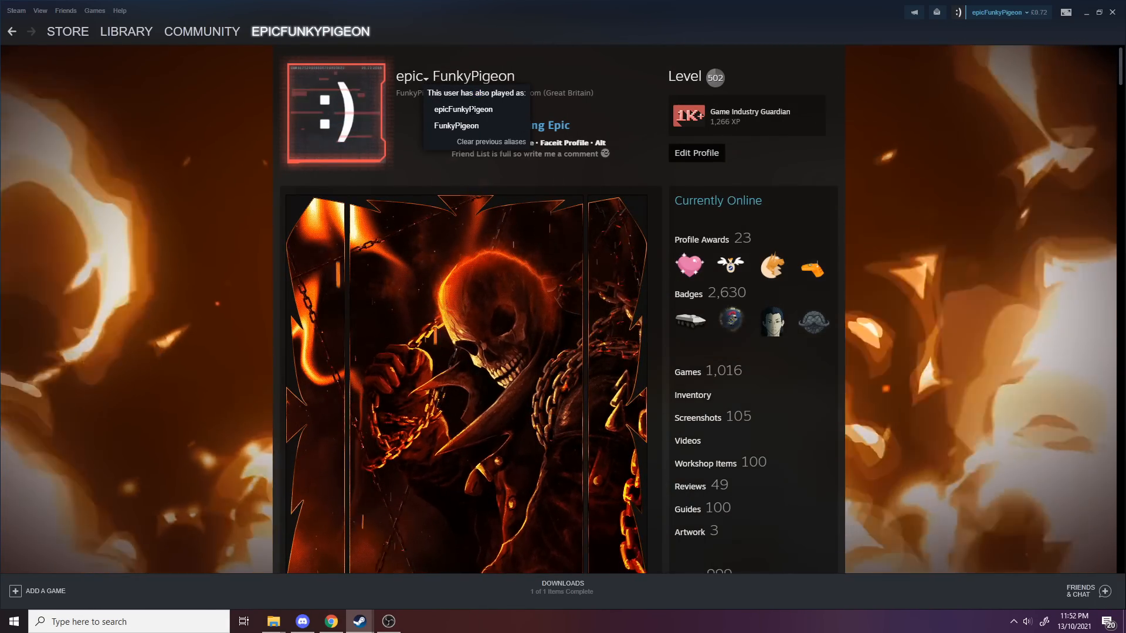
scroll("down", 3)
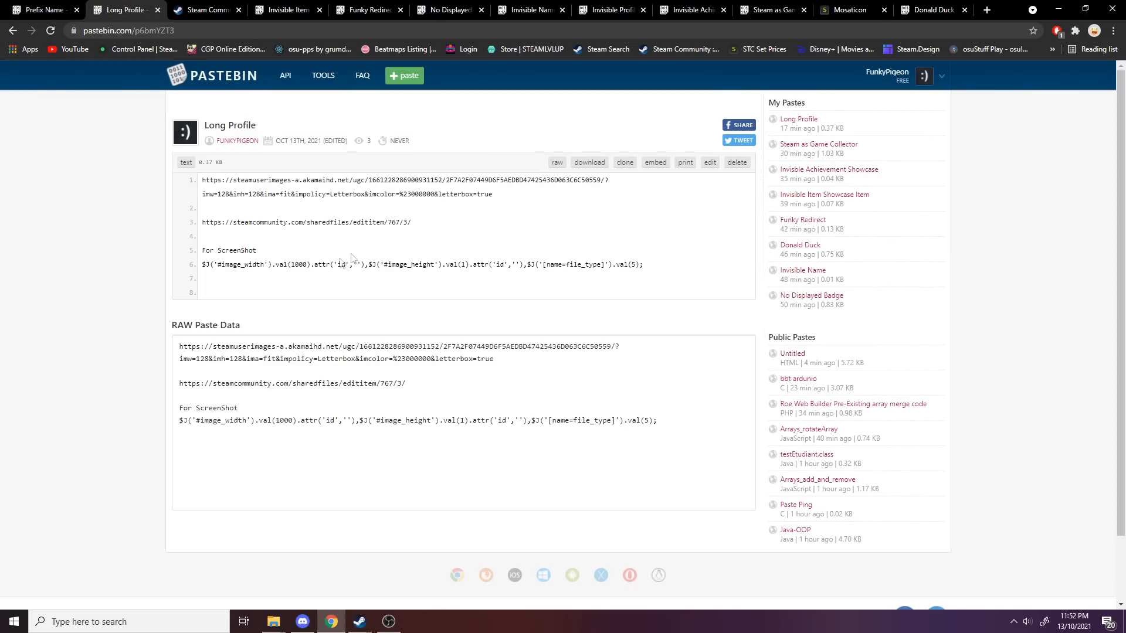
Save the tall preview image to the desktop and choose it as a new artwork titled 'wadawd'.
left_click(925, 77)
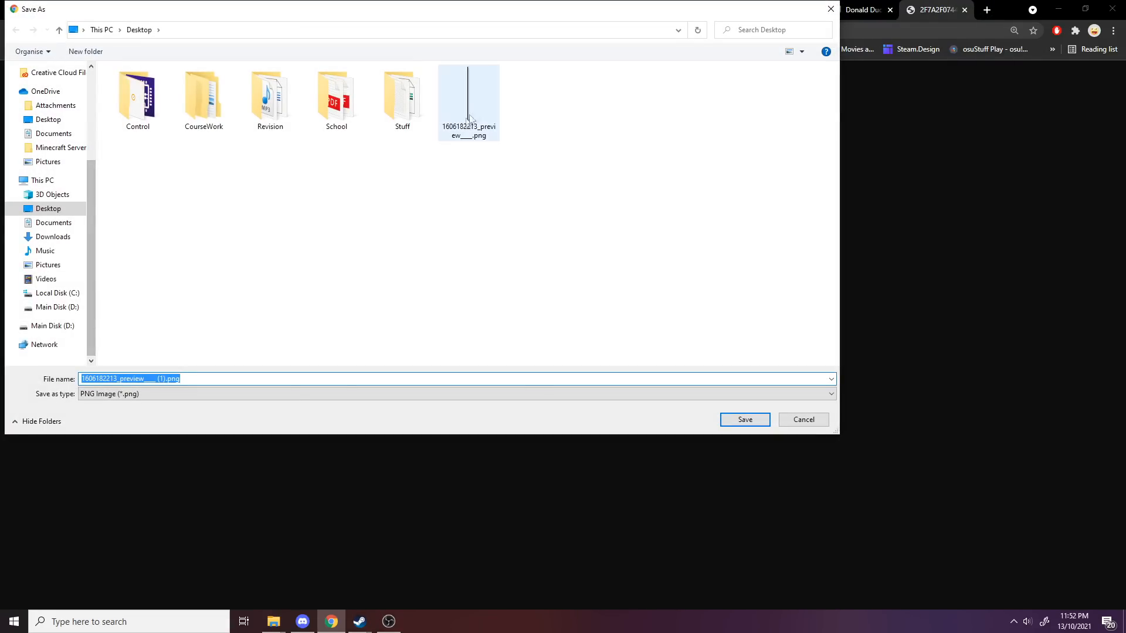
left_click(744, 420)
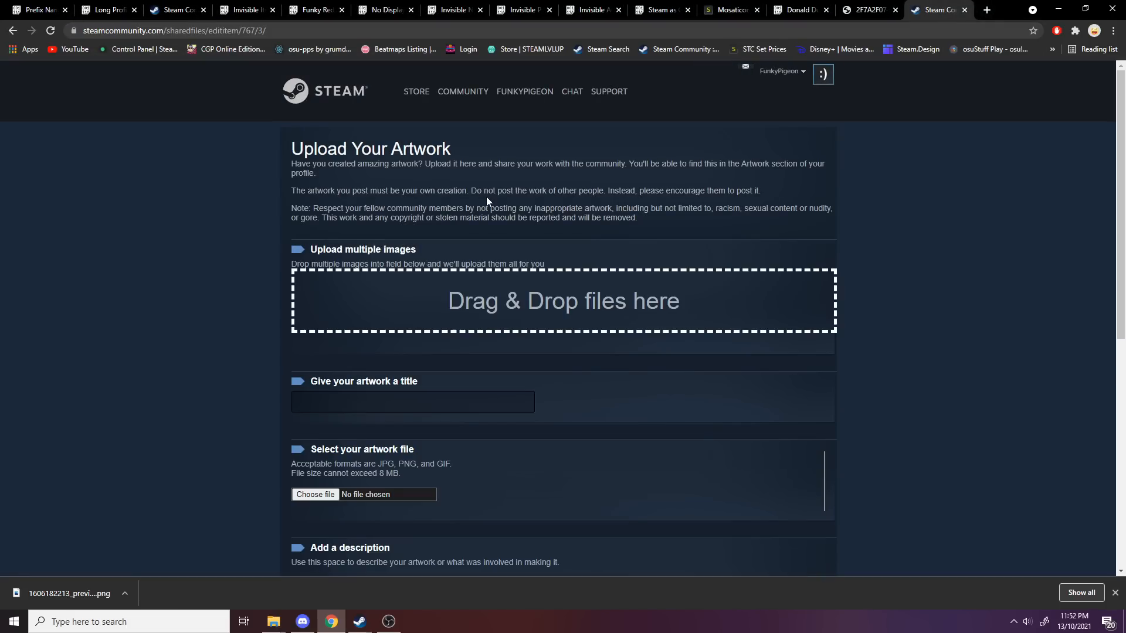
left_click(314, 494)
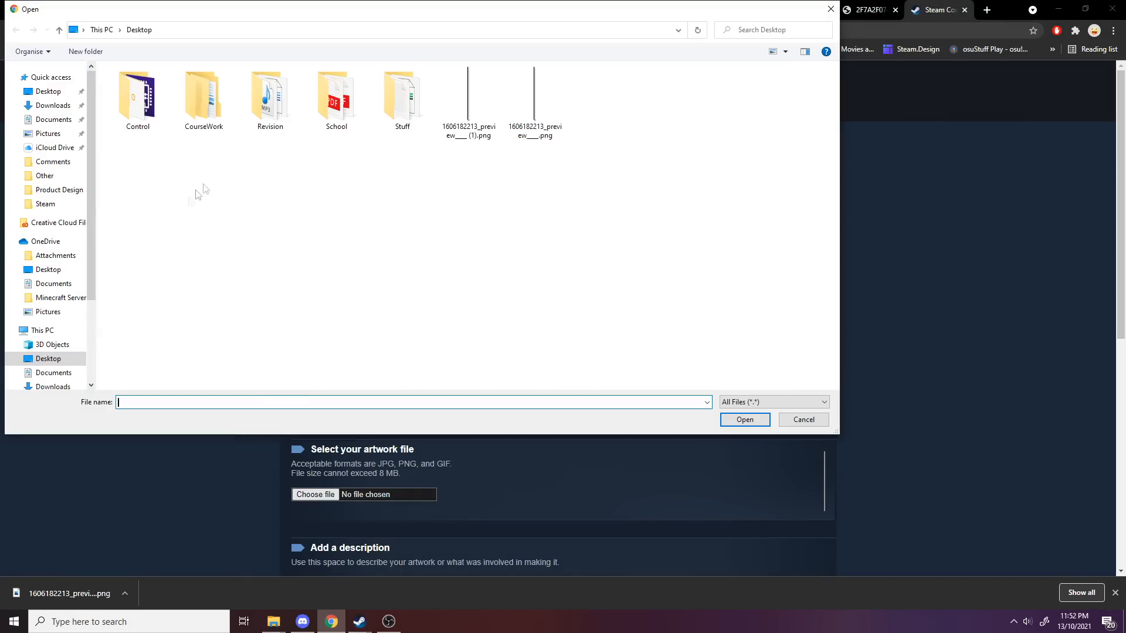
left_click(744, 420)
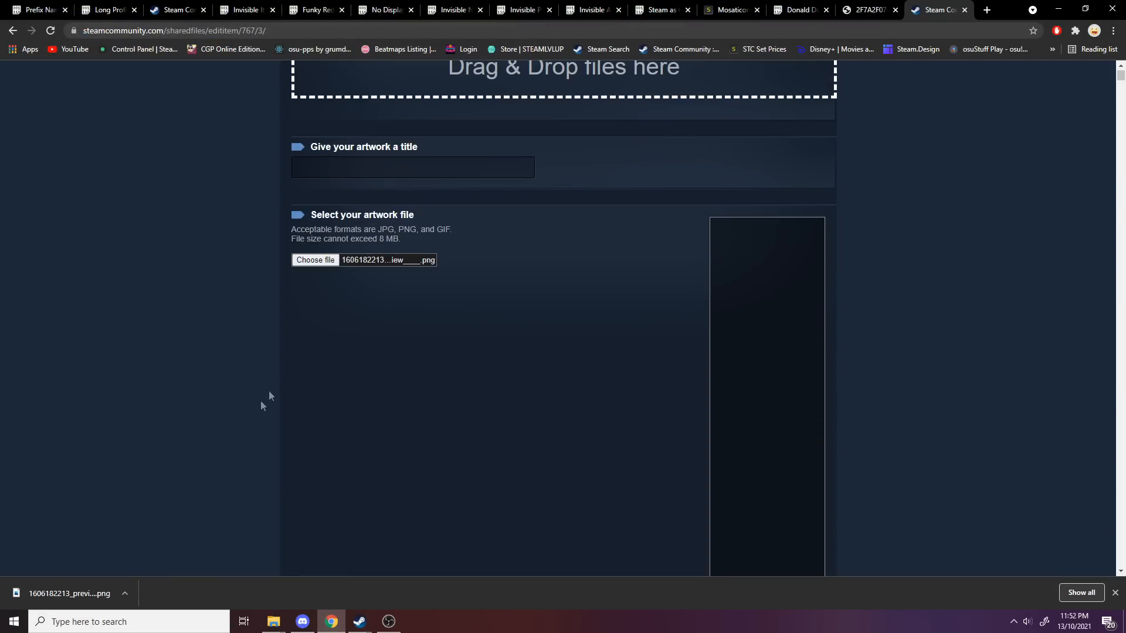
type("wadawd")
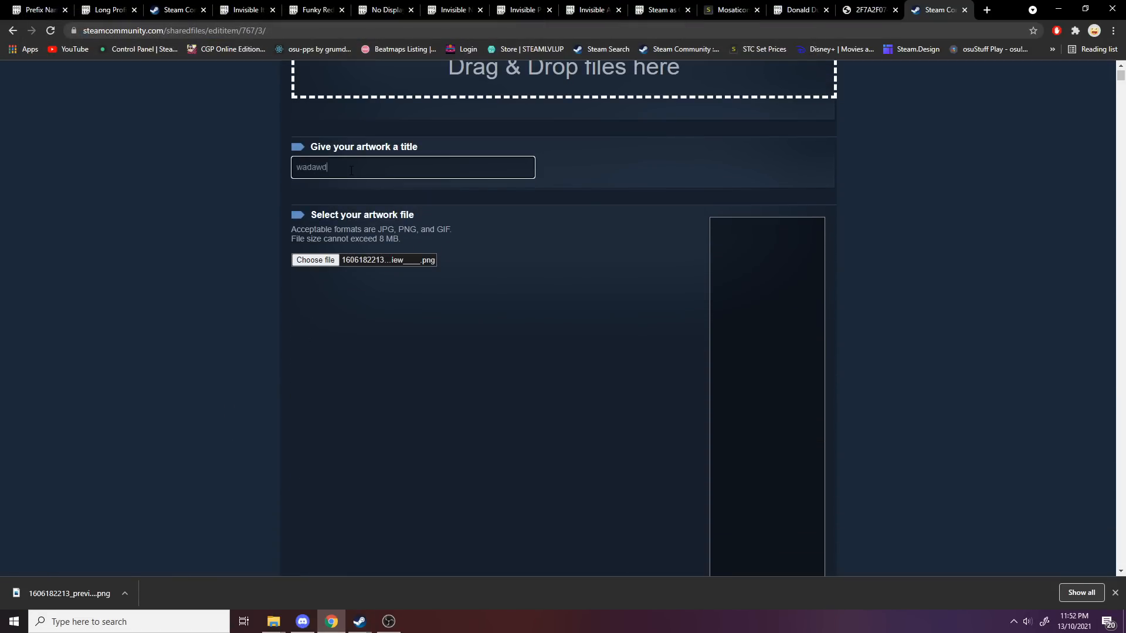
Override the artwork's recorded dimensions via the developer console and certify it as my own creation.
left_click(108, 9)
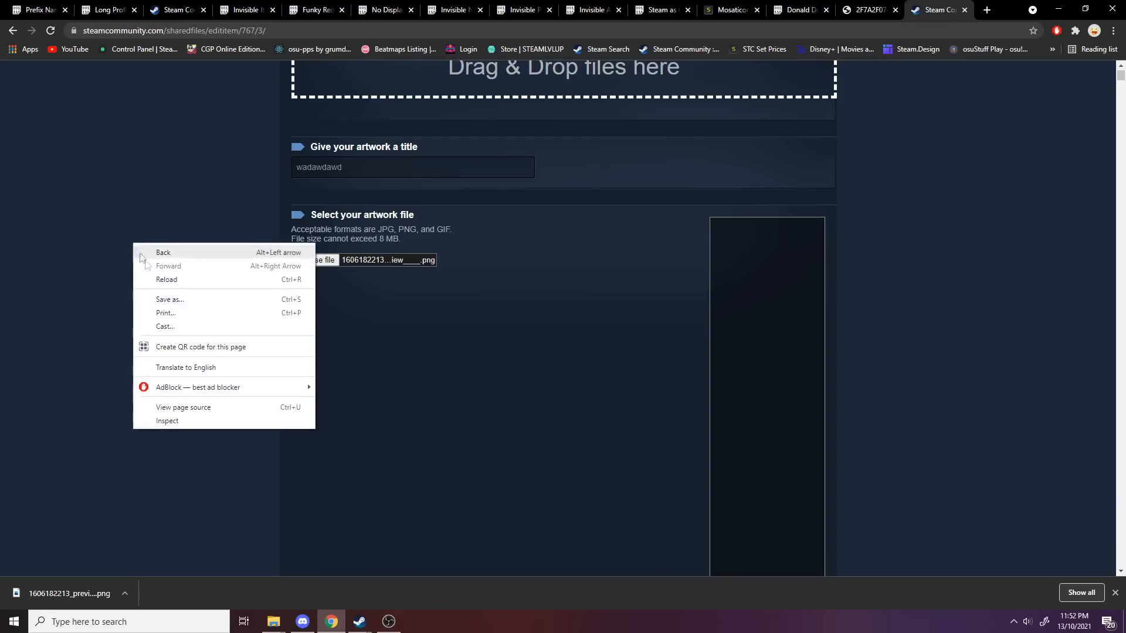
left_click(168, 421)
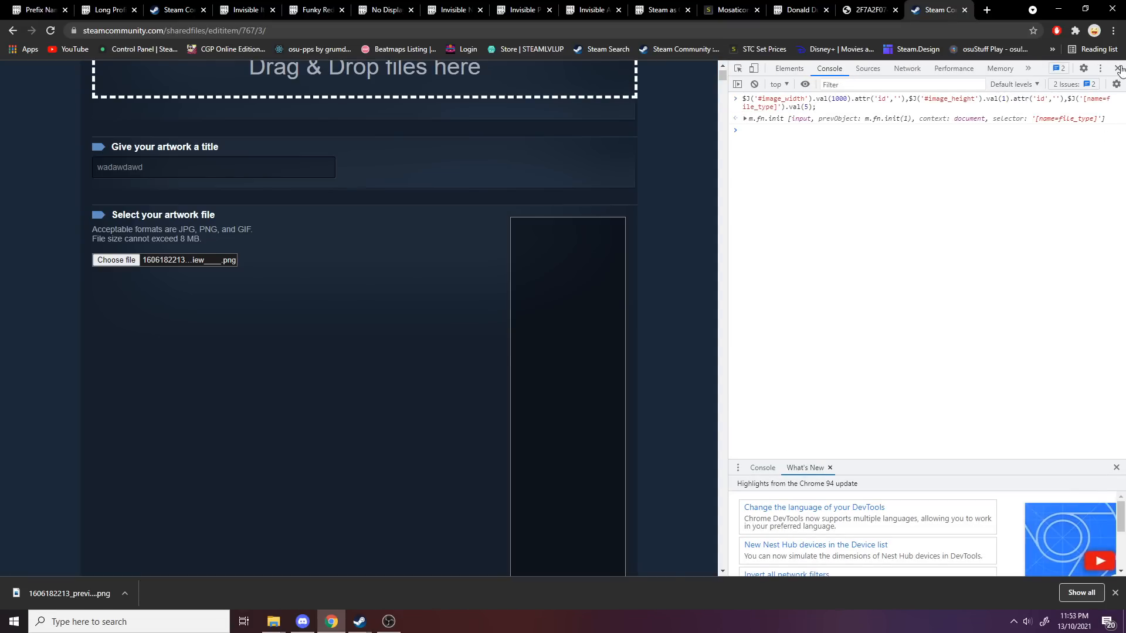
left_click(1118, 68)
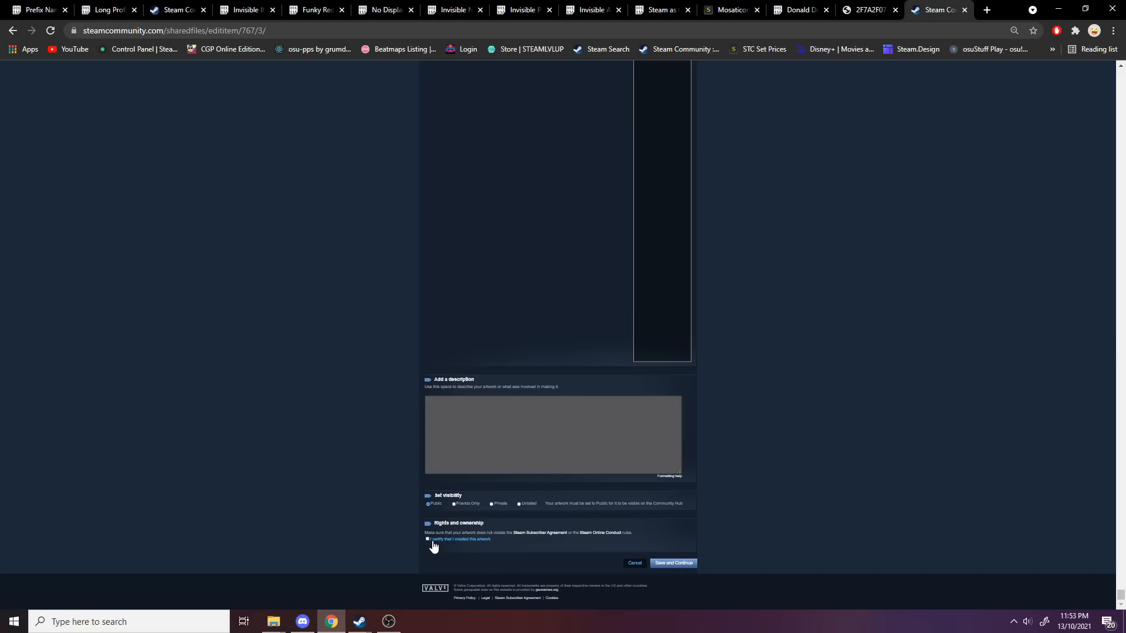
left_click(672, 563)
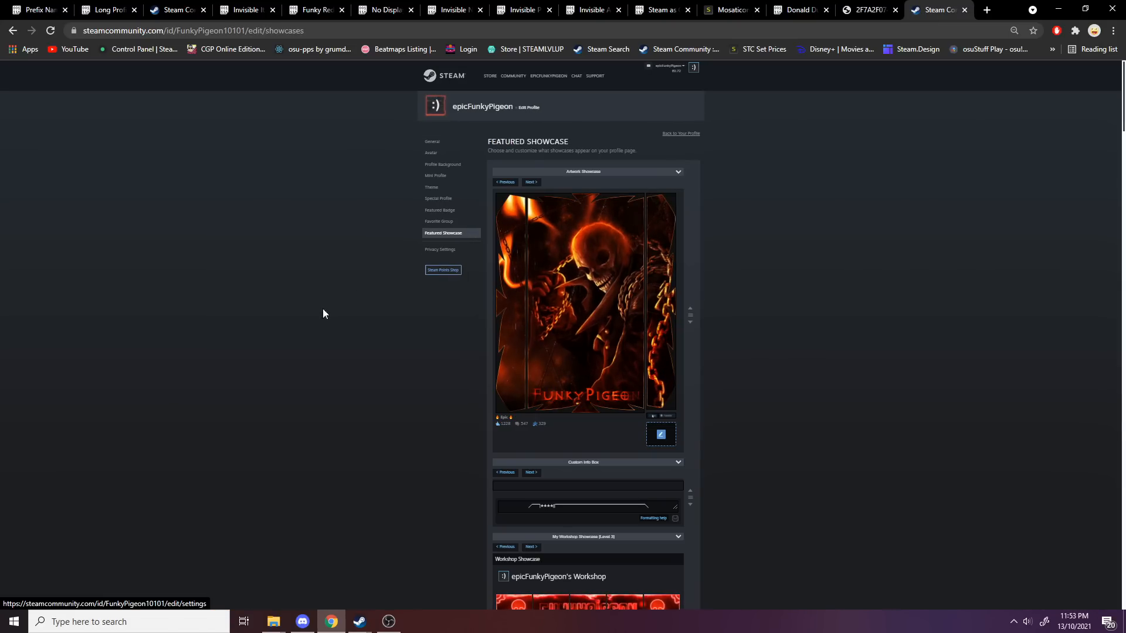
Save the long artwork as the featured showcase and reload the profile to see the flaming skull artwork.
scroll("down", 3)
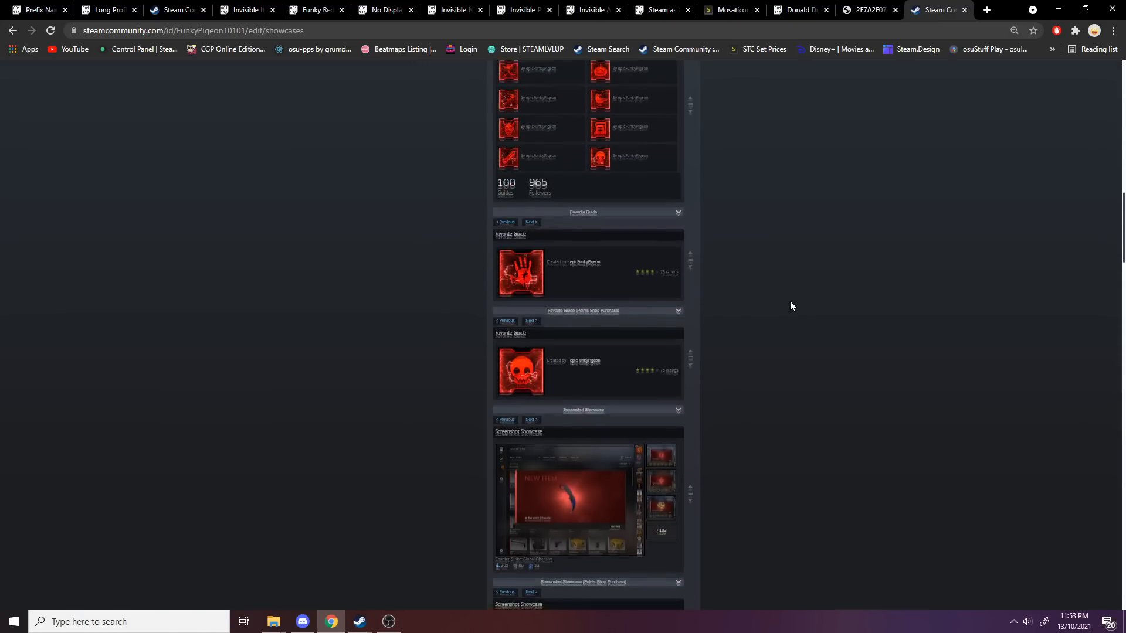
scroll("down", 3)
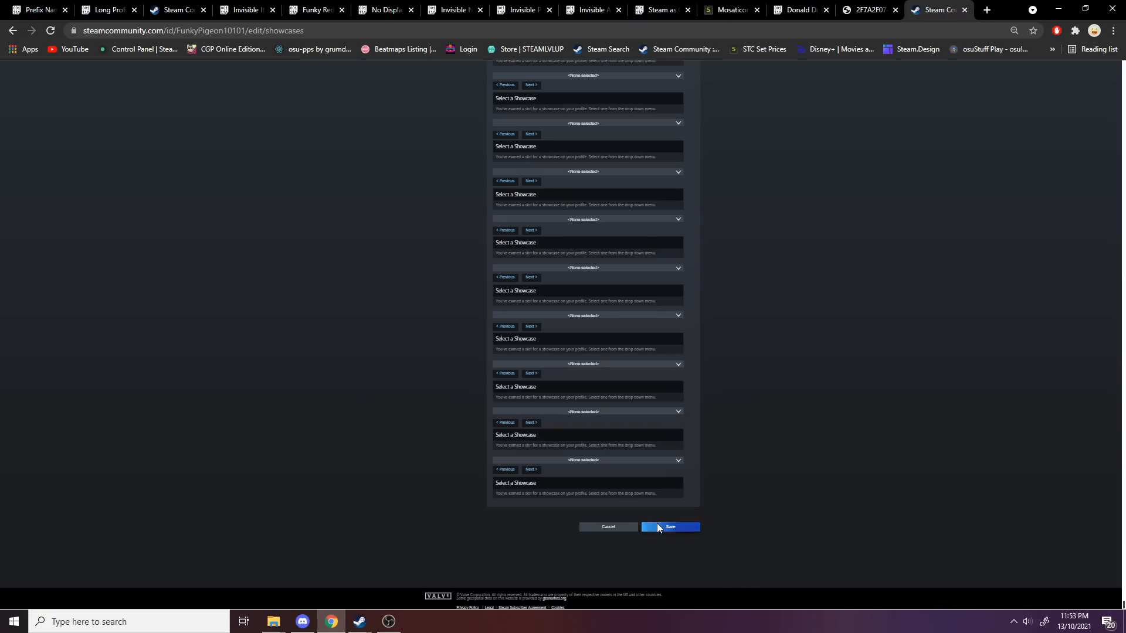
mouse_move(470, 516)
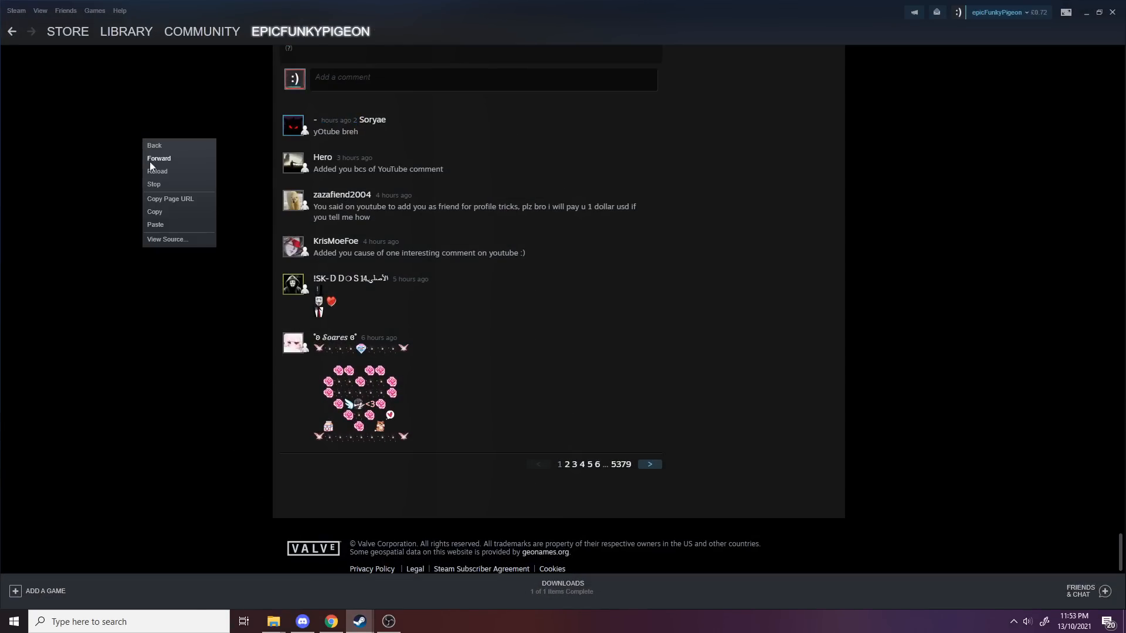
left_click(153, 145)
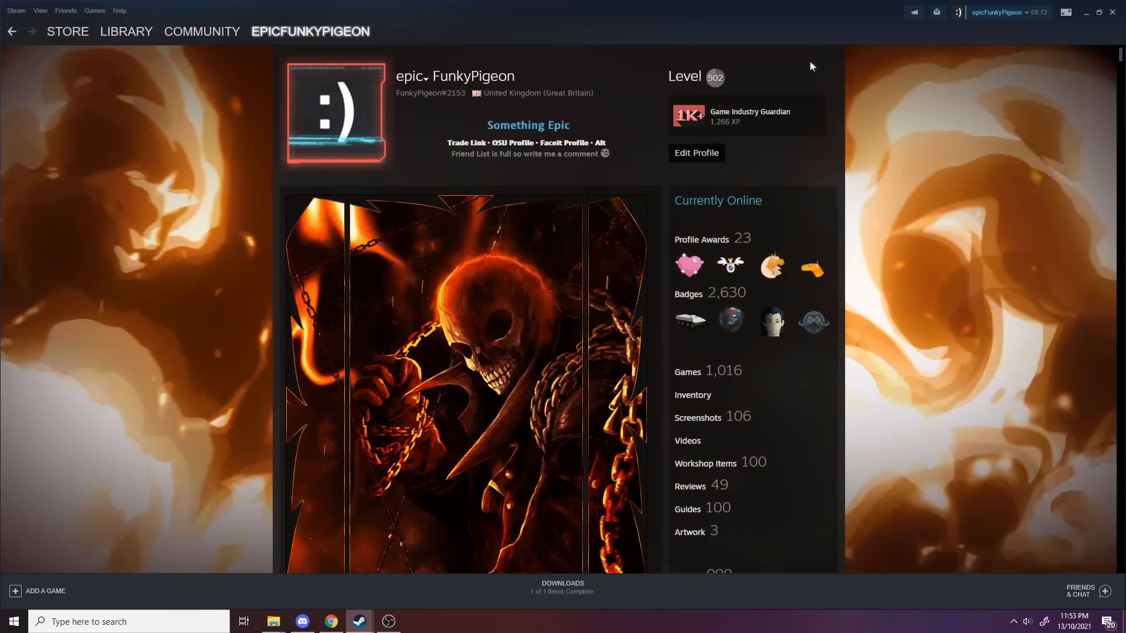
scroll("down", 3)
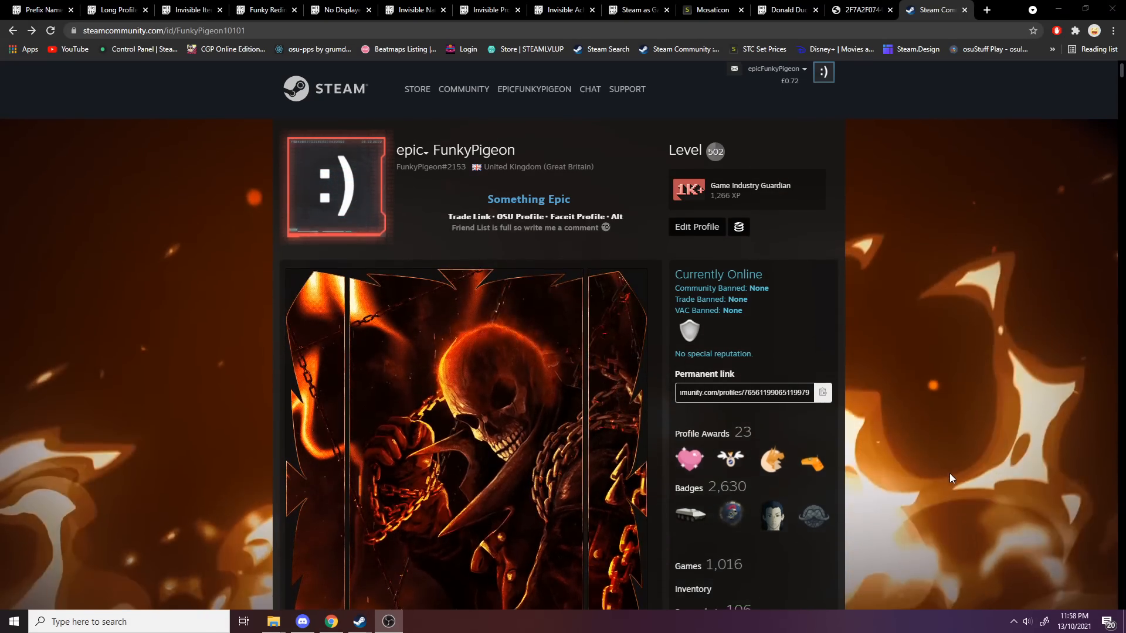
Reach the :RareDeplorable: emoticon market listing via the profile's screenshots and return to the Steam client.
scroll("down", 3)
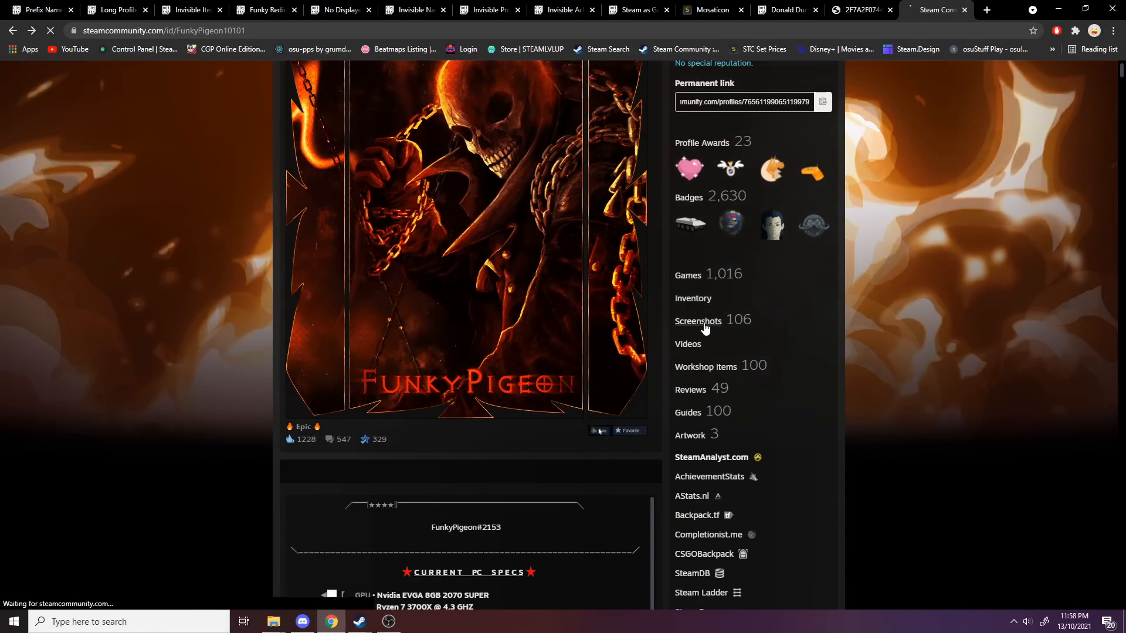
left_click(697, 321)
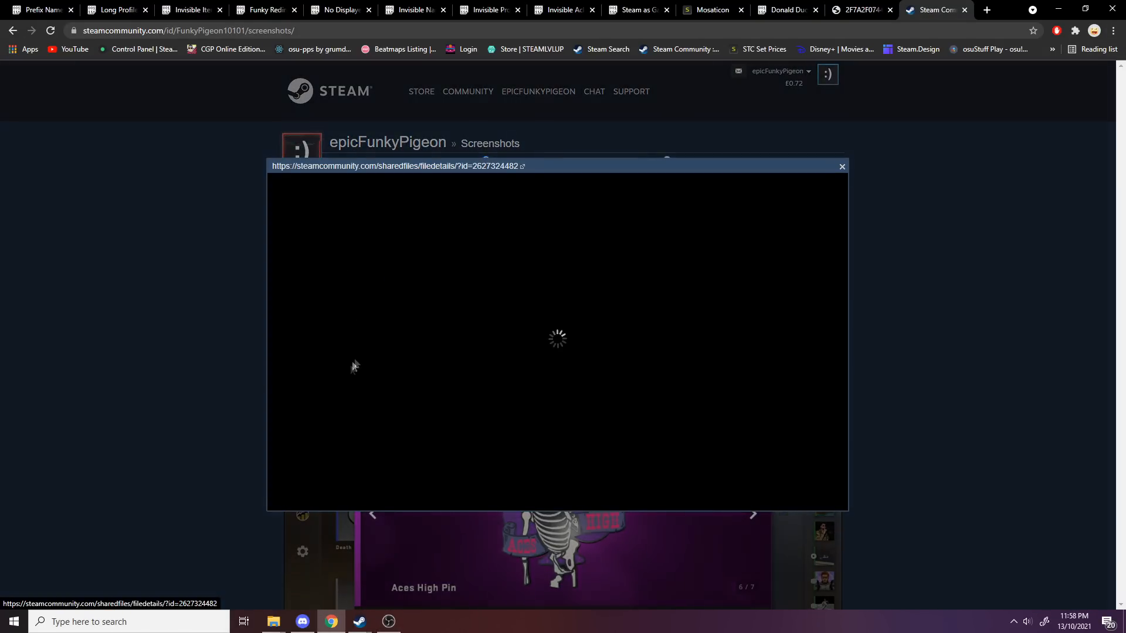
left_click(398, 165)
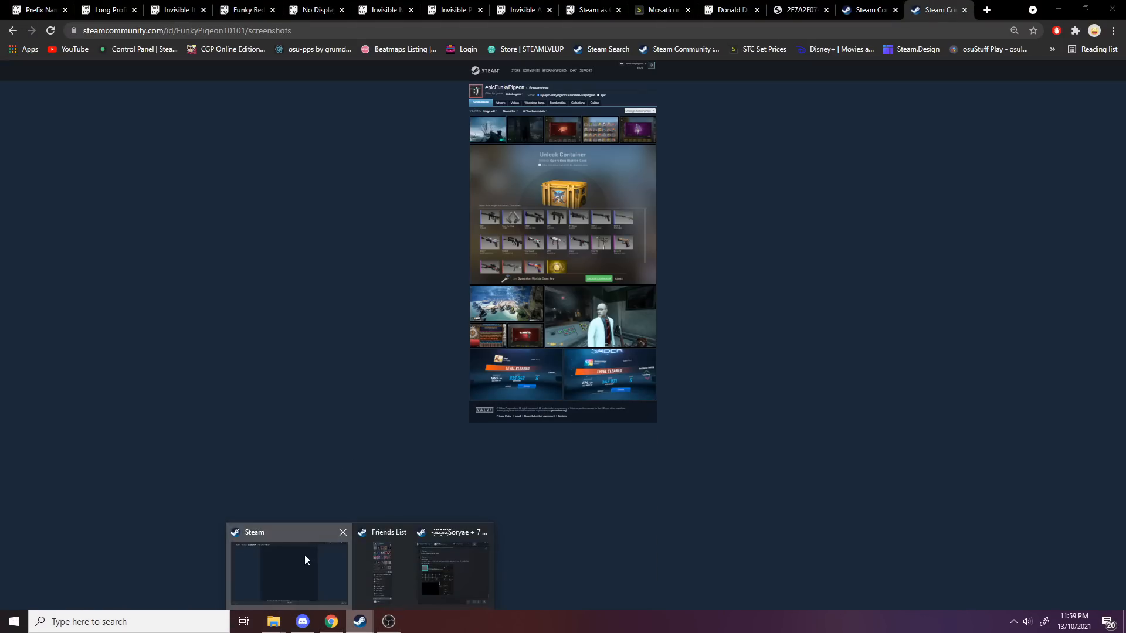
left_click(288, 567)
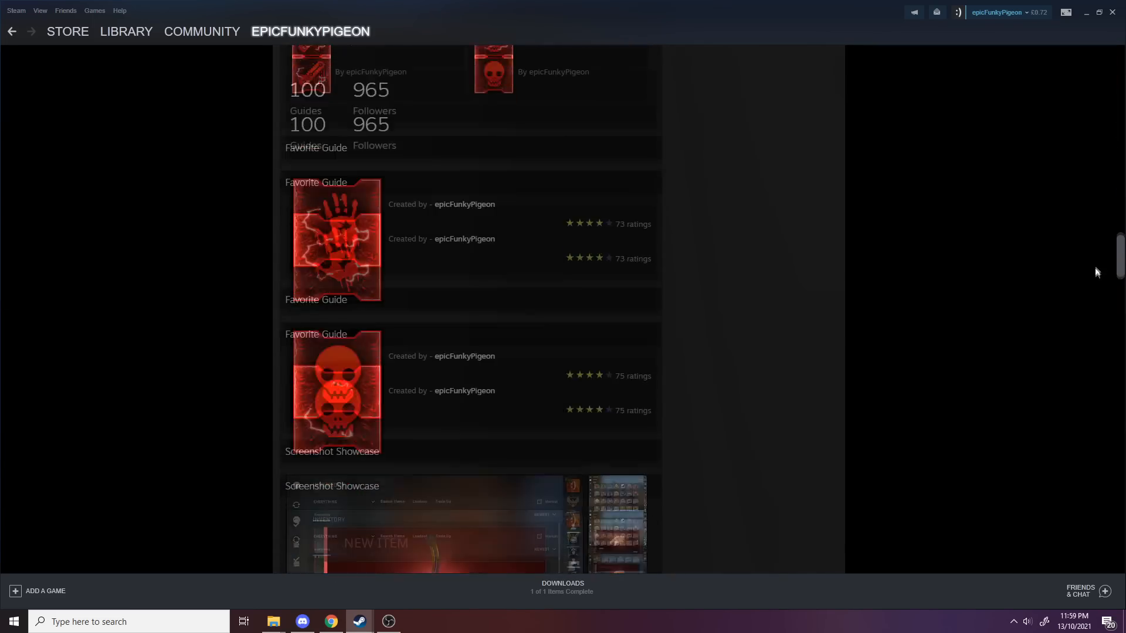
scroll("up", 3)
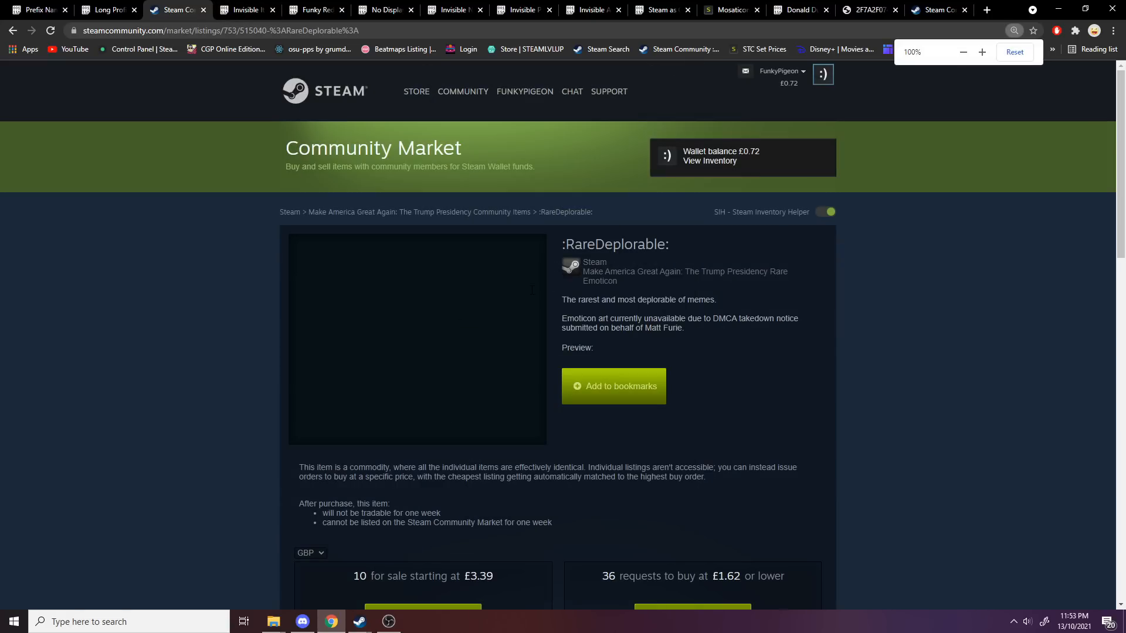
mouse_move(359, 626)
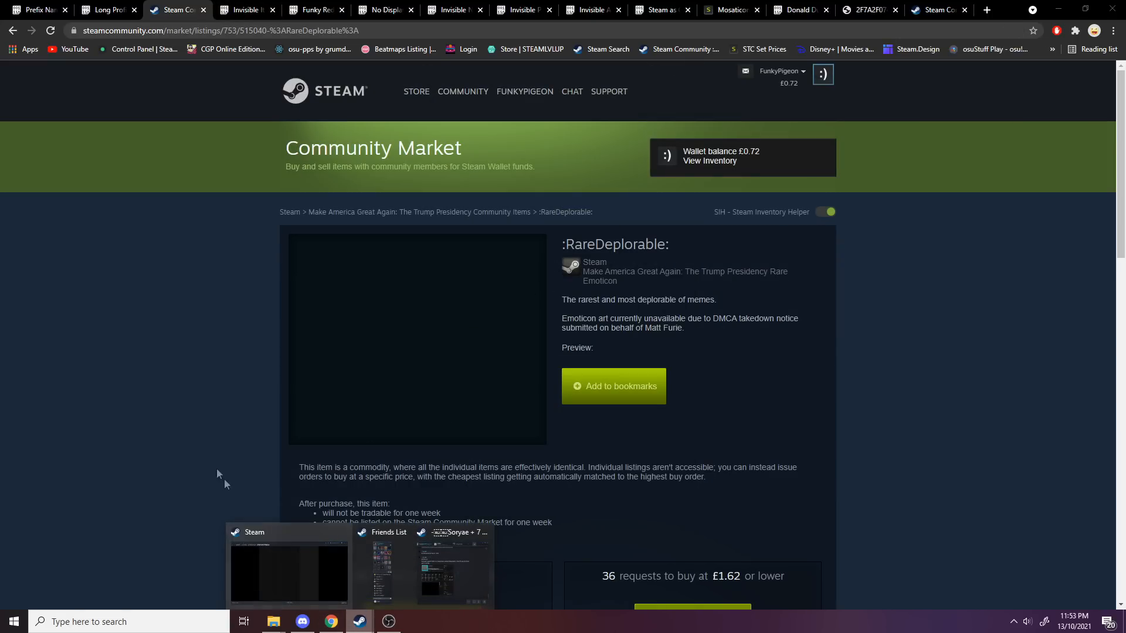
left_click(288, 570)
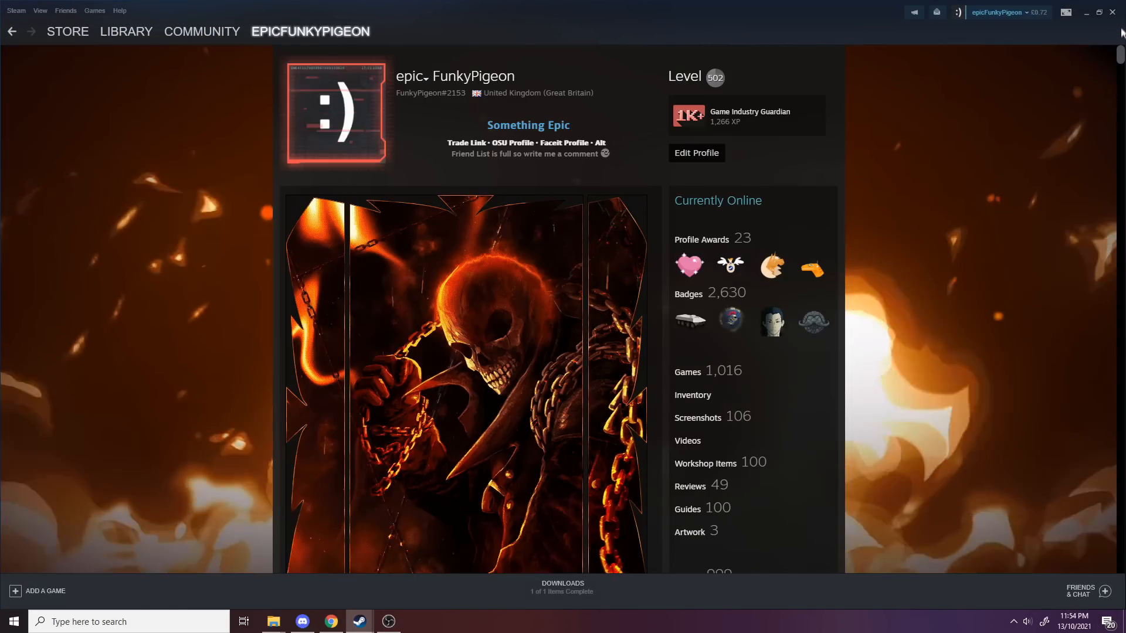
mouse_move(604, 154)
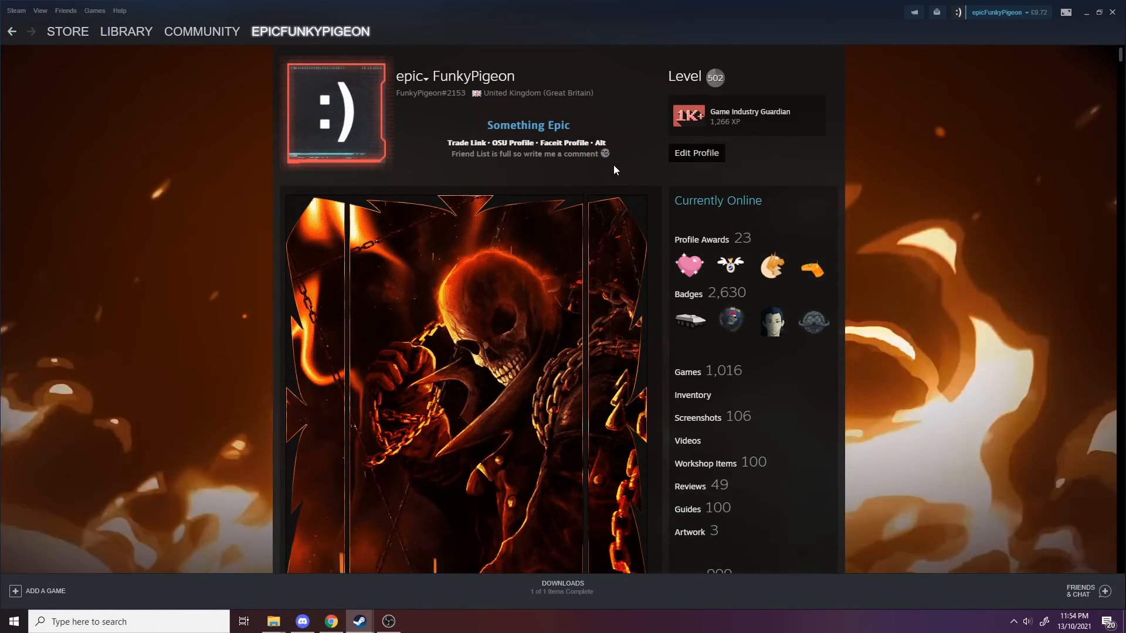
left_click(329, 622)
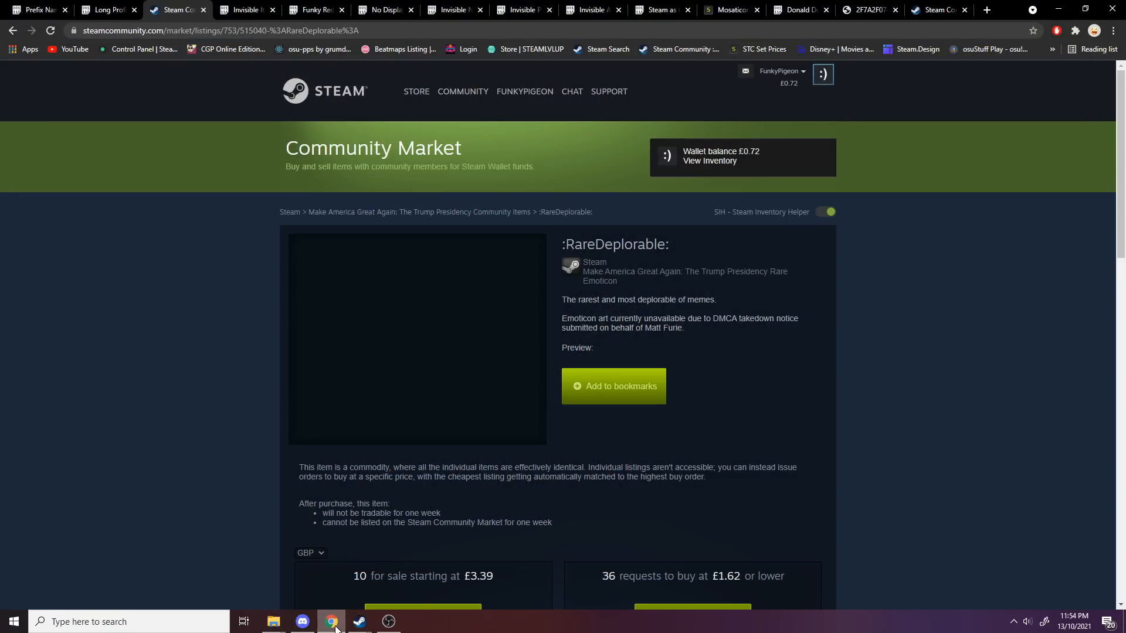
scroll("down", 3)
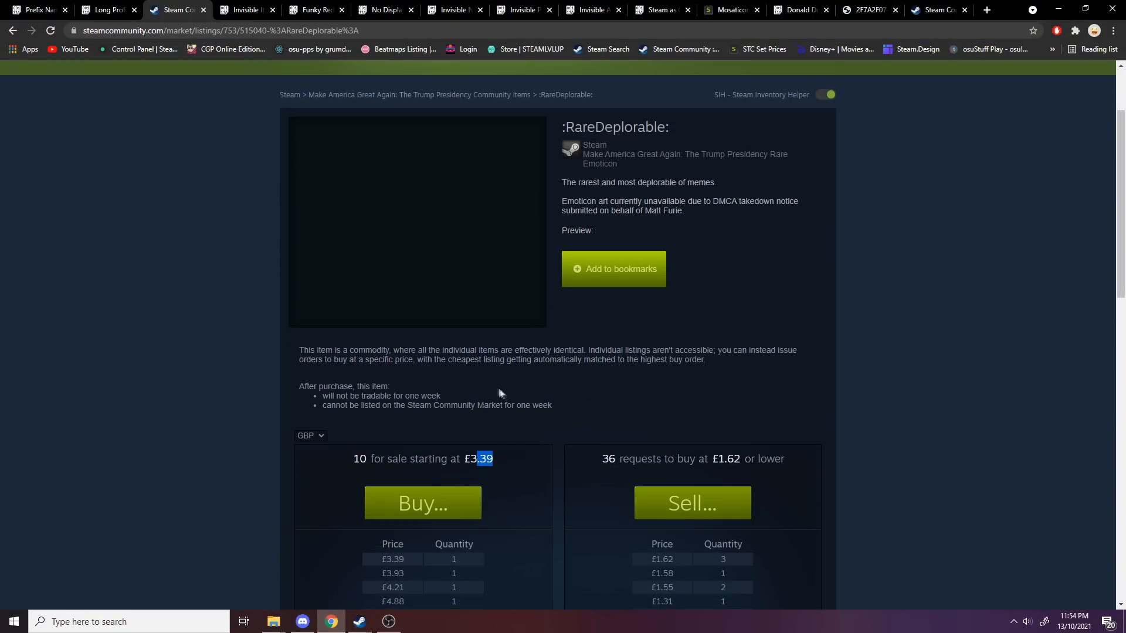
Check the Invisible Item Showcase paste's link and scroll through the profile showcases in Steam.
left_click(176, 9)
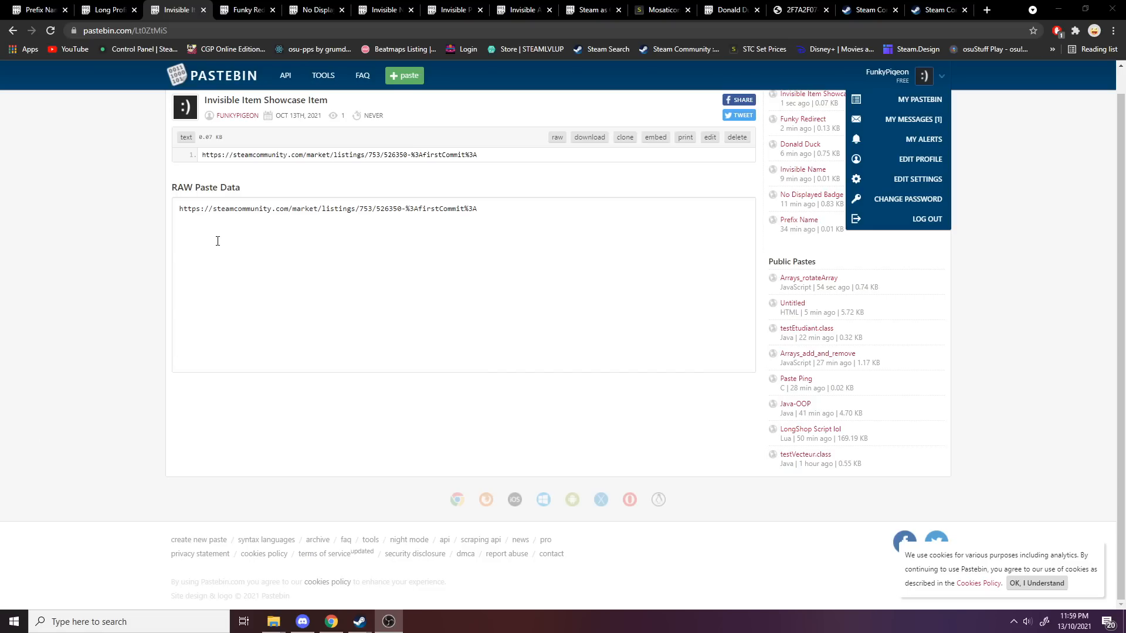
left_click(357, 622)
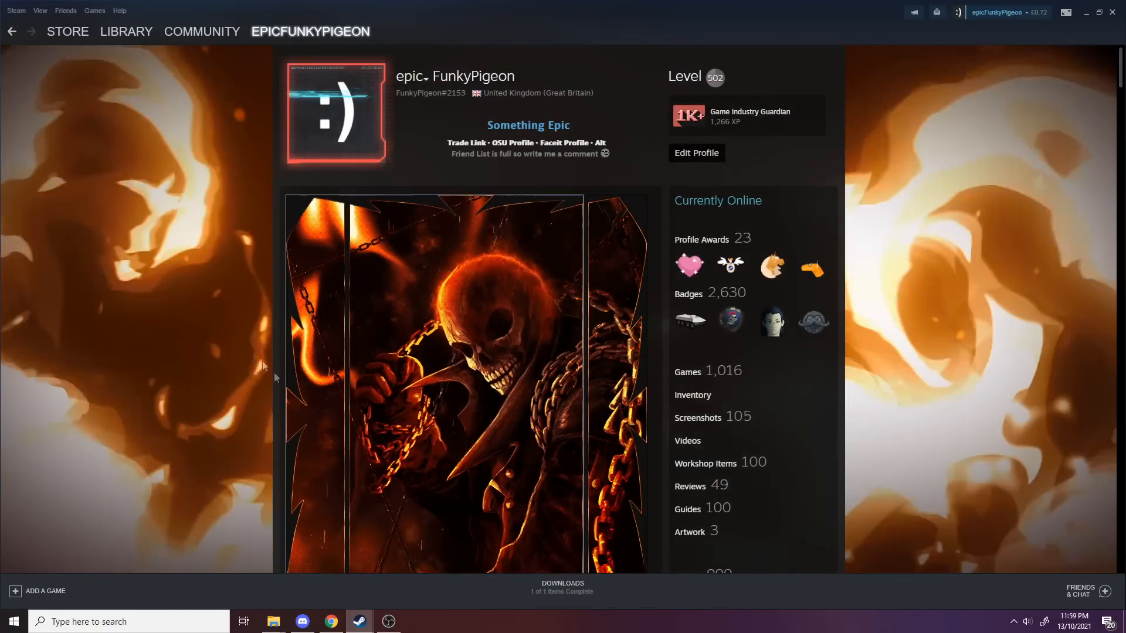
scroll("down", 3)
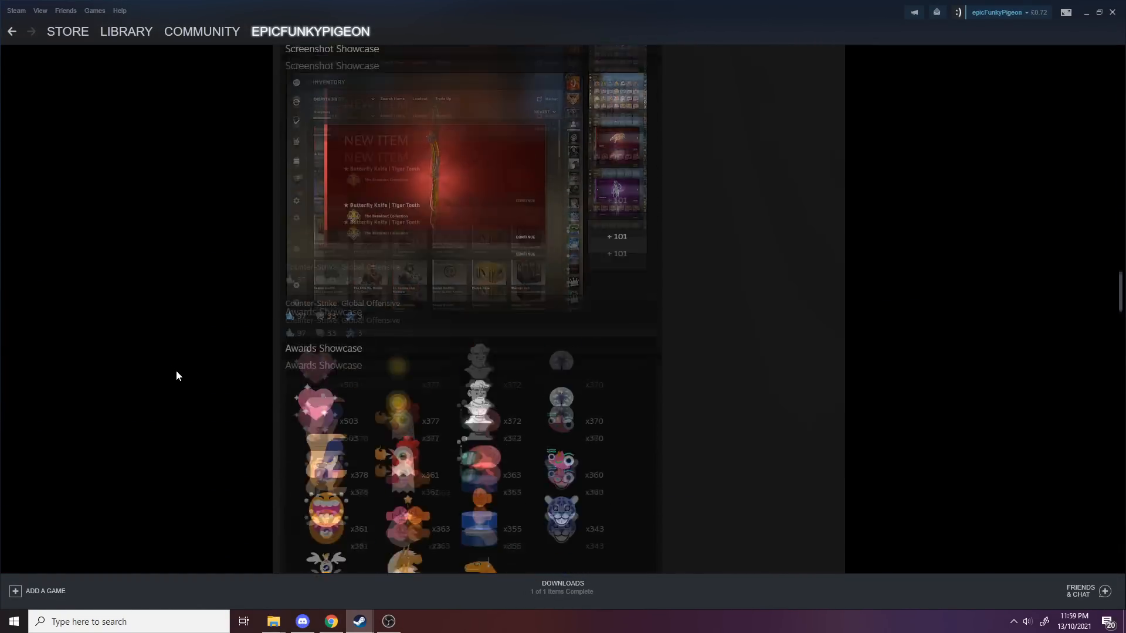
scroll("down", 3)
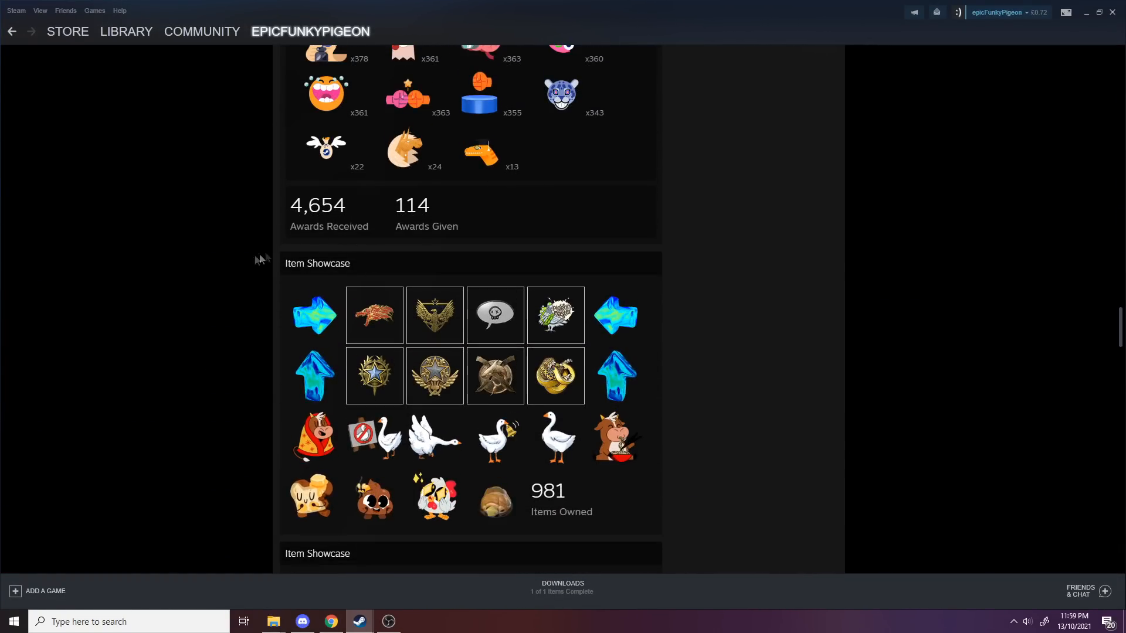
scroll("down", 3)
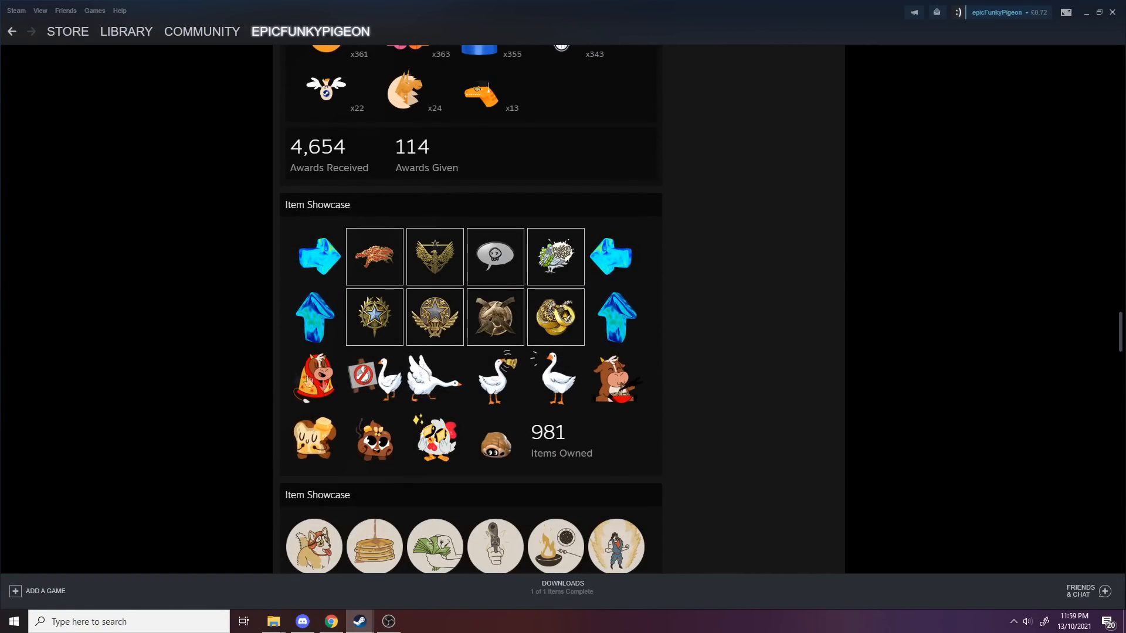
mouse_move(373, 257)
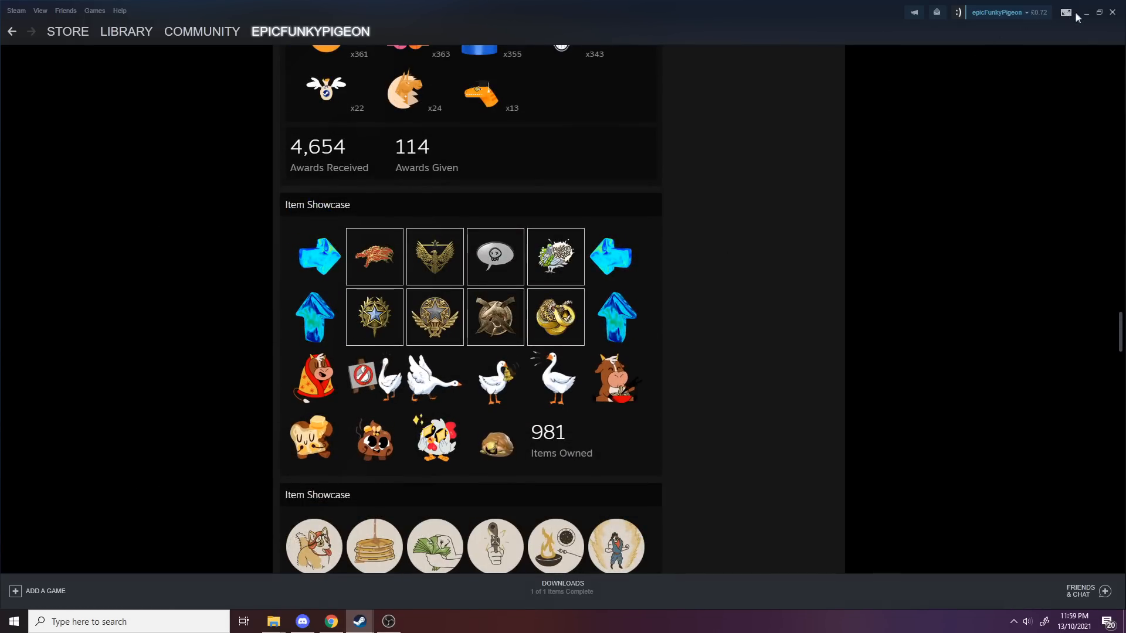
View the :firstCommit: emoticon market listing in Chrome and return to the epicFunkyPigeon profile.
left_click(330, 621)
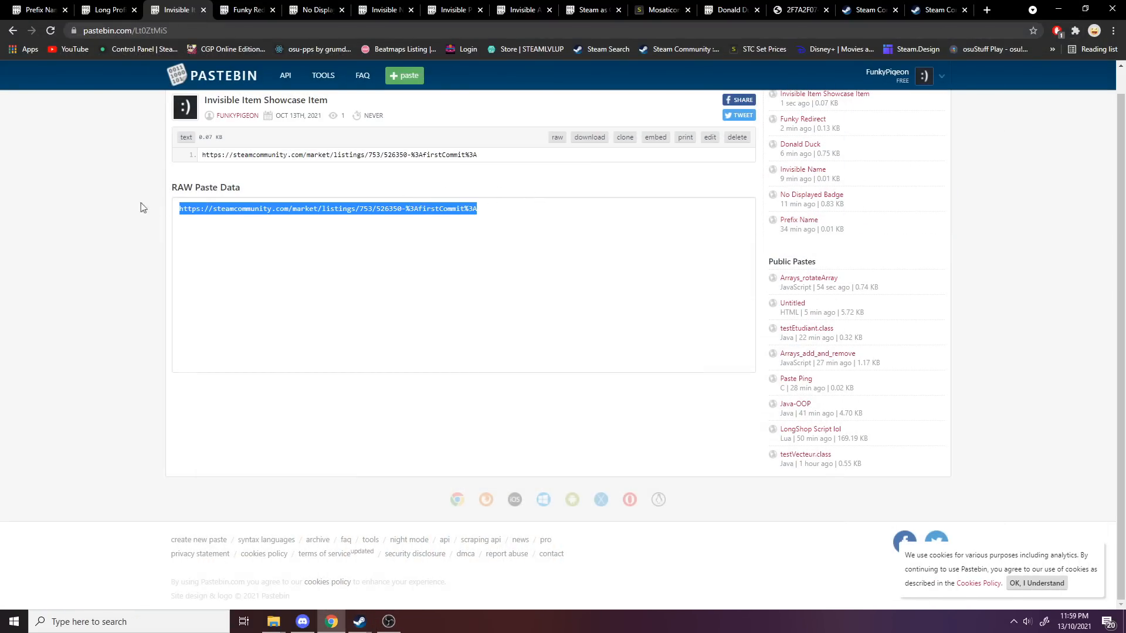
left_click(987, 10)
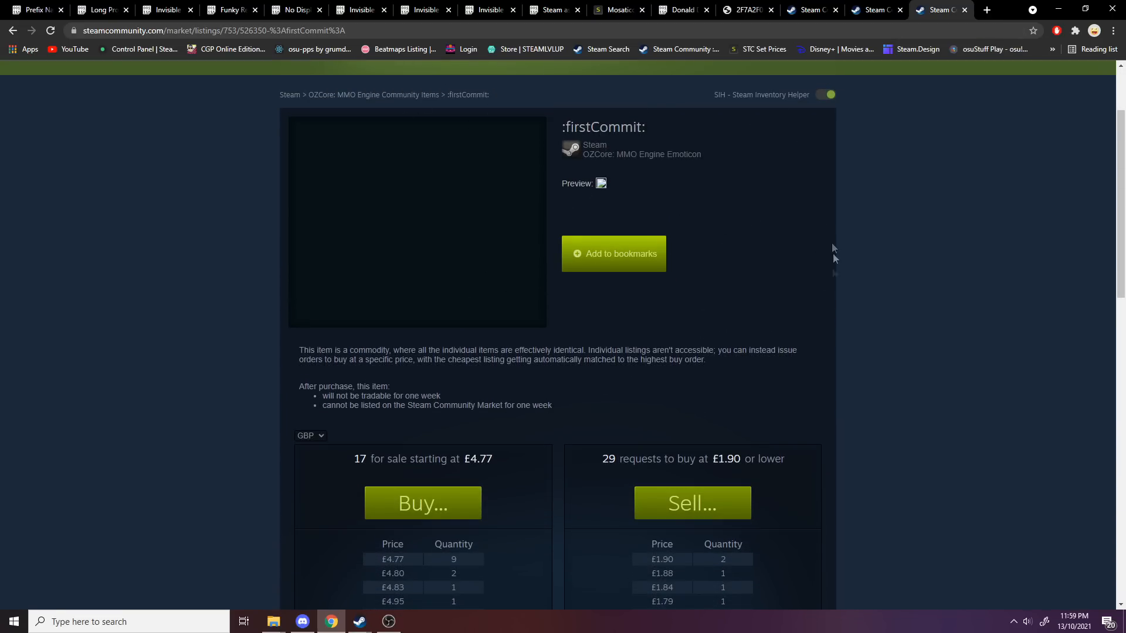
scroll("up", 3)
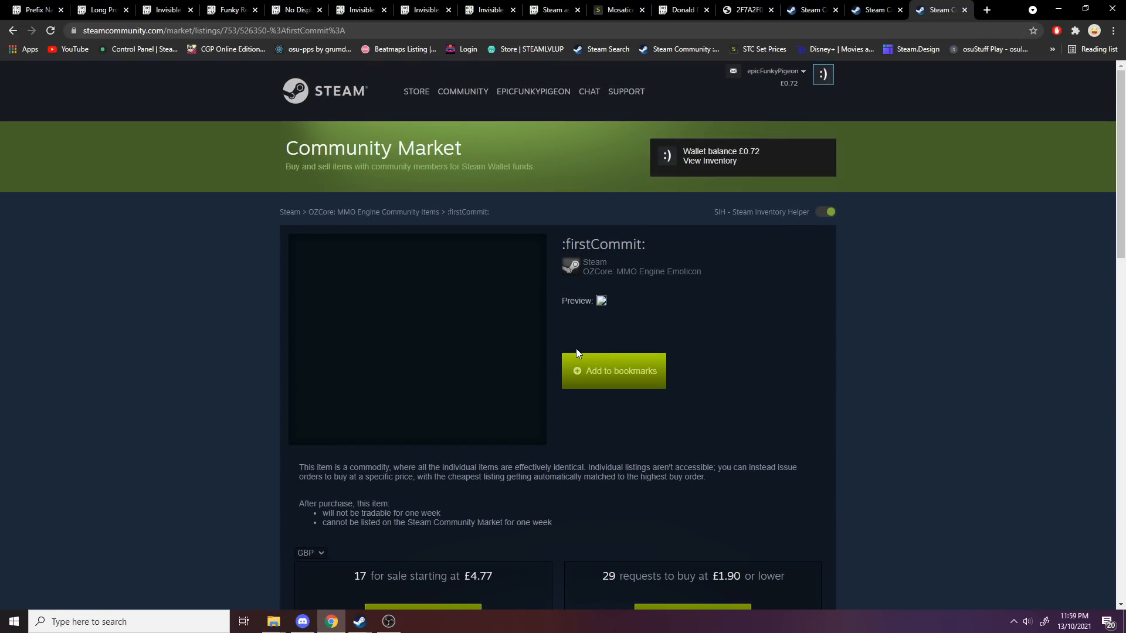
scroll("down", 3)
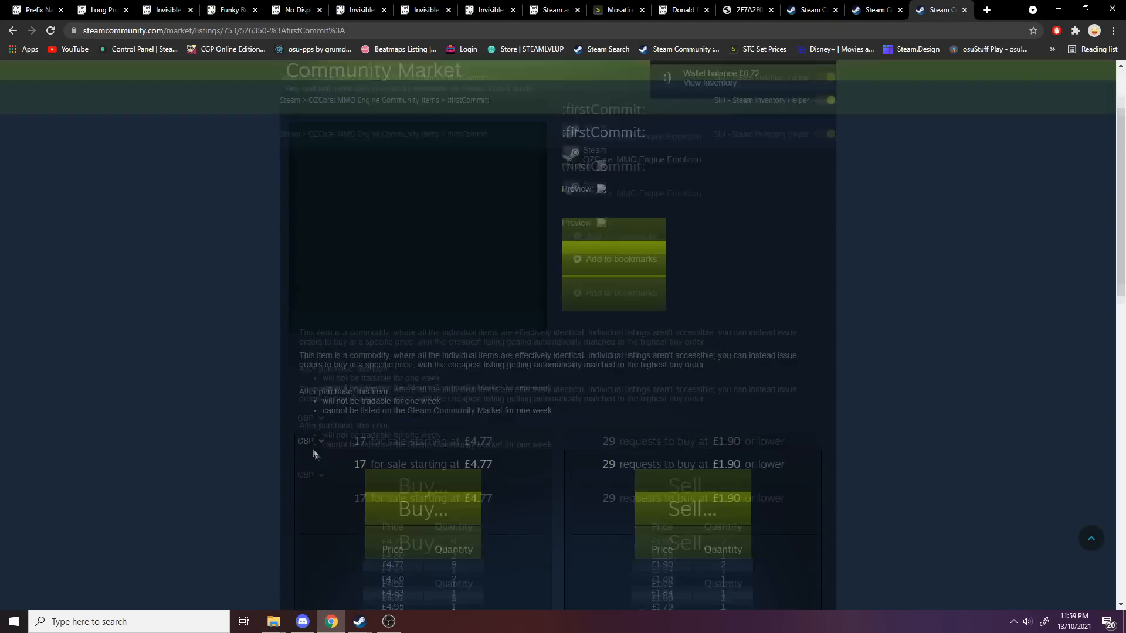
left_click(389, 622)
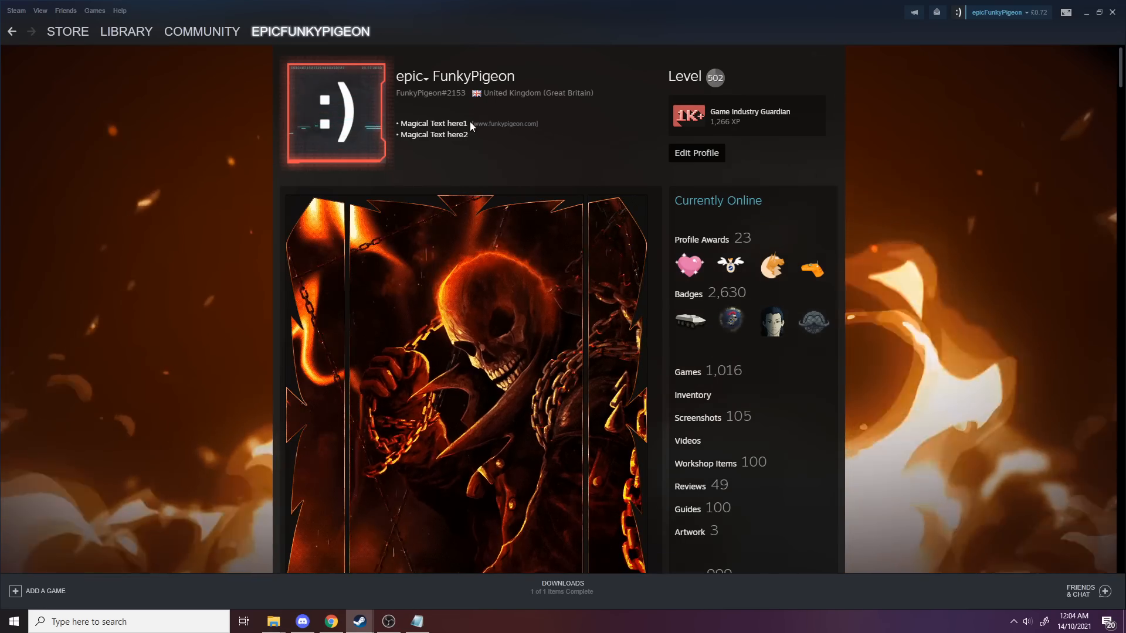
mouse_move(568, 132)
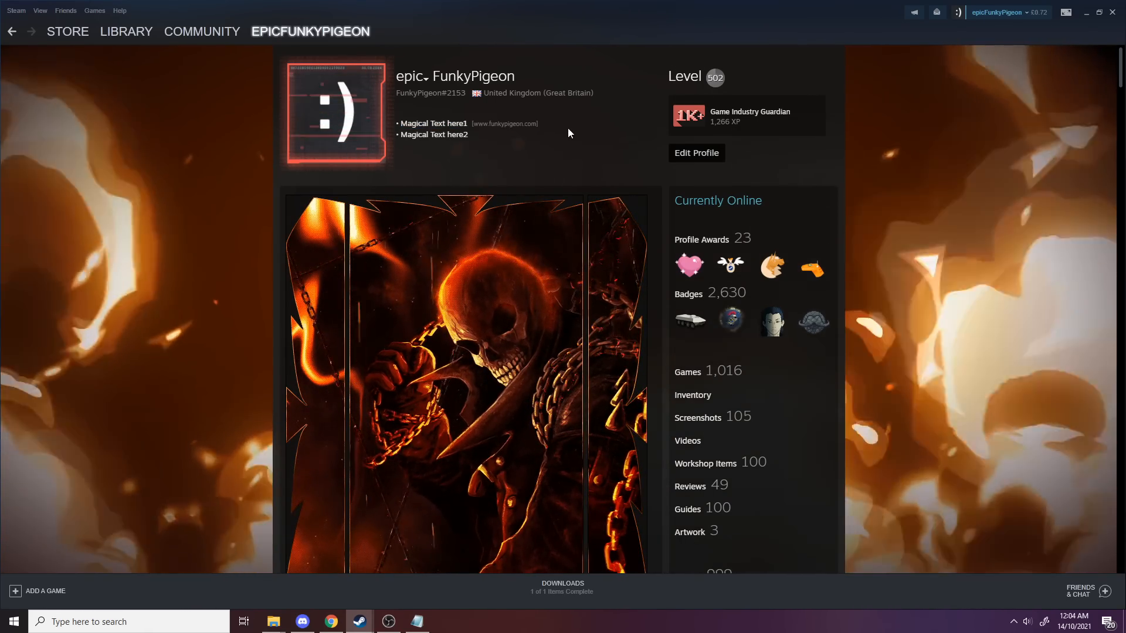
Select the Magical Text redirect link BBCode in the paste and load the funkypigeon.com homepage.
left_click(329, 622)
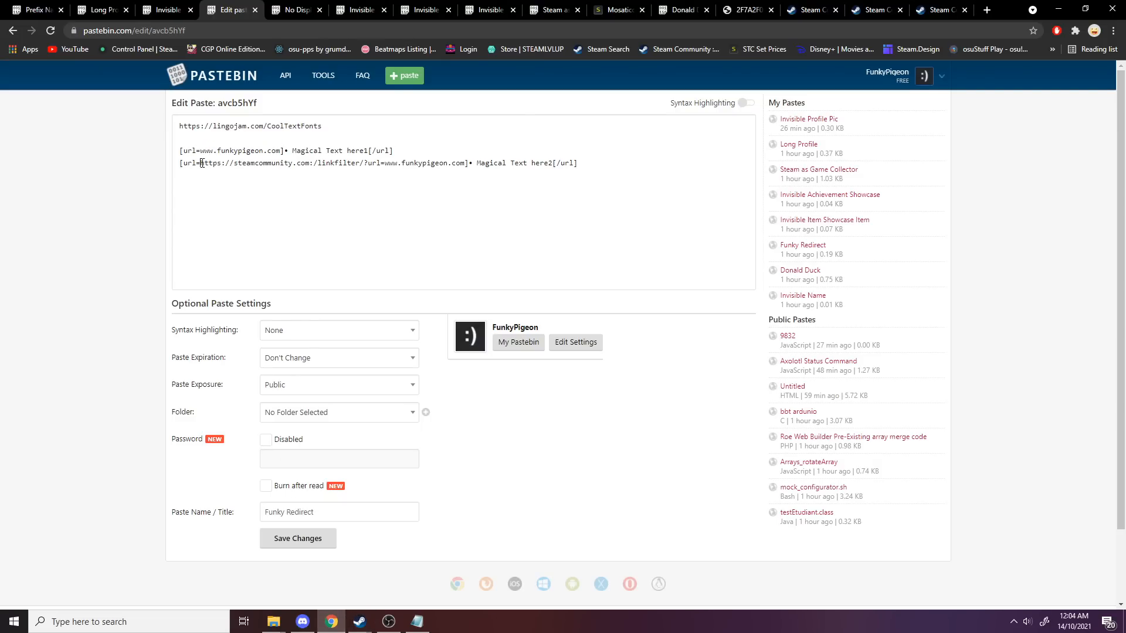
left_click_drag(200, 161, 386, 161)
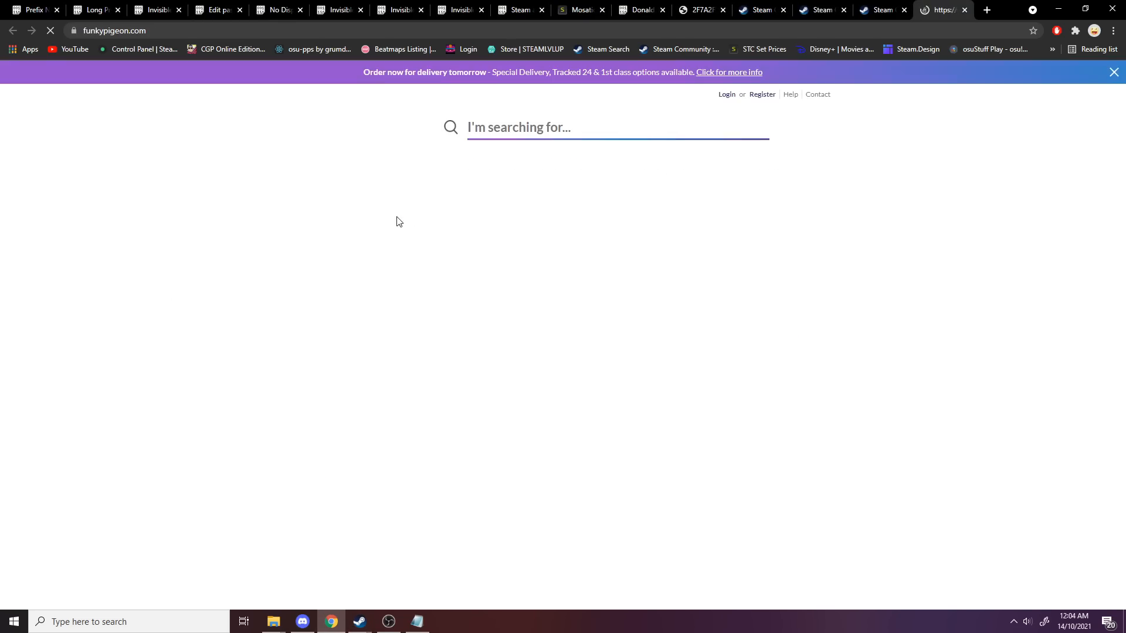
left_click(359, 622)
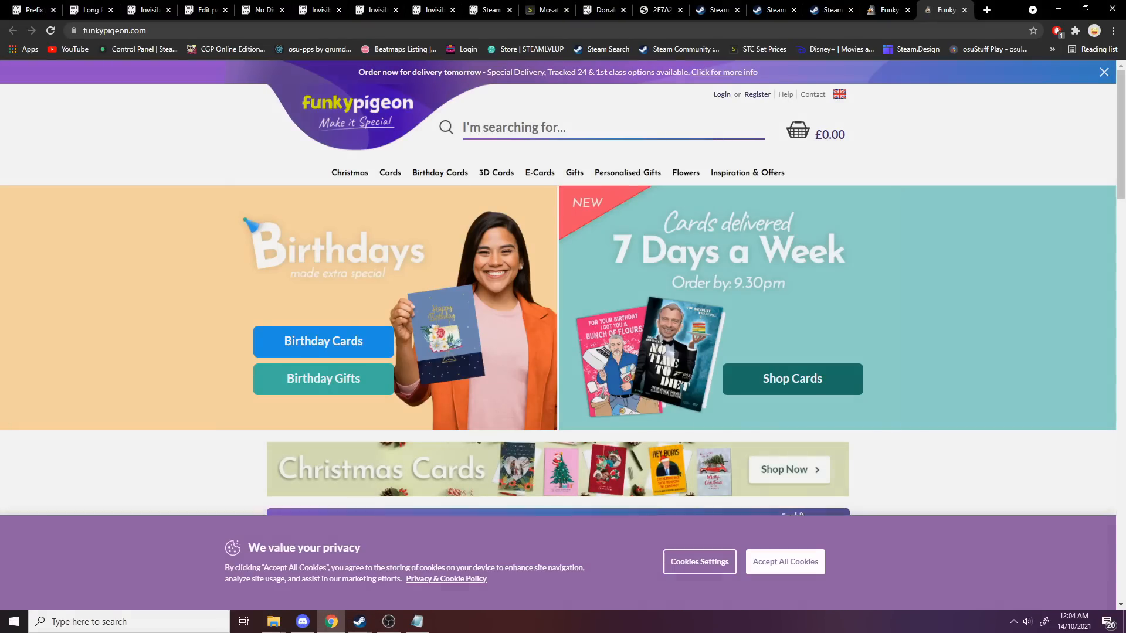
Review the No Displayed Badge paste and reach the Featured Badge edit page in the browser.
left_click(294, 10)
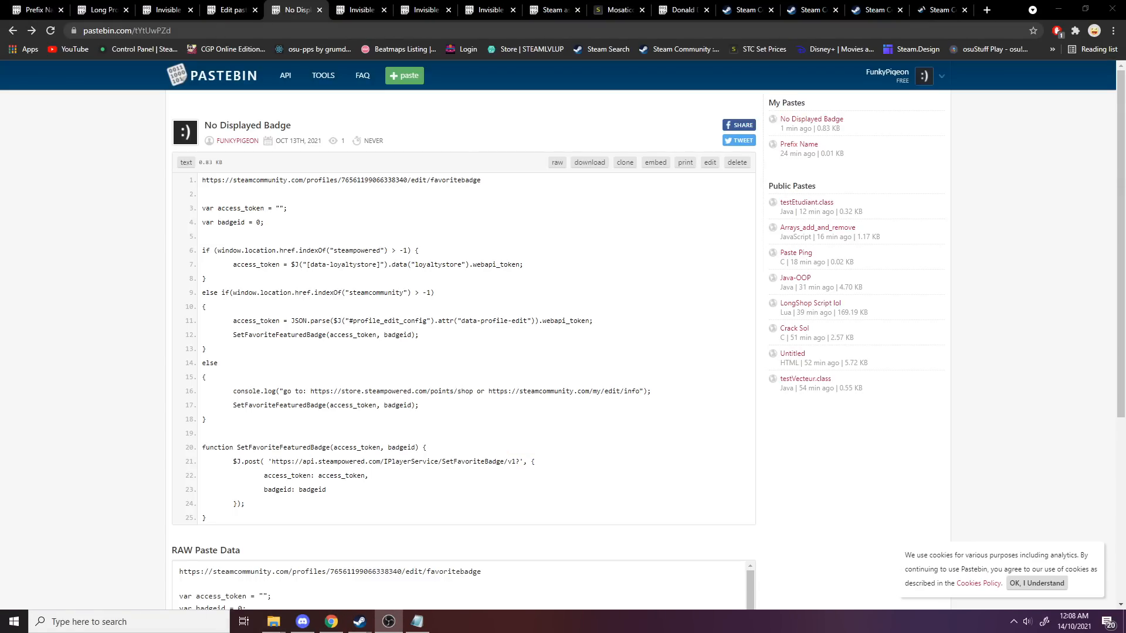
left_click(358, 621)
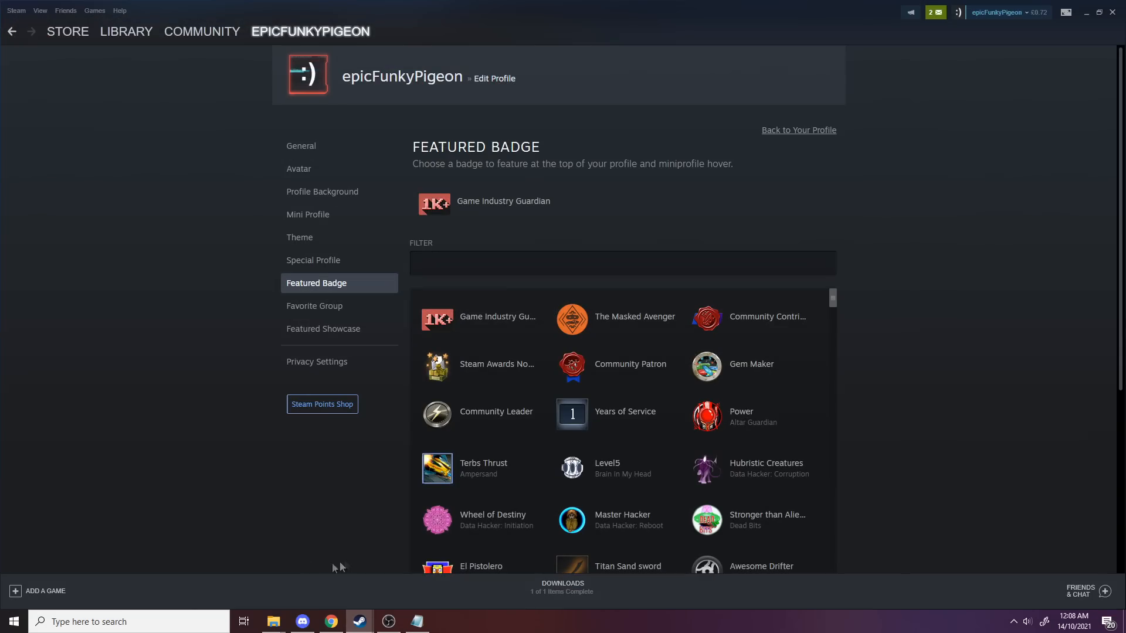
left_click(798, 131)
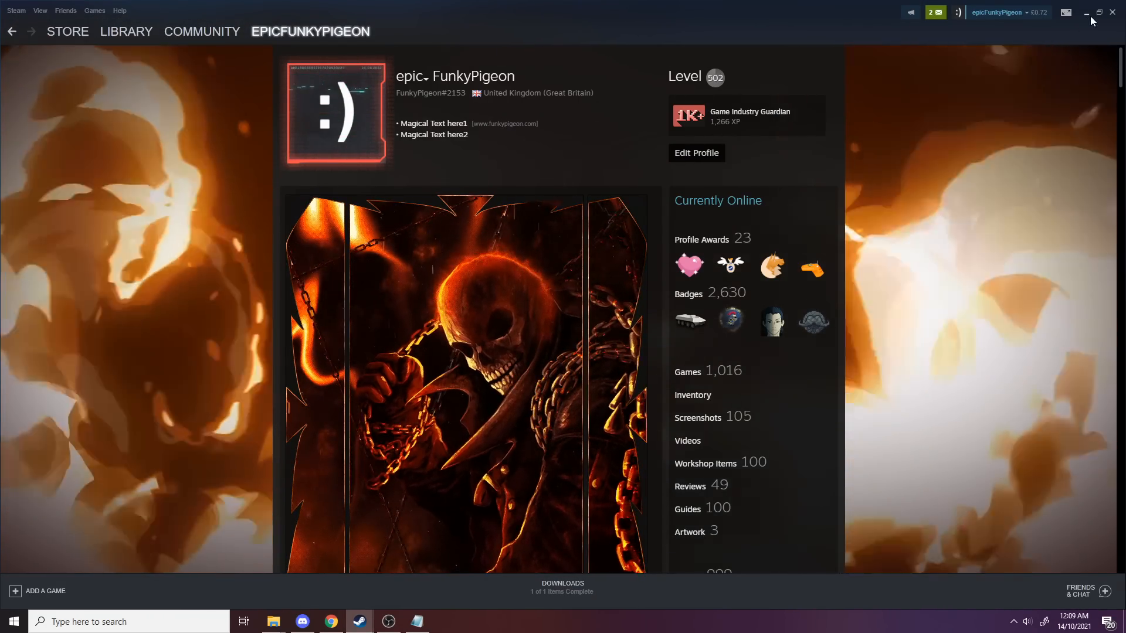
left_click(329, 622)
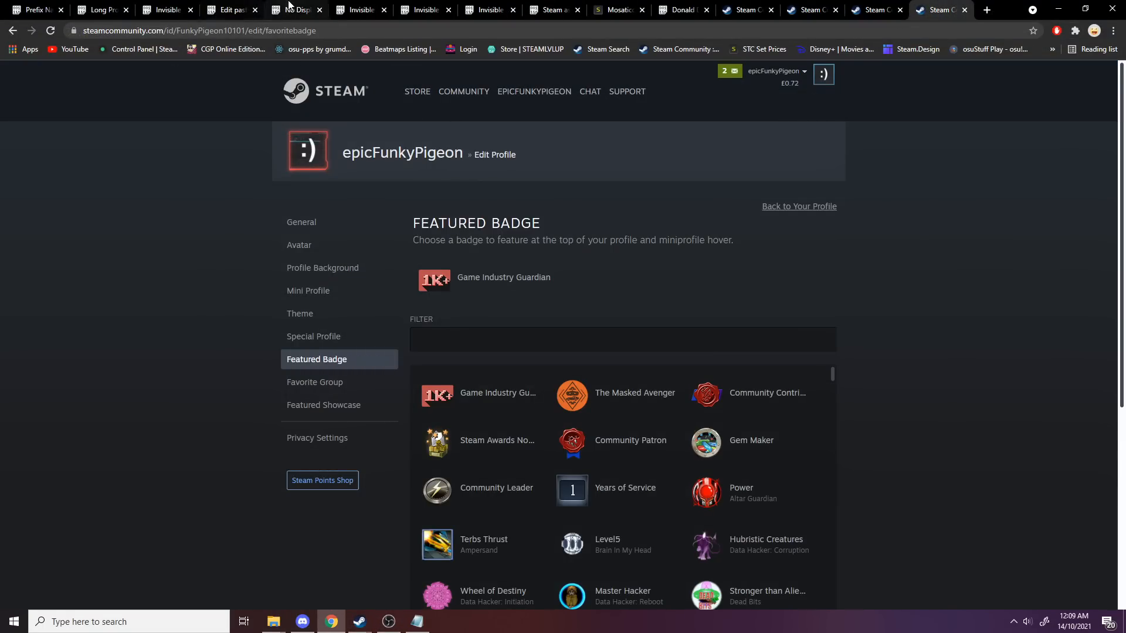
left_click(294, 10)
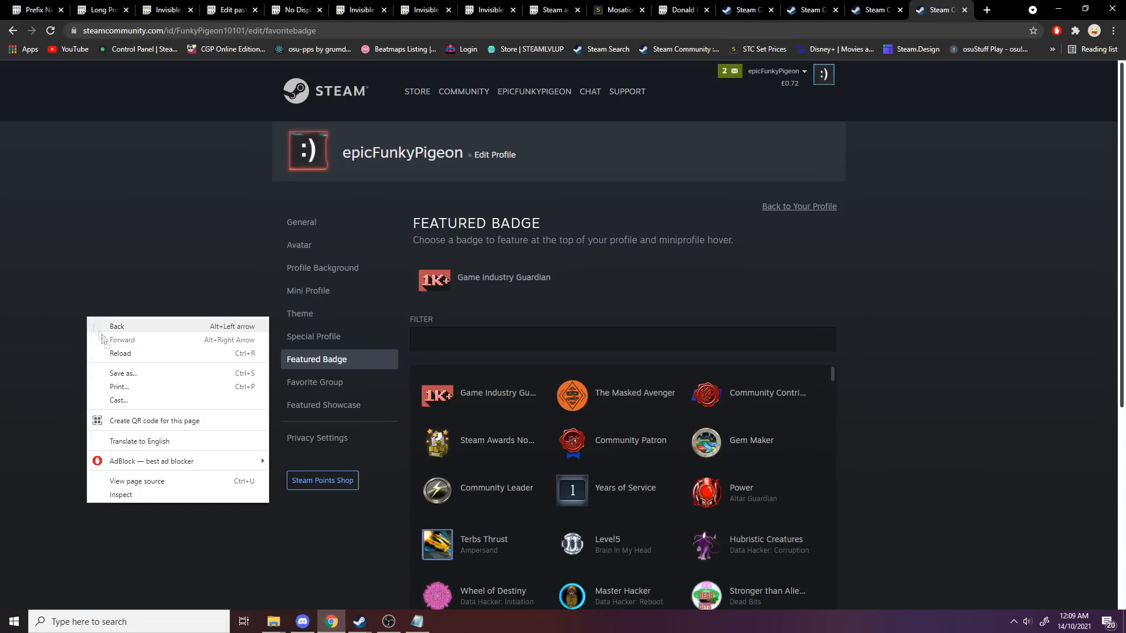
Run the badge-clearing script in the DevTools console and save the profile with no displayed badge.
left_click(120, 495)
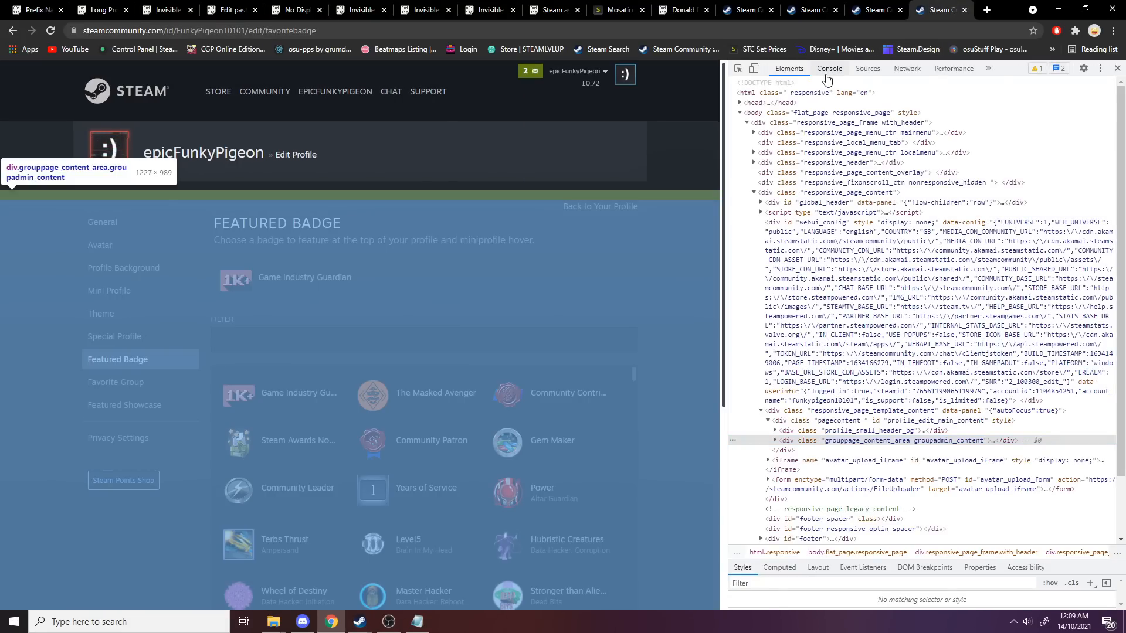
left_click(830, 68)
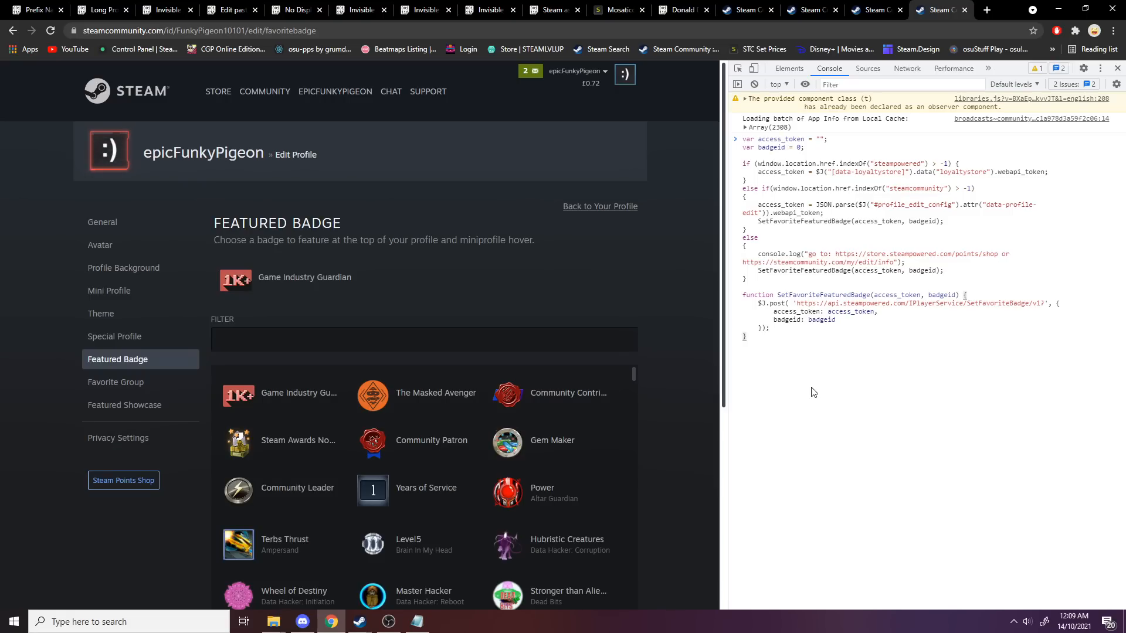
scroll("down", 3)
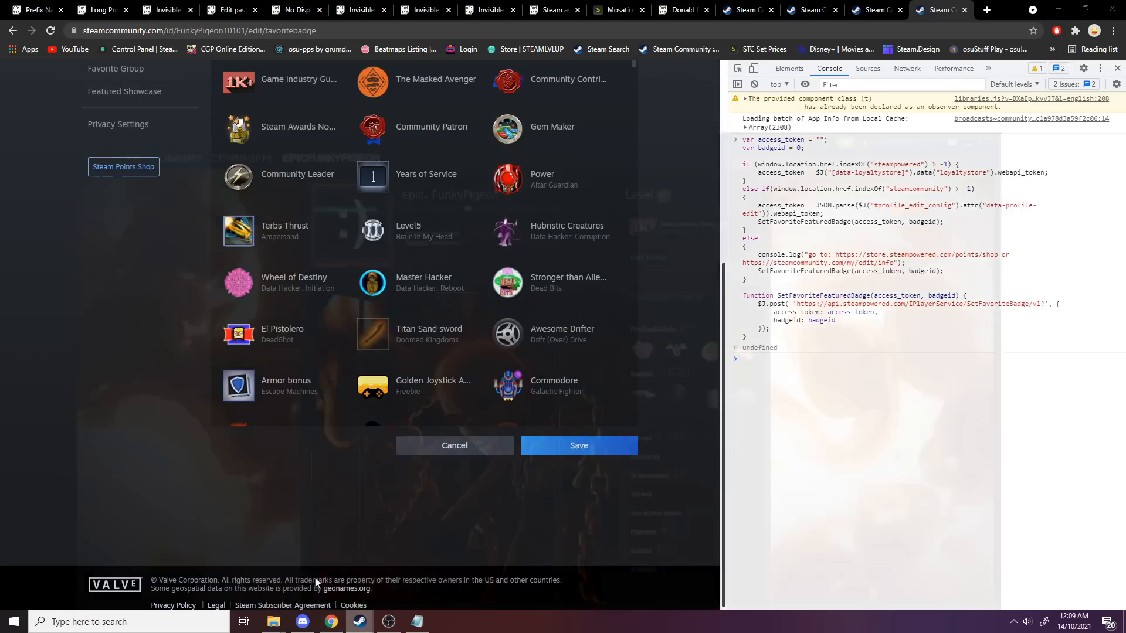
left_click(358, 622)
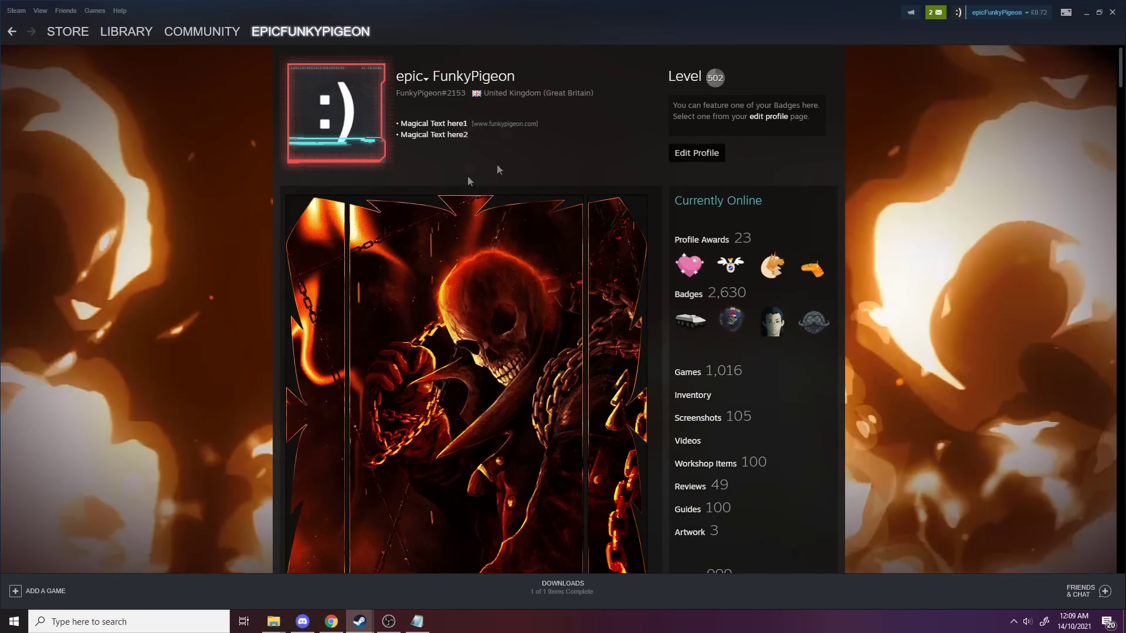
right_click(330, 622)
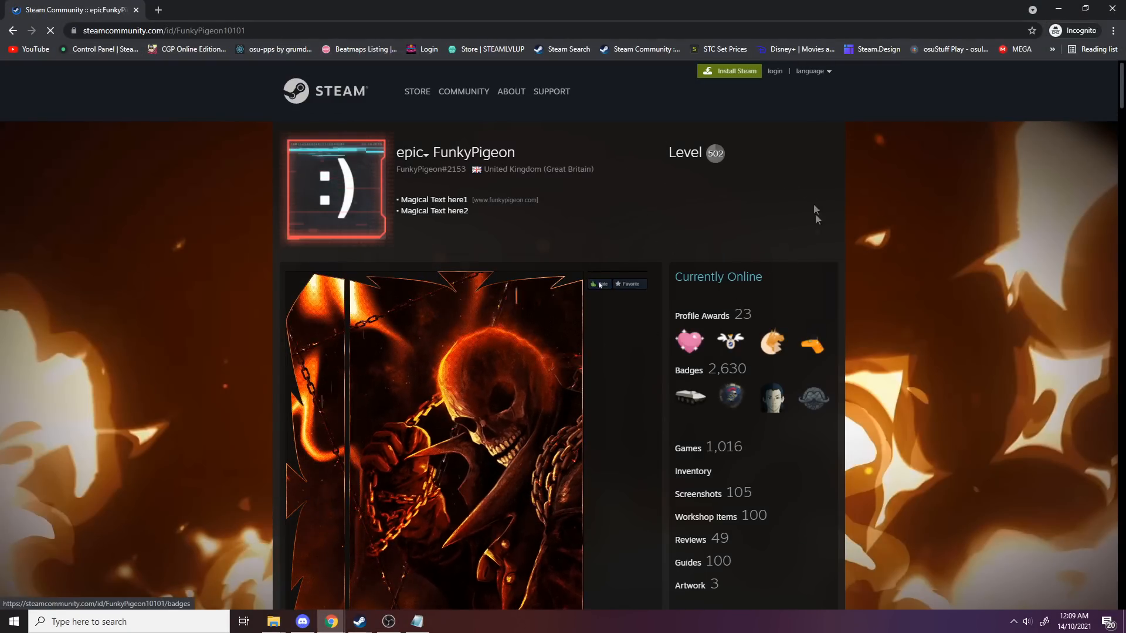
left_click(359, 622)
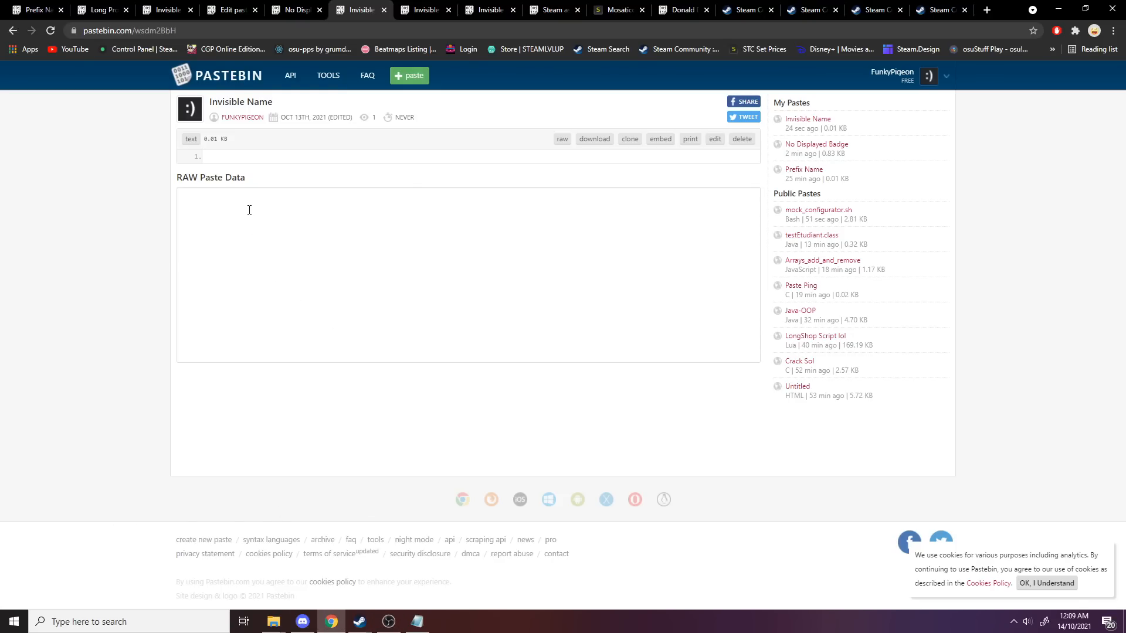
Return to the Steam profile and go to its General edit settings with the Profile Name field.
left_click(359, 622)
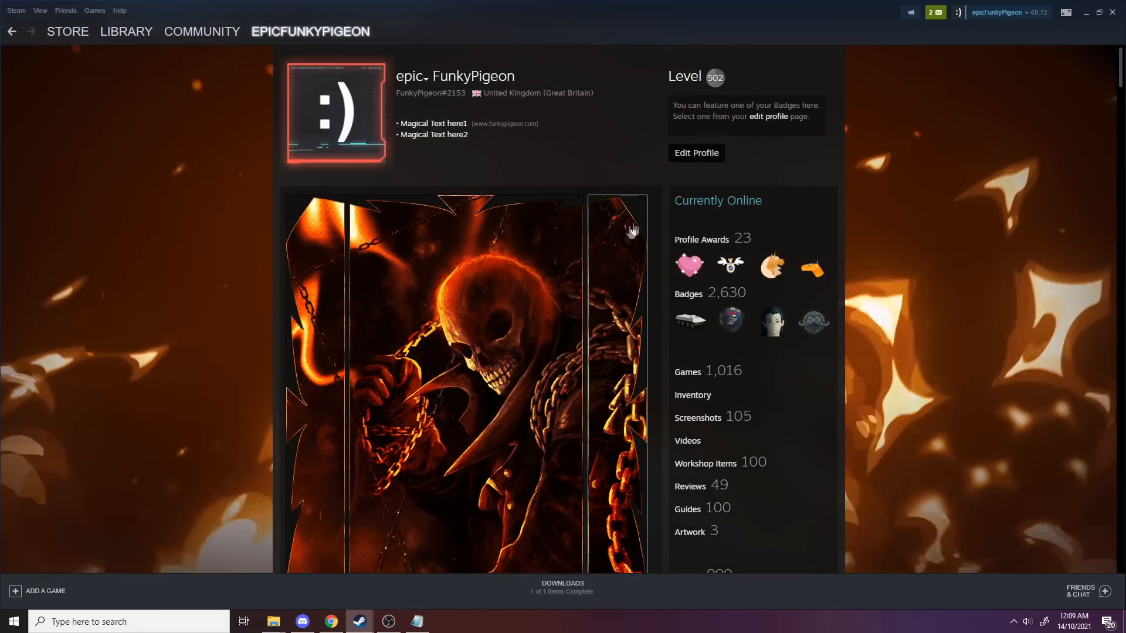
mouse_move(690, 171)
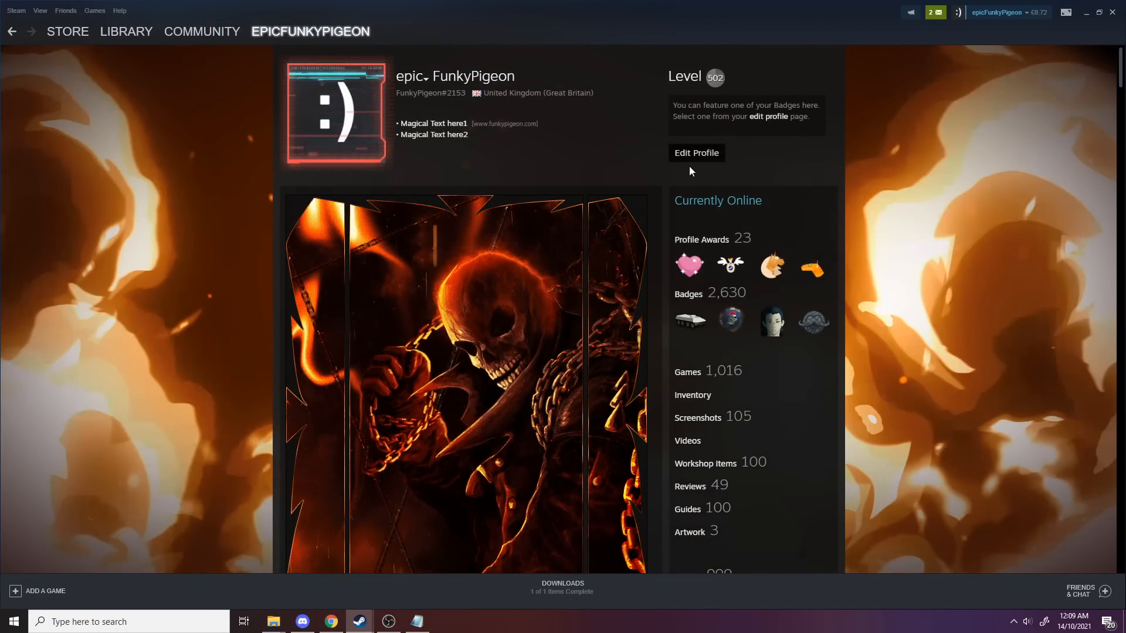
left_click(695, 152)
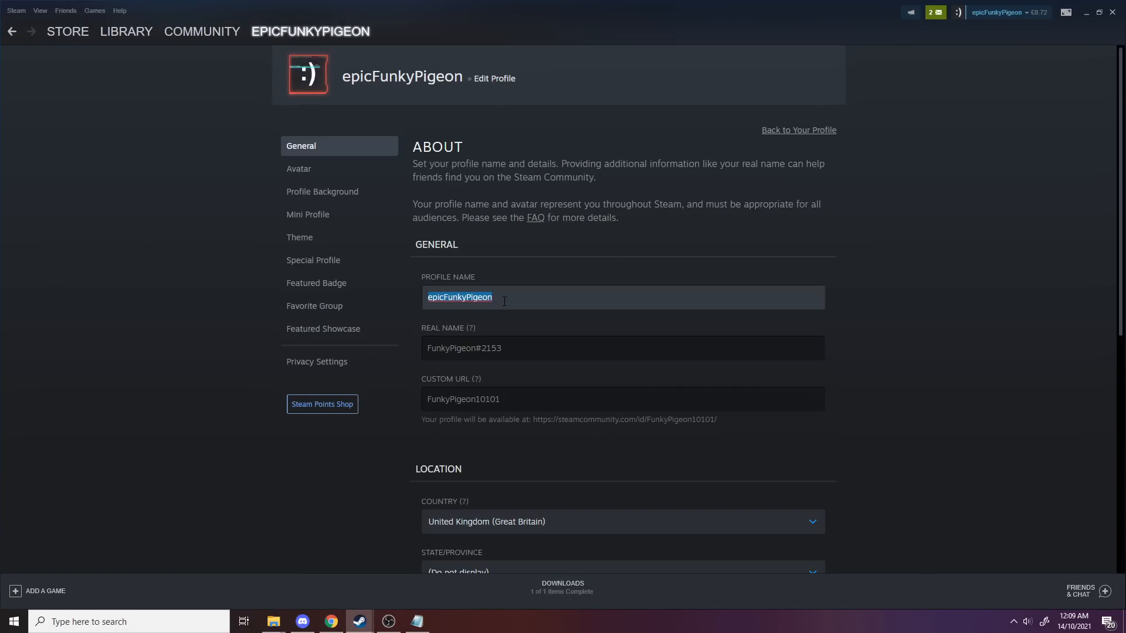
scroll("down", 3)
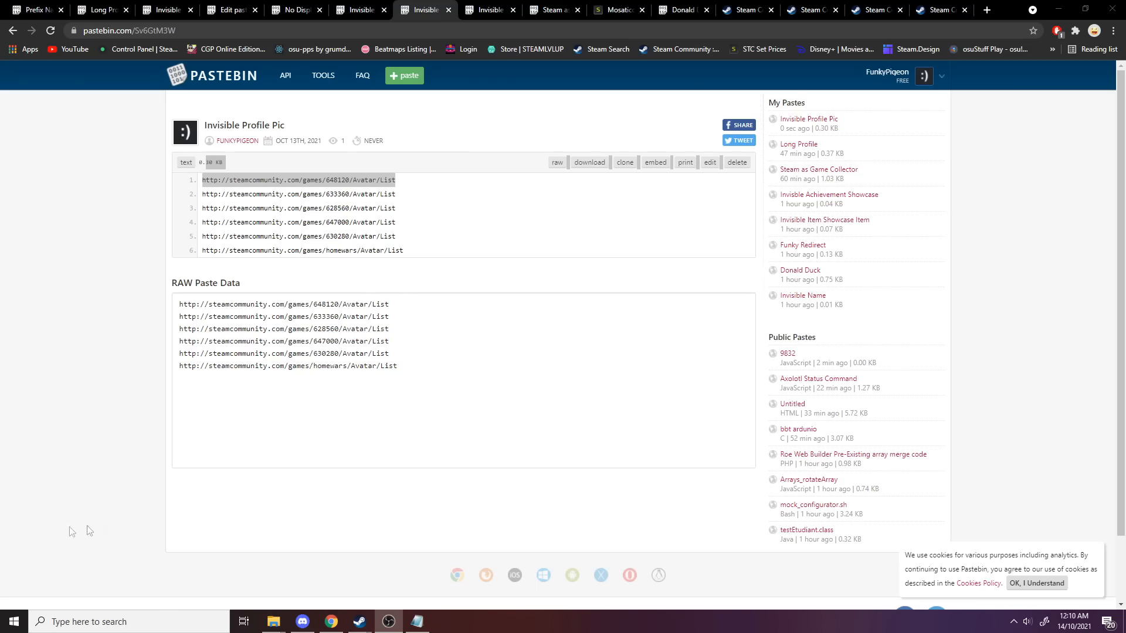
Pick the first broken image from the game avatar list and save it as the invisible avatar.
left_click(399, 194)
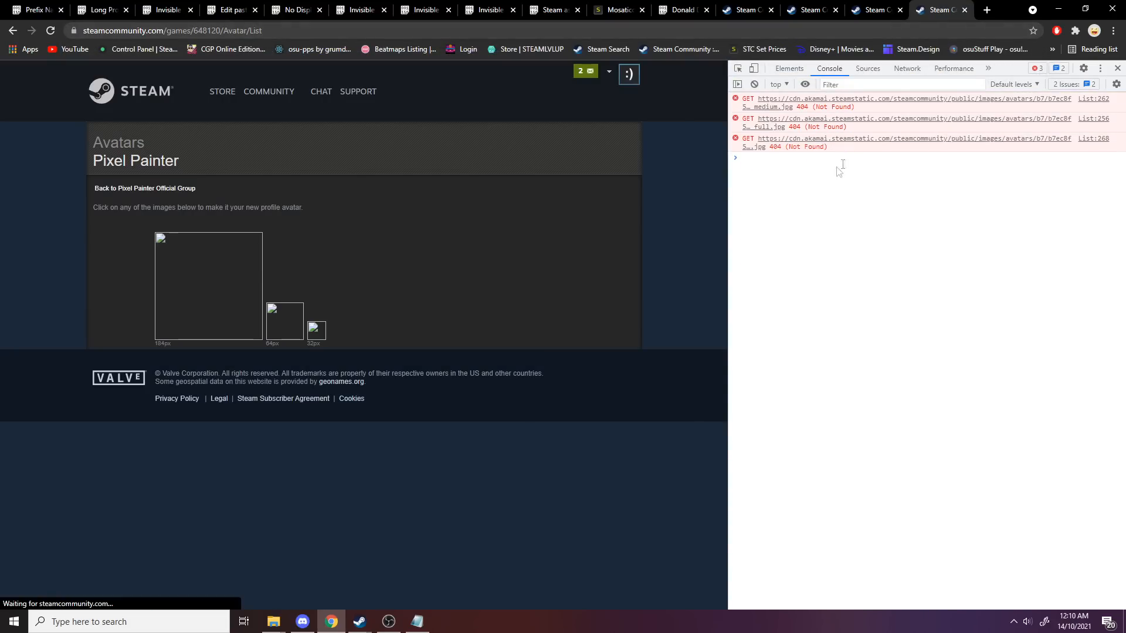
left_click(209, 284)
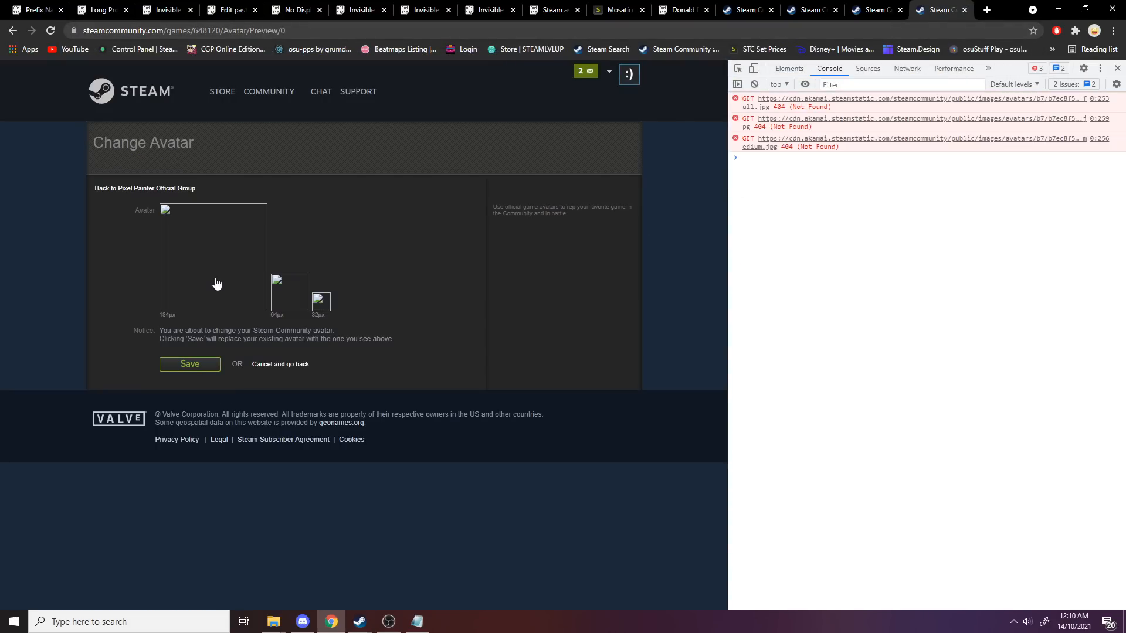
left_click(190, 363)
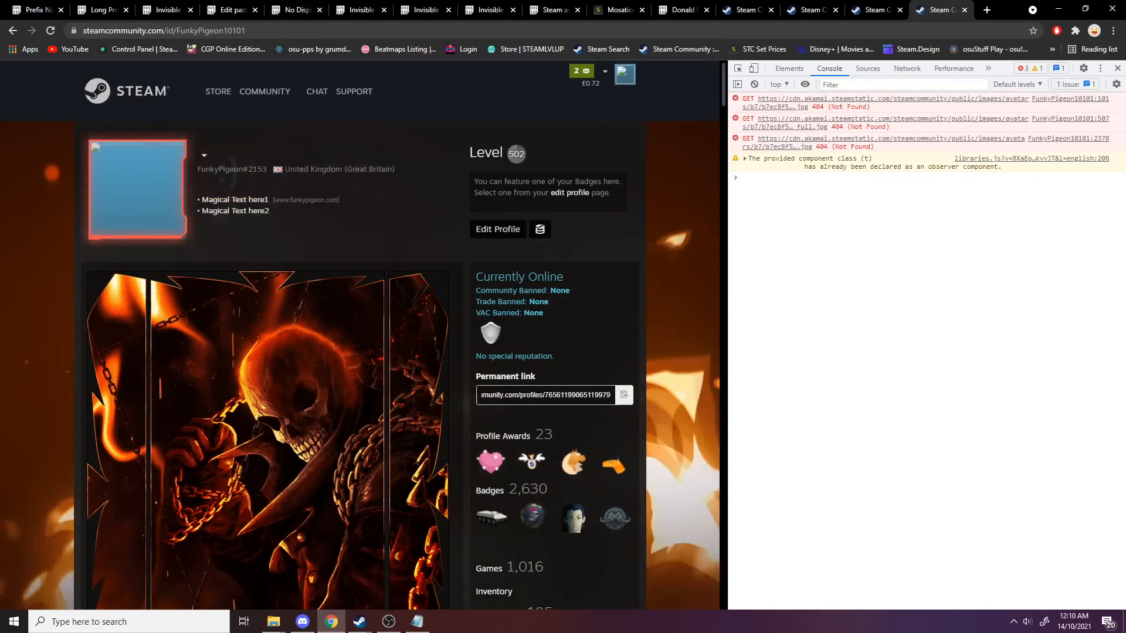
left_click(358, 626)
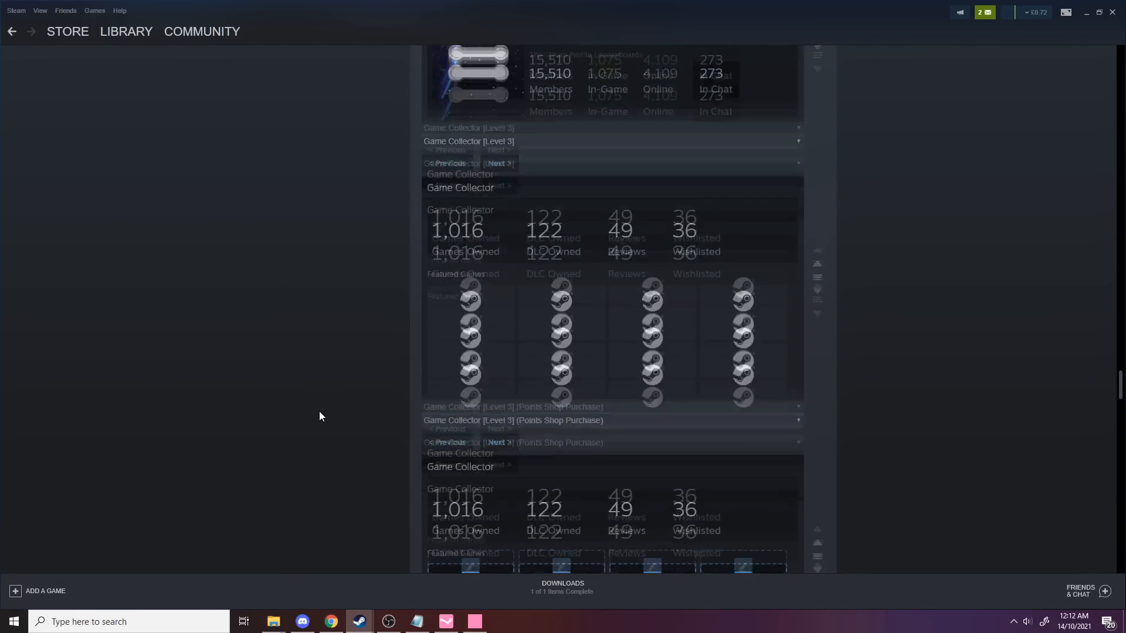
Run SetShowcaseConfig scripts setting every Game Collector slot to appid 753 and save the showcases.
scroll("up", 3)
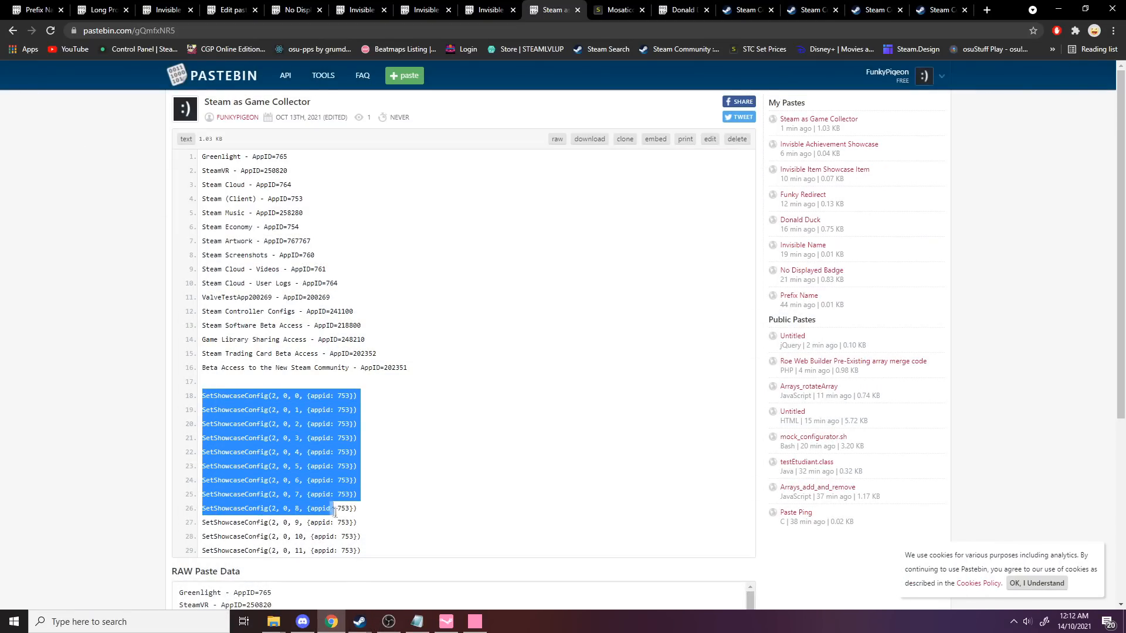
left_click(746, 10)
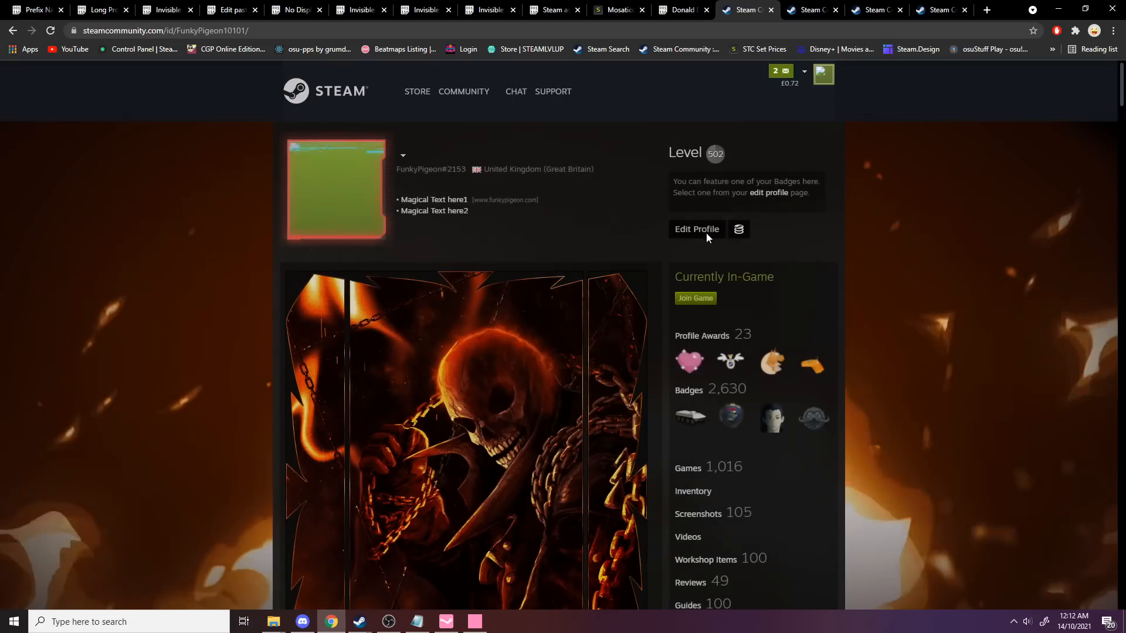
left_click(695, 228)
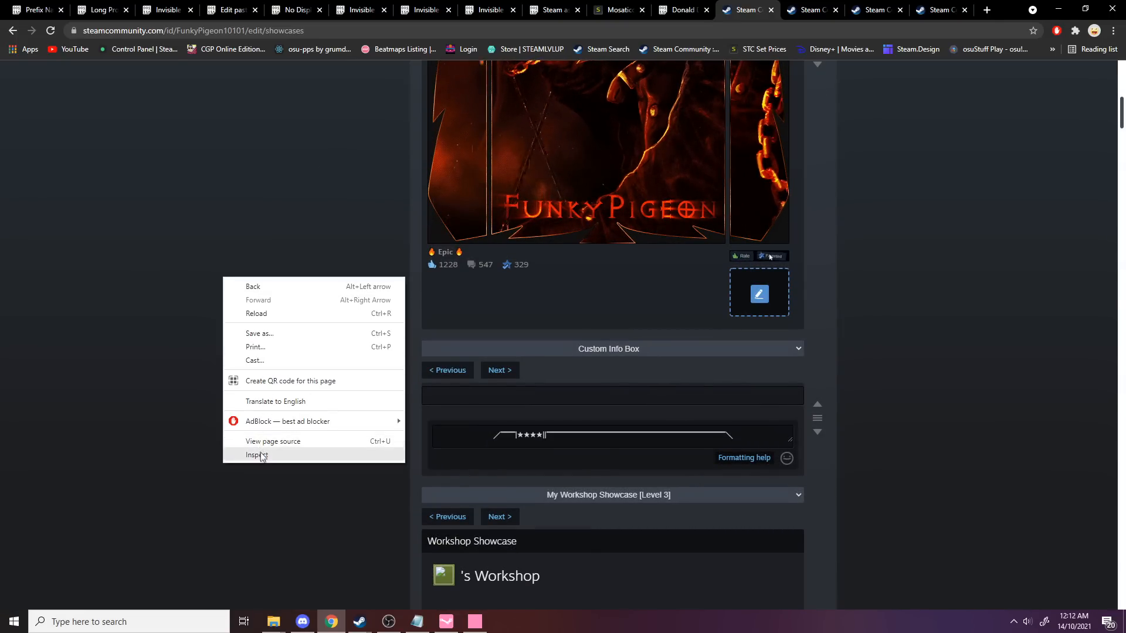
left_click(256, 455)
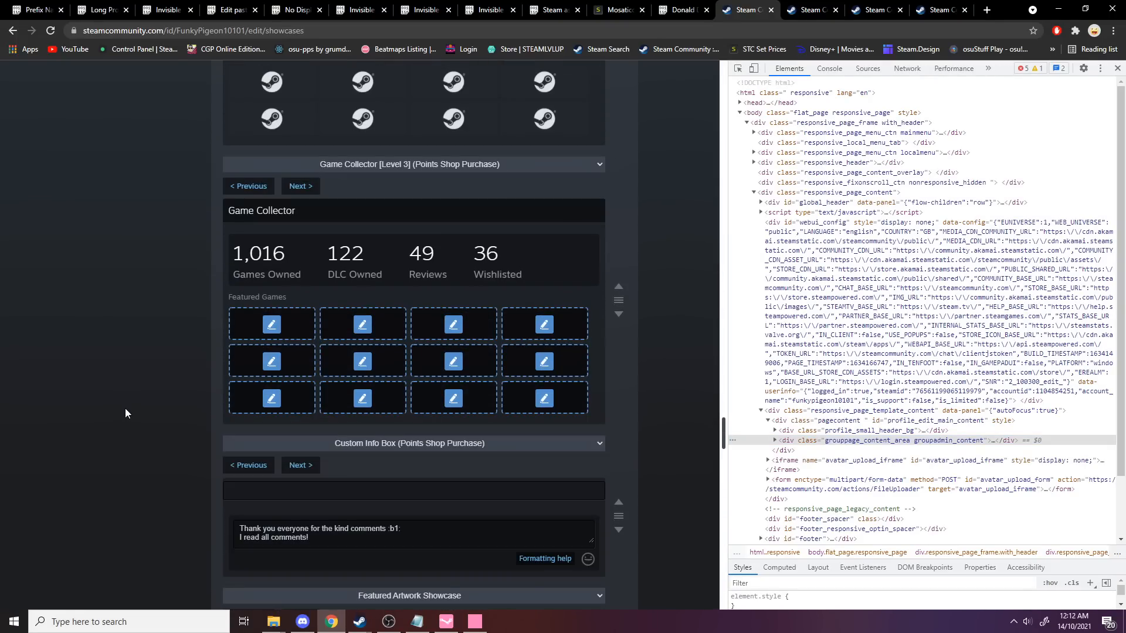
left_click(829, 68)
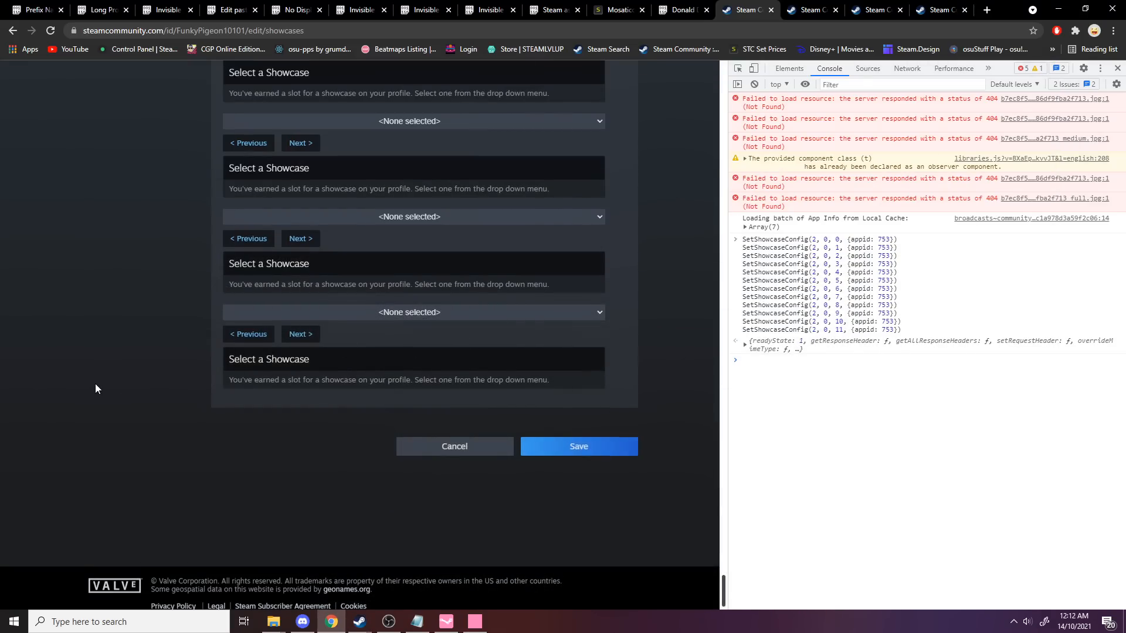
left_click(551, 10)
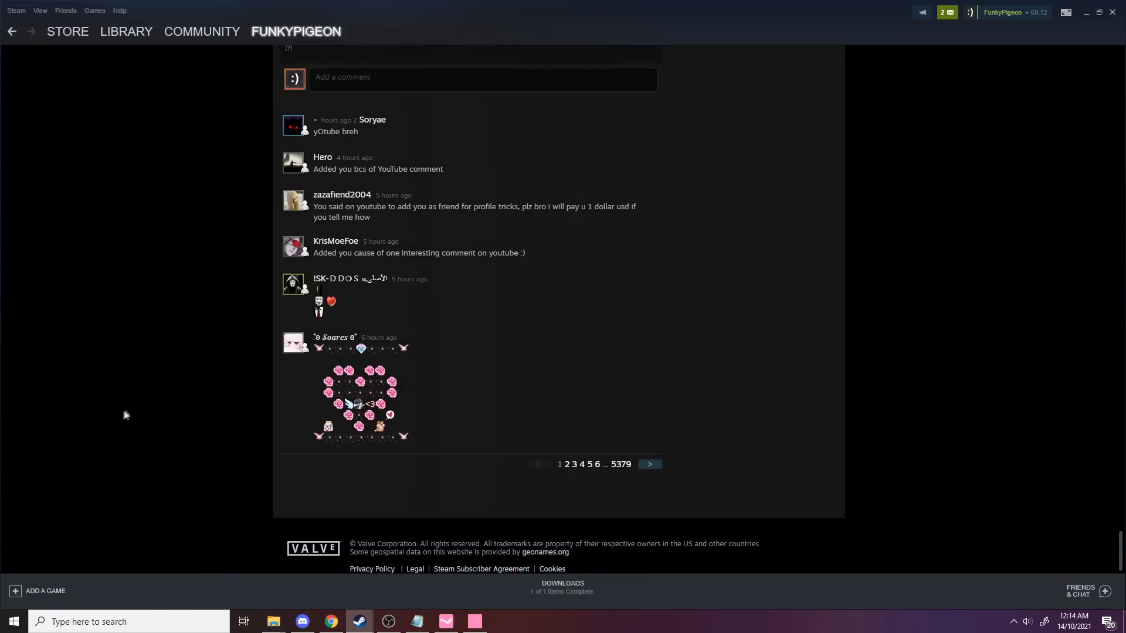
Post the pixel-art emoticon comment, then select the saved Donald Duck emoticon-code text on Pastebin.
scroll("up", 3)
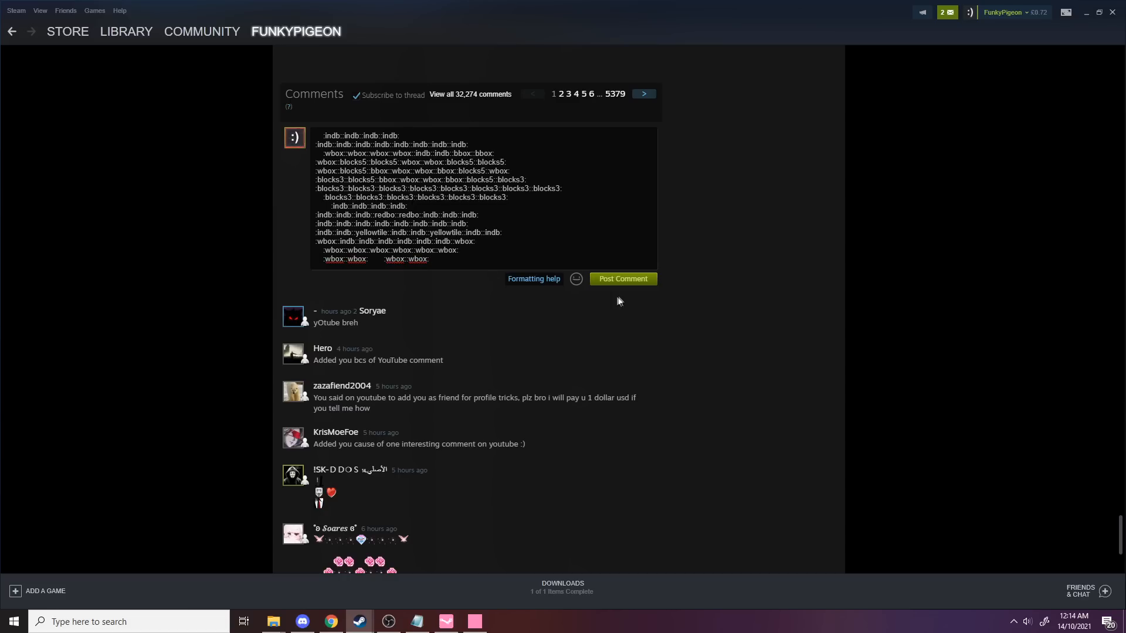
left_click(622, 280)
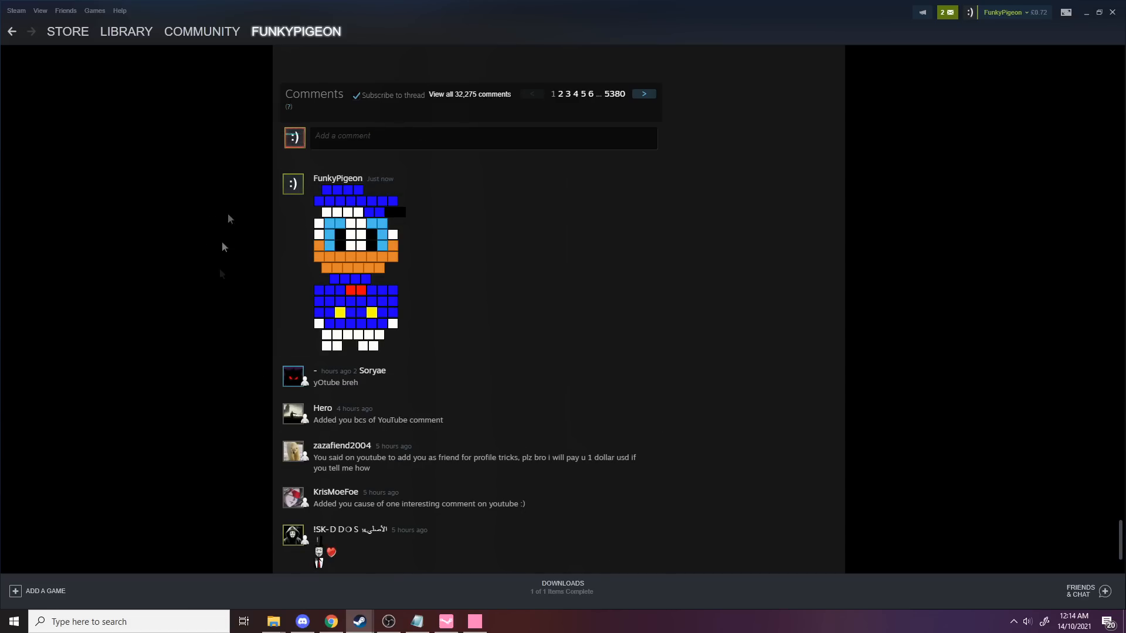
left_click(273, 622)
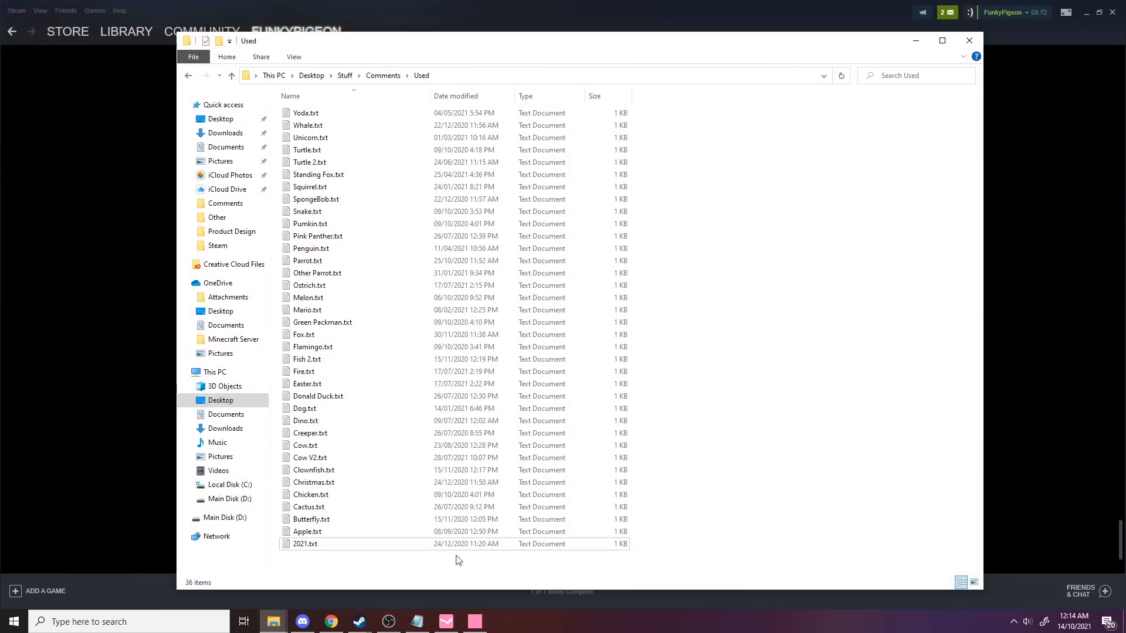
mouse_move(324, 433)
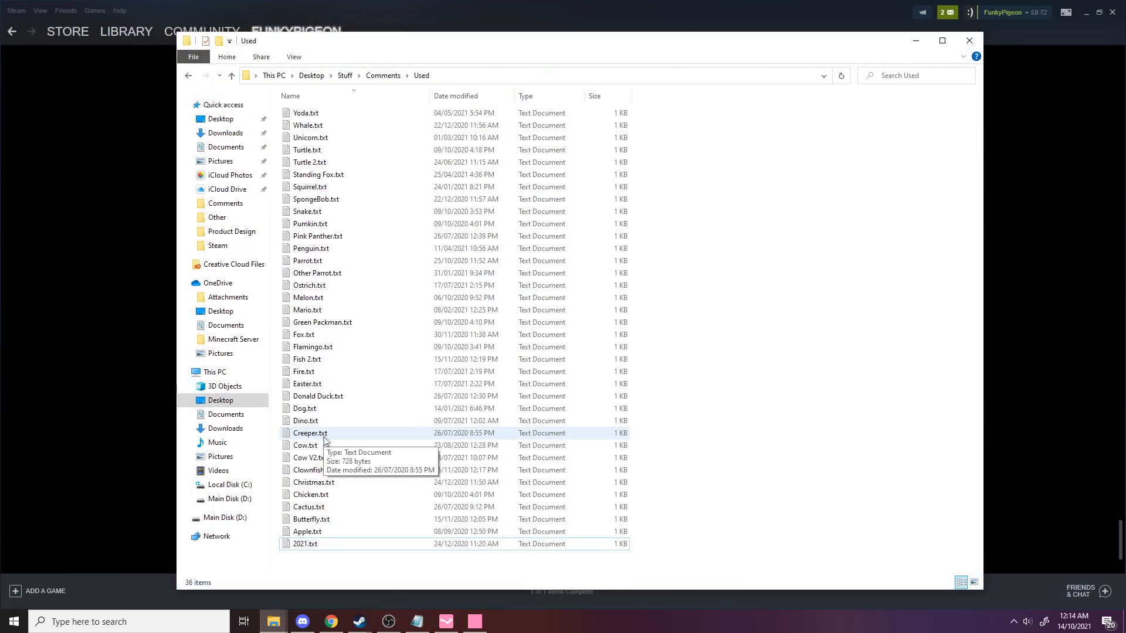
mouse_move(386, 438)
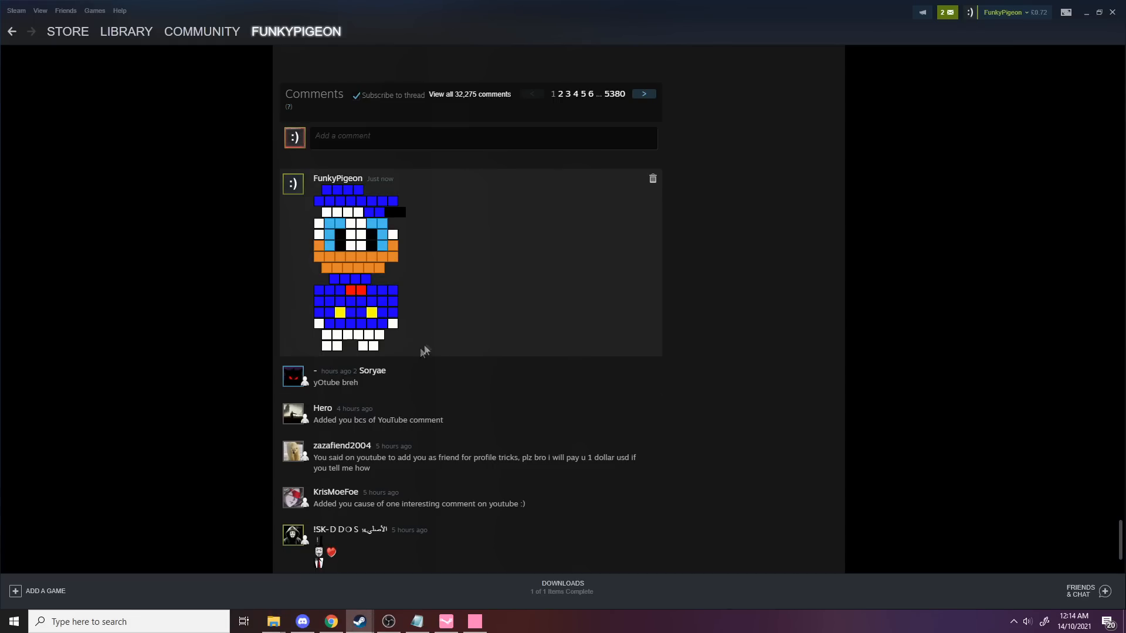
mouse_move(273, 622)
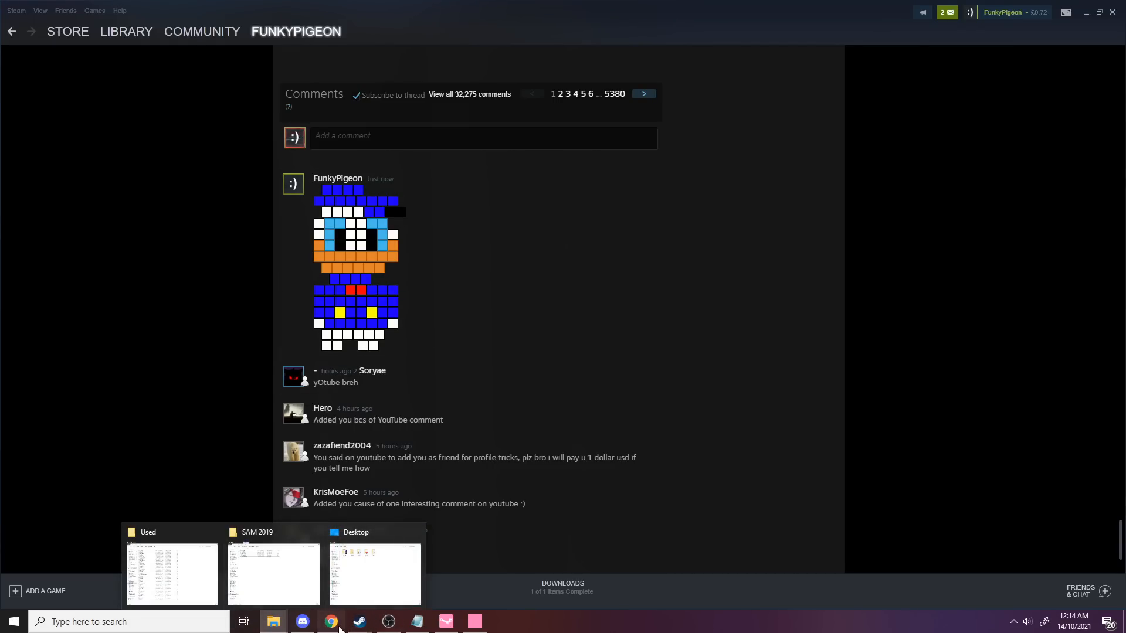
left_click(329, 622)
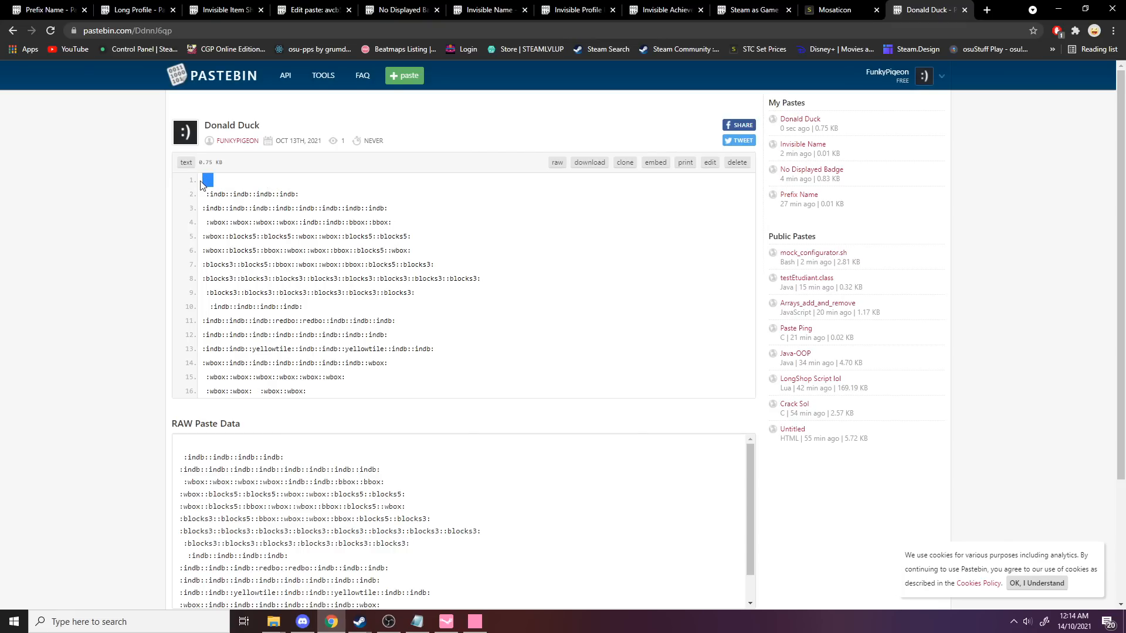
mouse_move(202, 311)
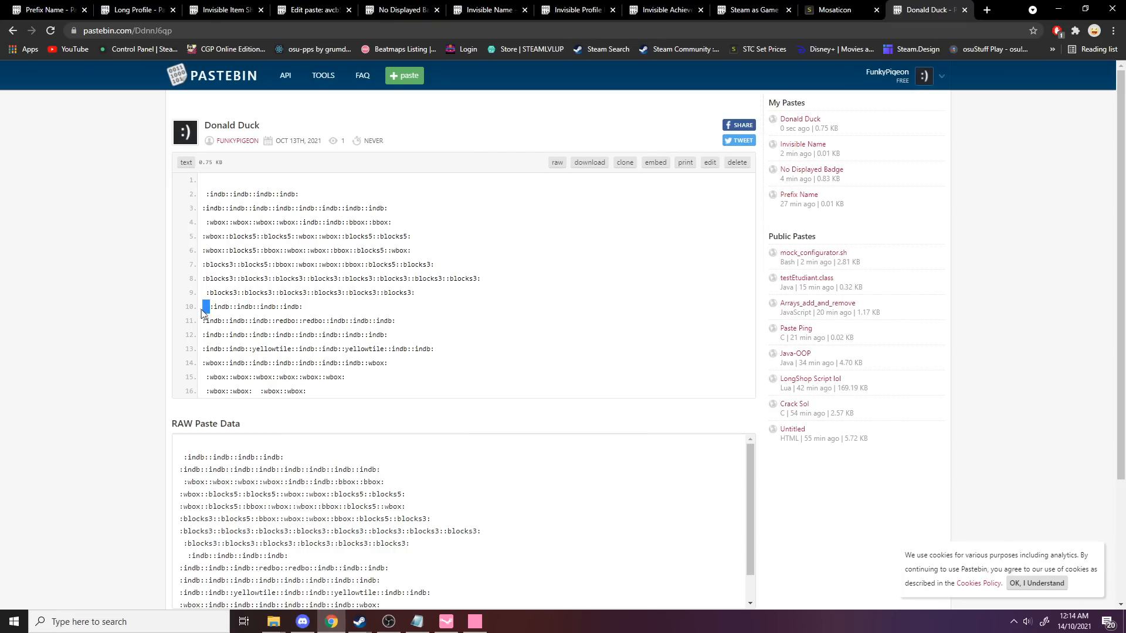
Fetch the account's 317 emoticons in Mosaticon.
left_click(835, 9)
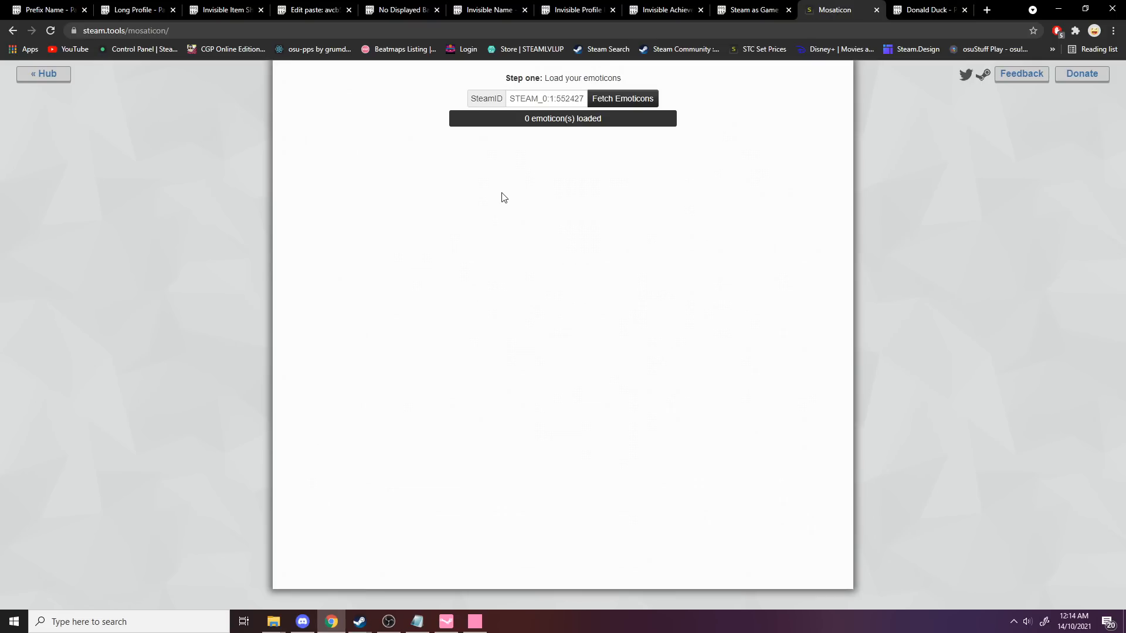
left_click(622, 99)
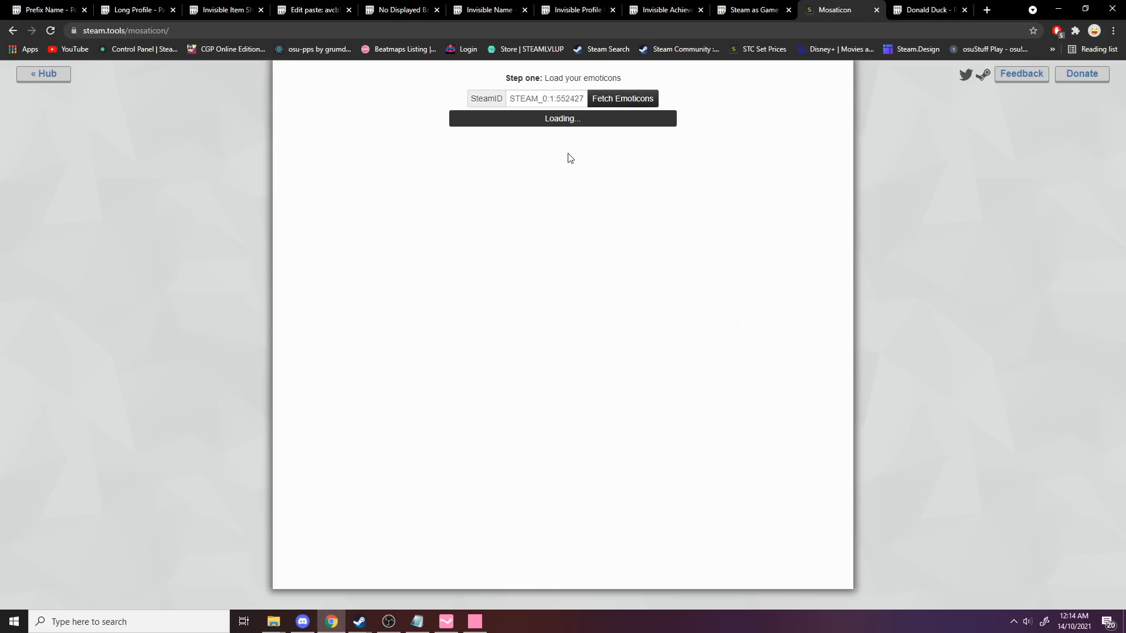
left_click(621, 99)
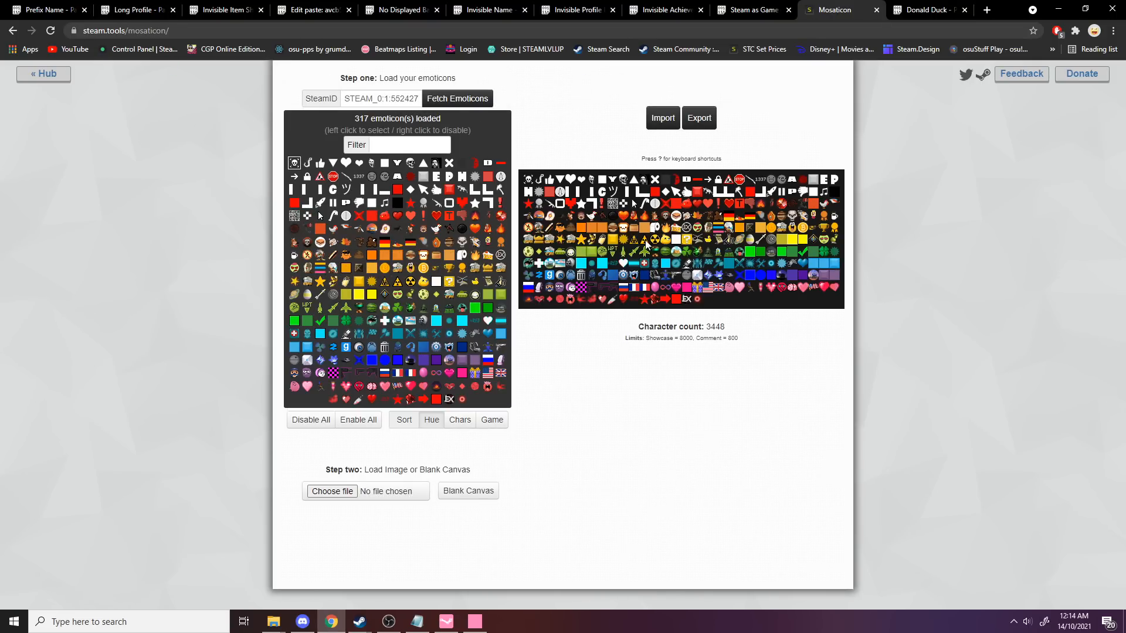
left_click(468, 490)
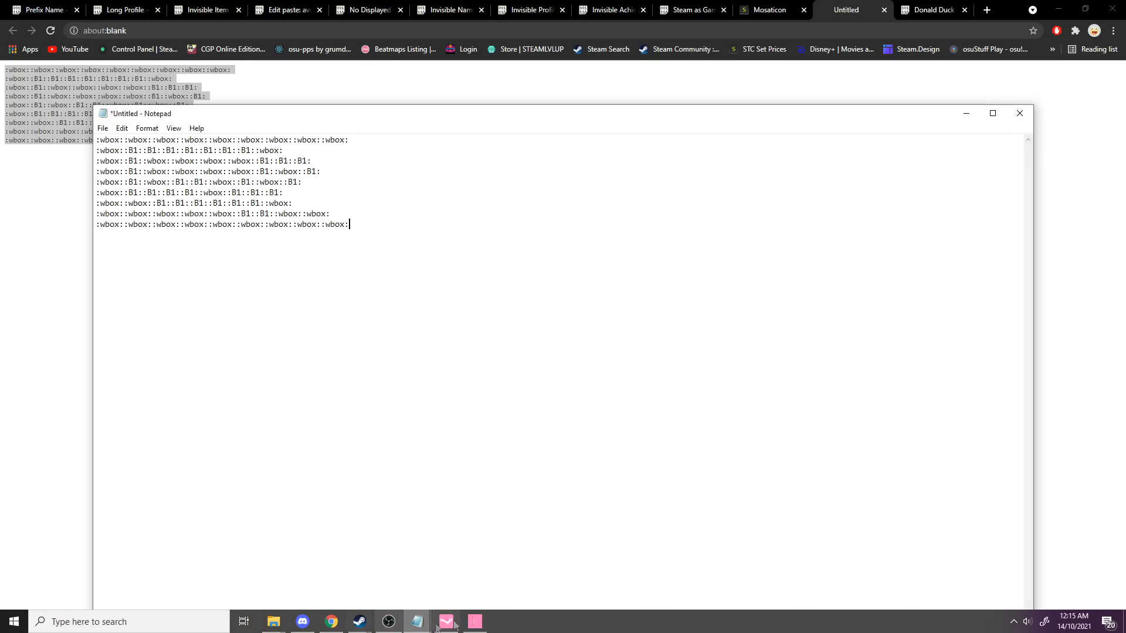
Copy the XYOrange emoticon-code art from Notepad and the Used folder and post it as a profile comment.
left_click(690, 10)
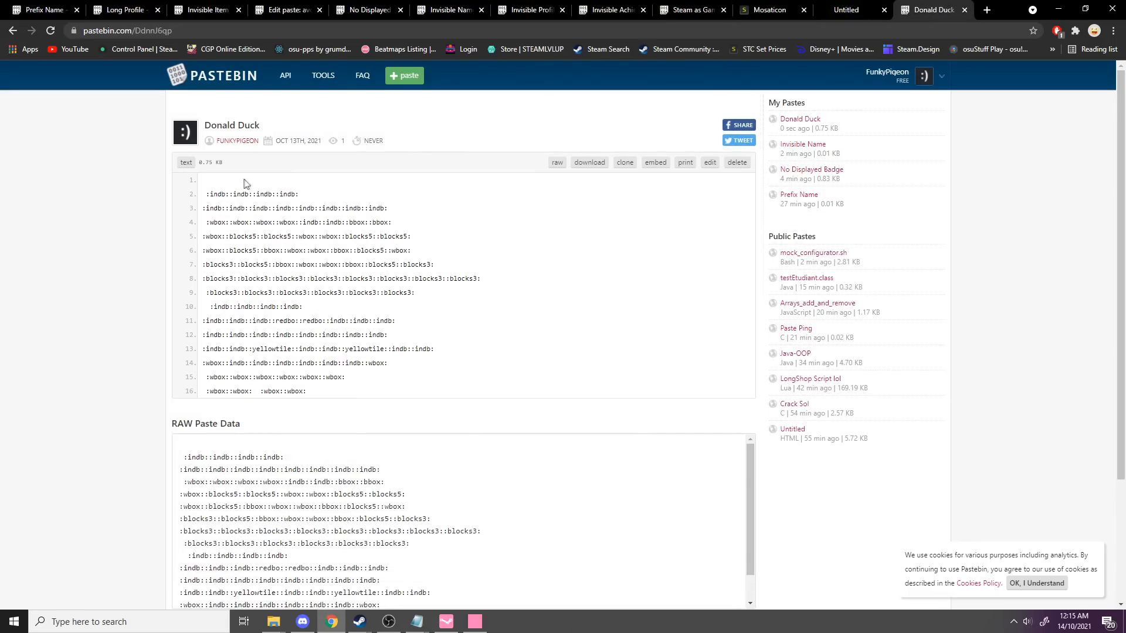
left_click(209, 180)
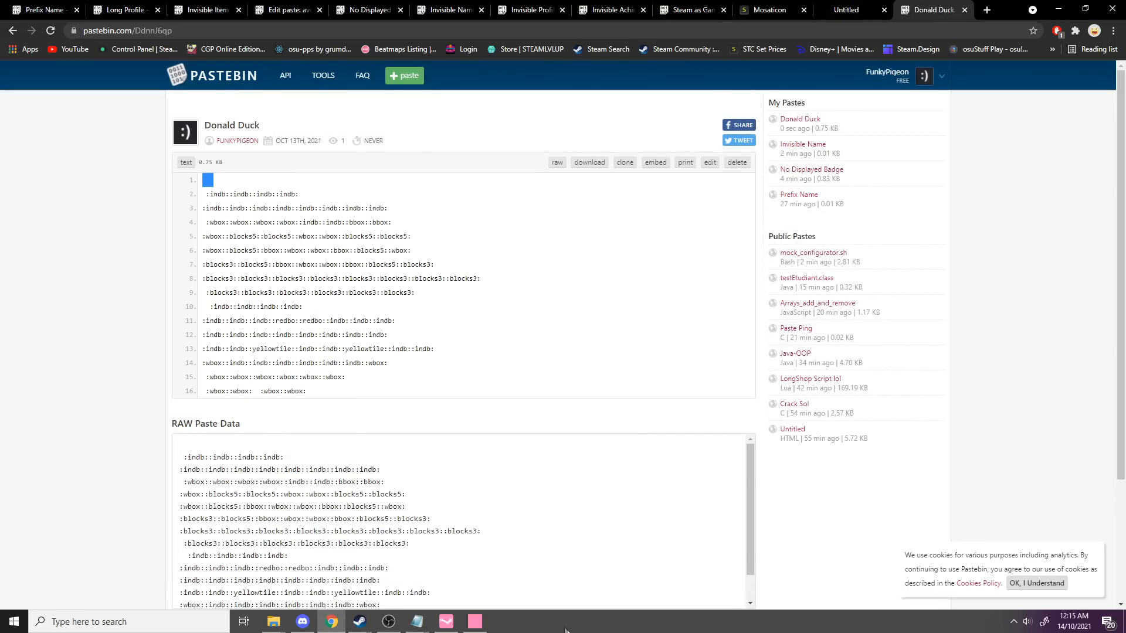
left_click(416, 628)
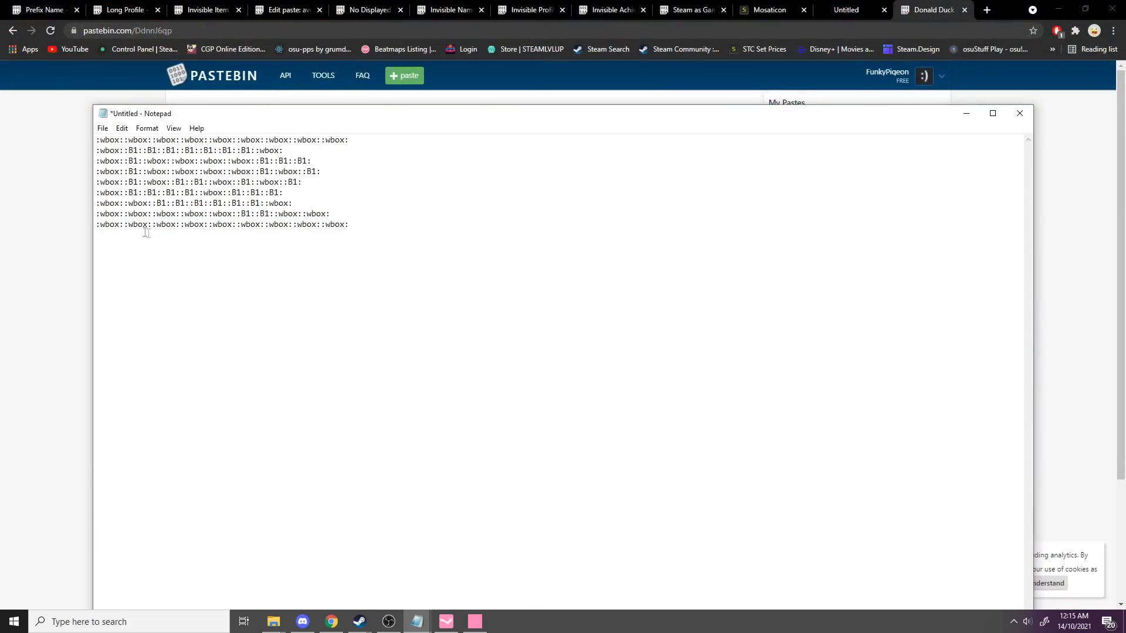
double_click(111, 224)
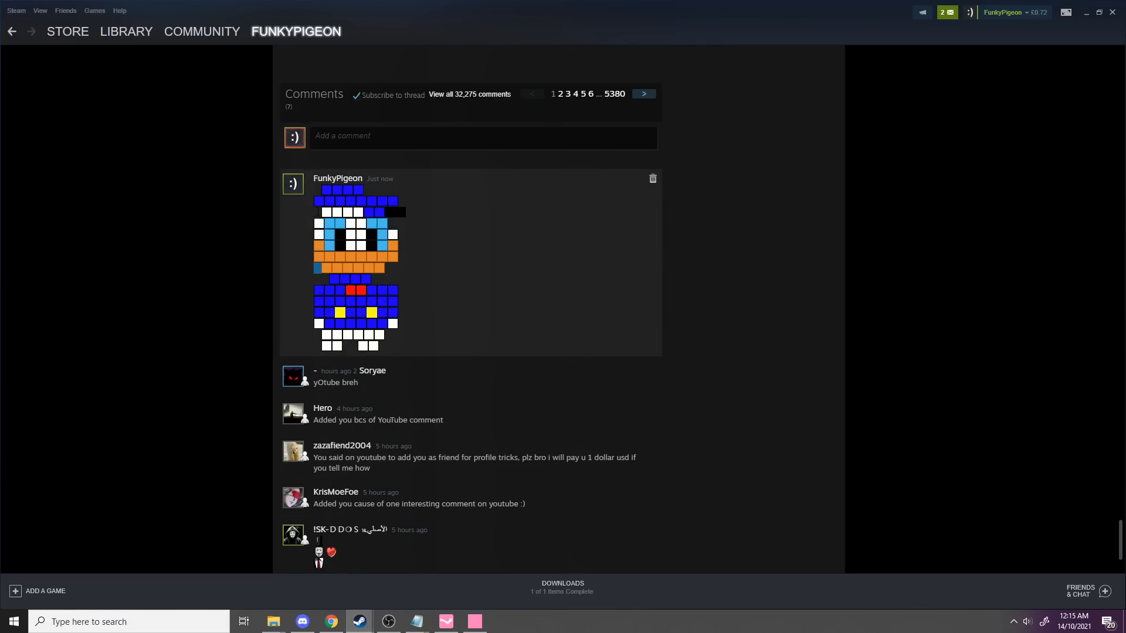
mouse_move(597, 517)
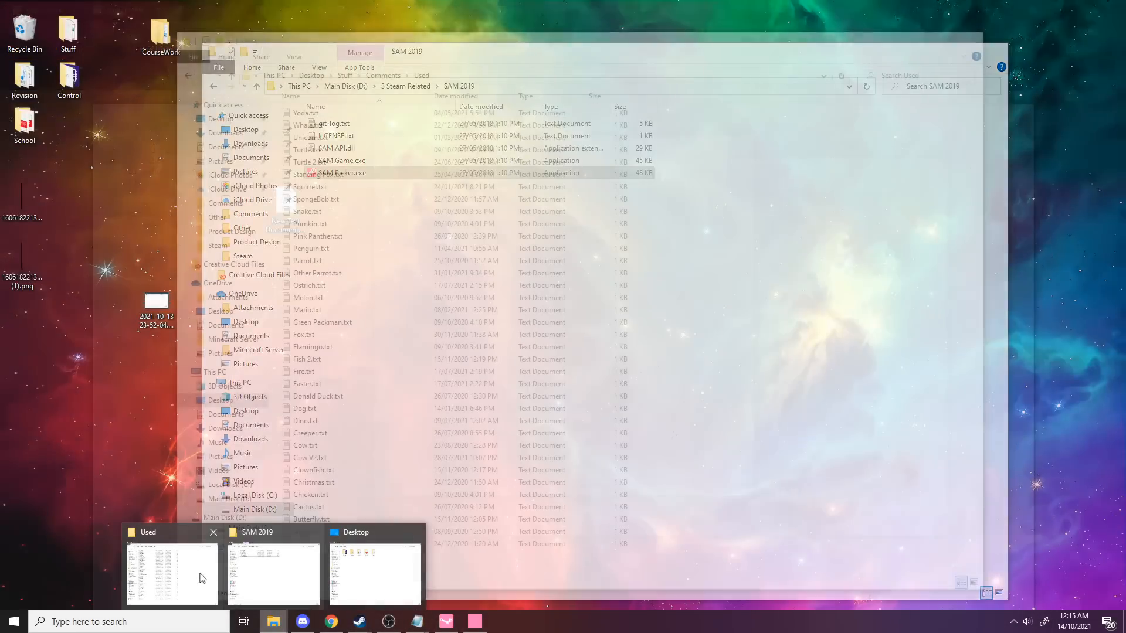
left_click(170, 574)
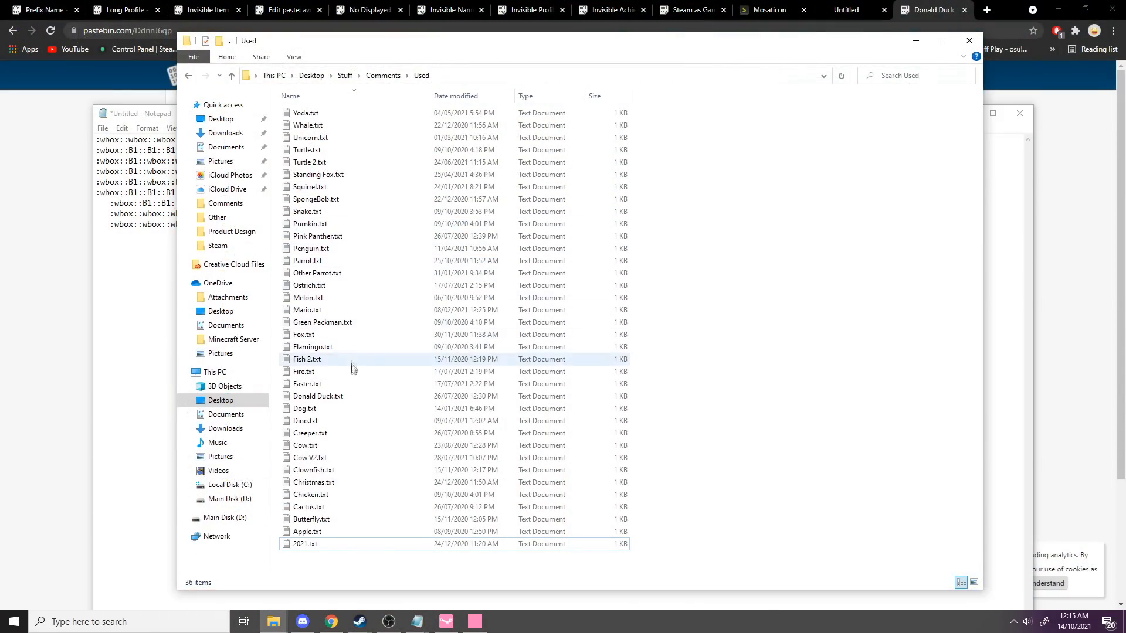
left_click(359, 628)
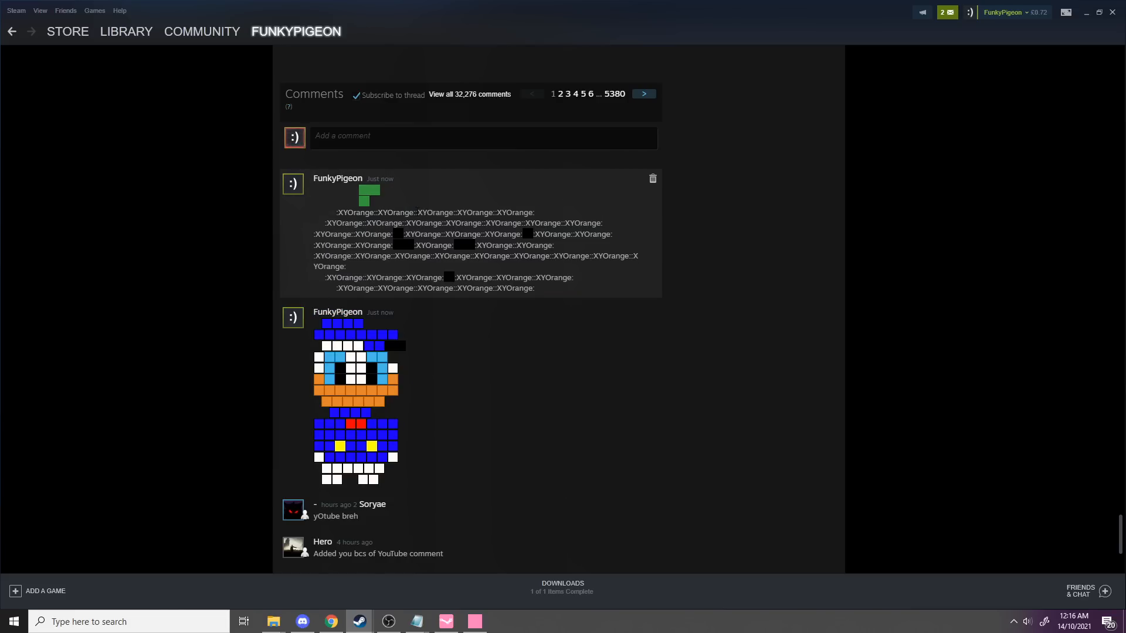
Post the immunizednode, XYOrange and bbox emoticon-art comment on the profile via the steam.tools emoticons tool.
double_click(434, 212)
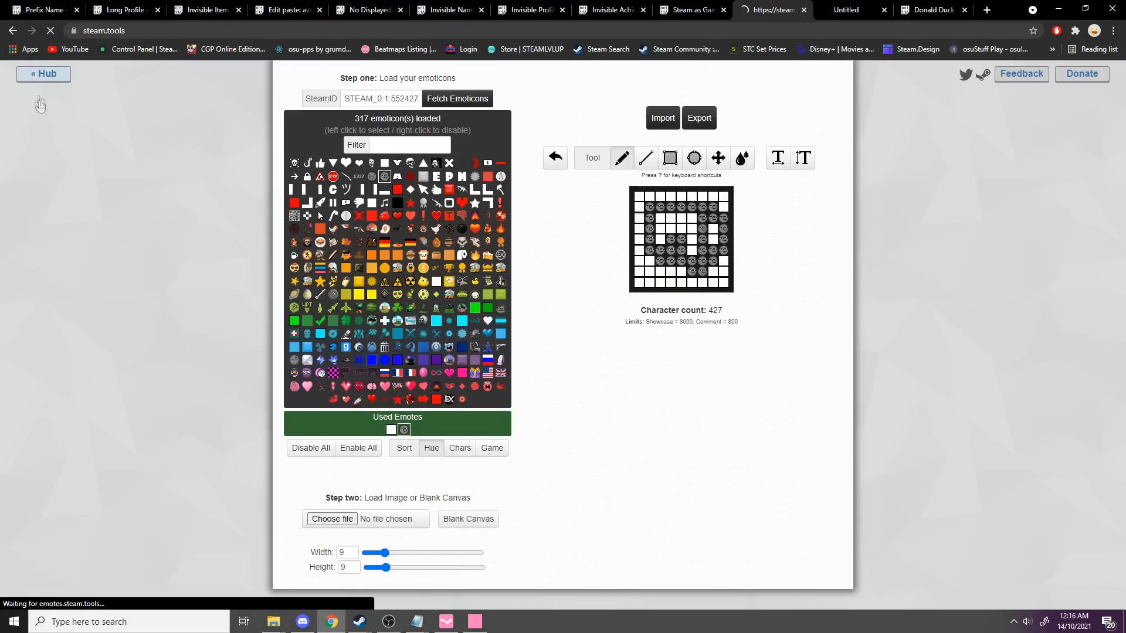
left_click(43, 74)
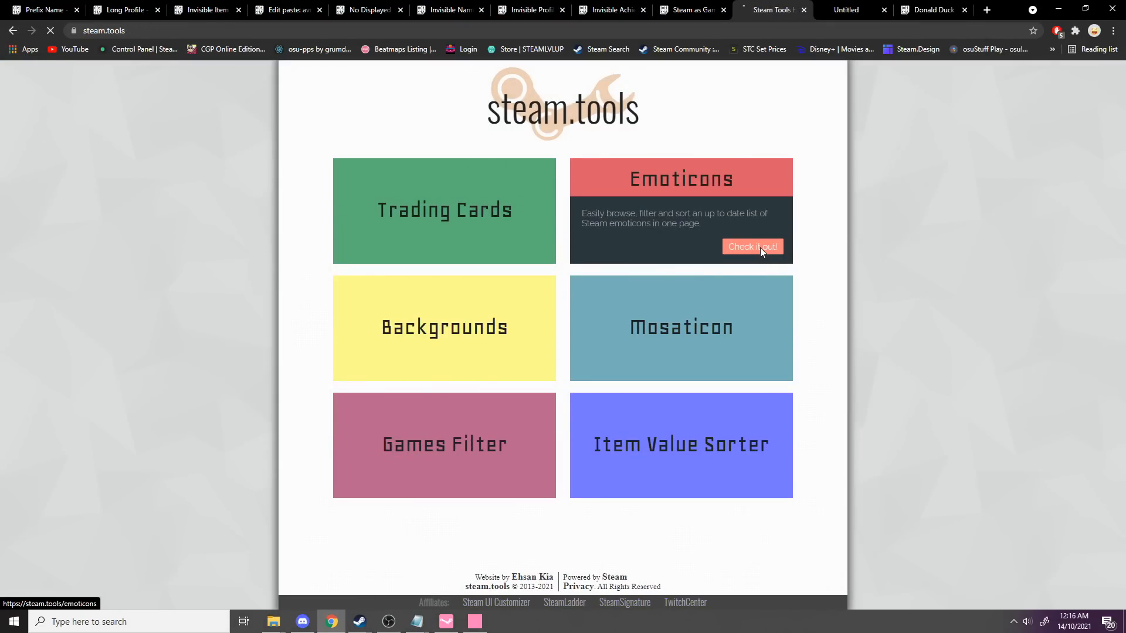
left_click(750, 248)
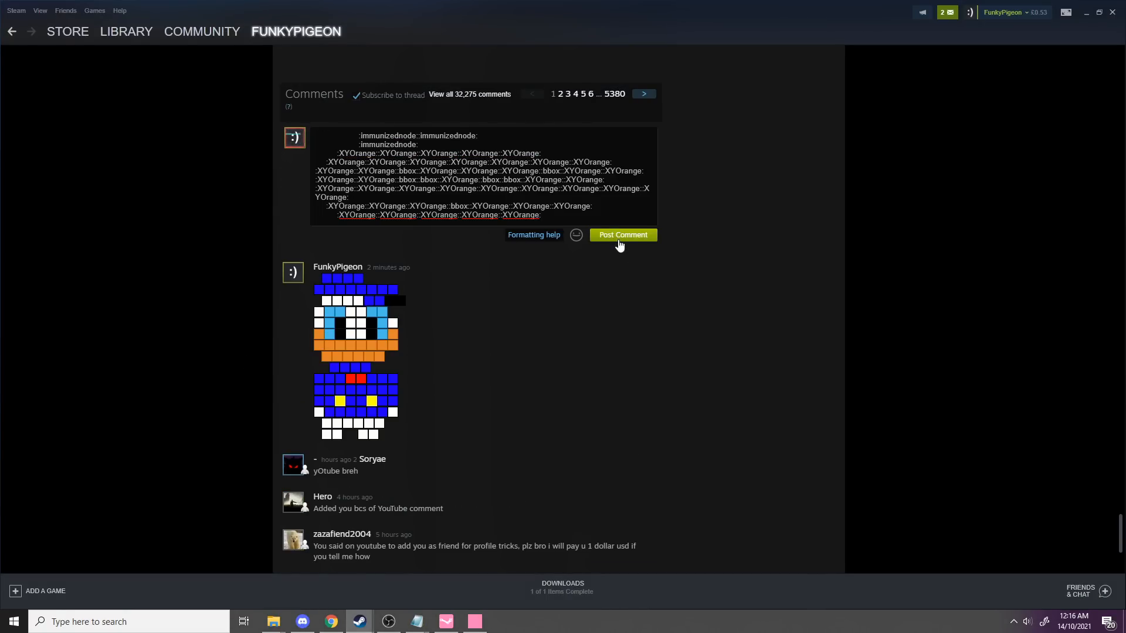
left_click(622, 235)
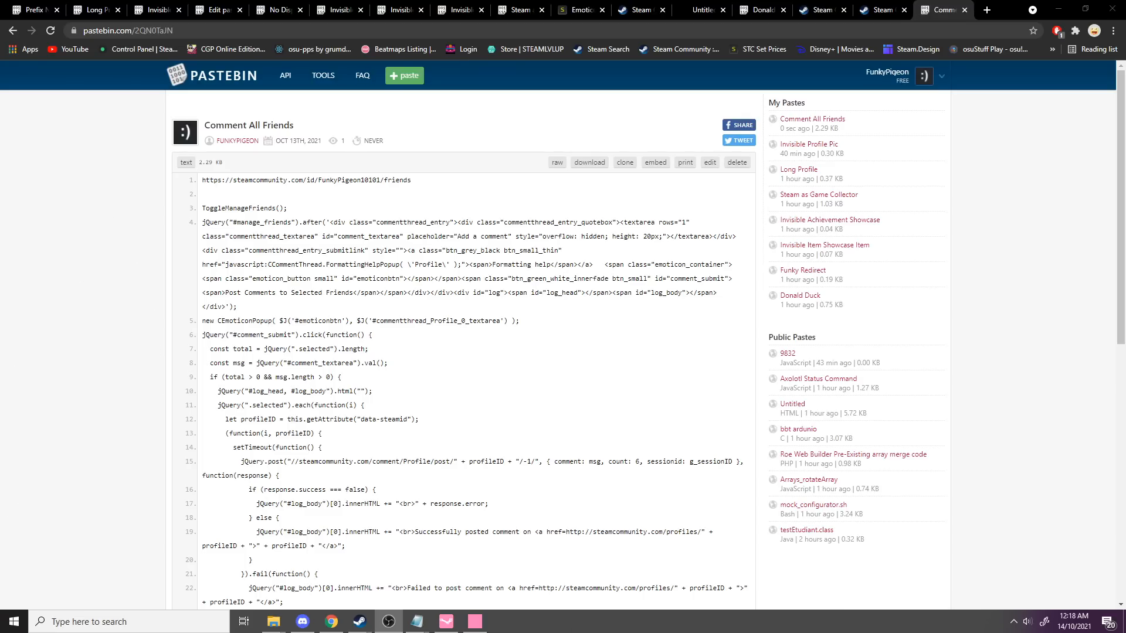
Run the Comment All Friends script on the friends page and enter the test message 'awdawdawdwad'.
triple_click(306, 181)
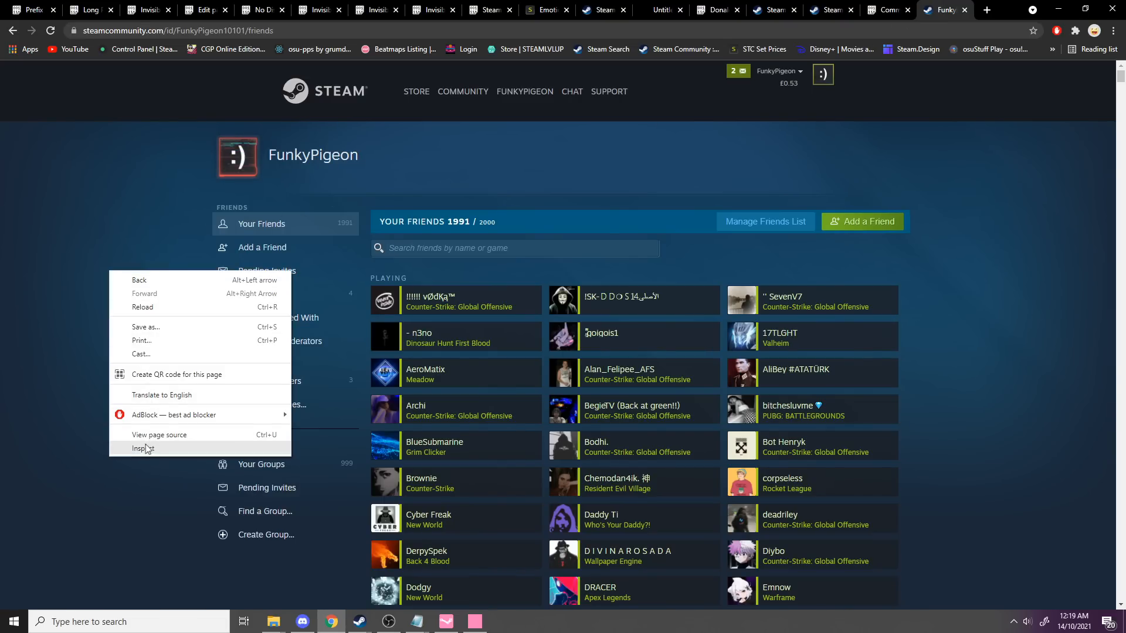
left_click(144, 448)
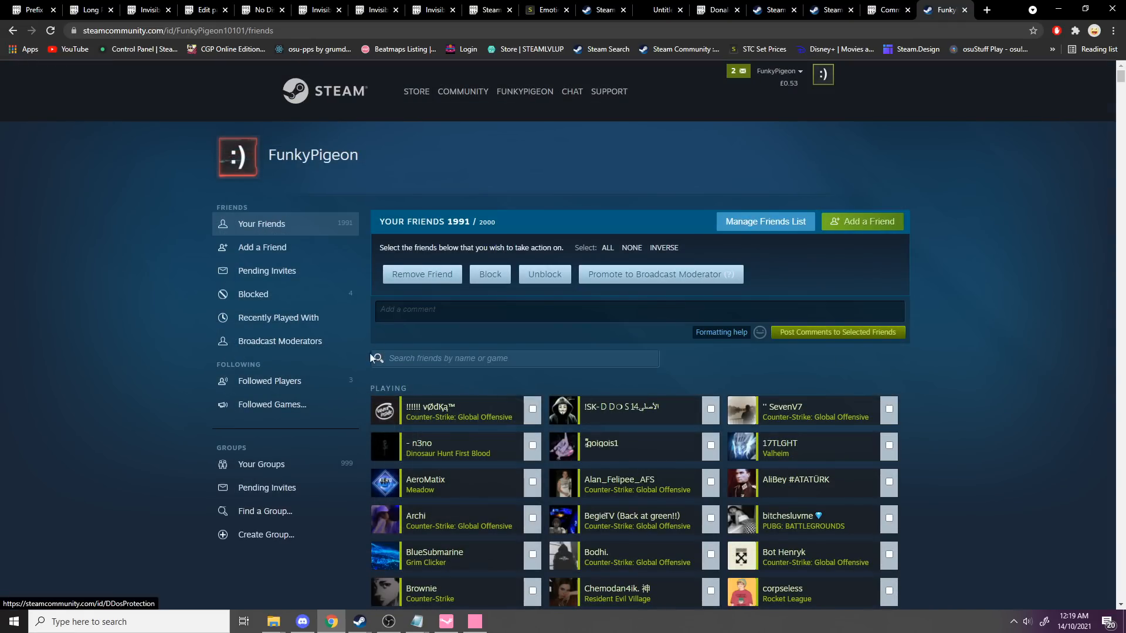
type("awdawdawdwad")
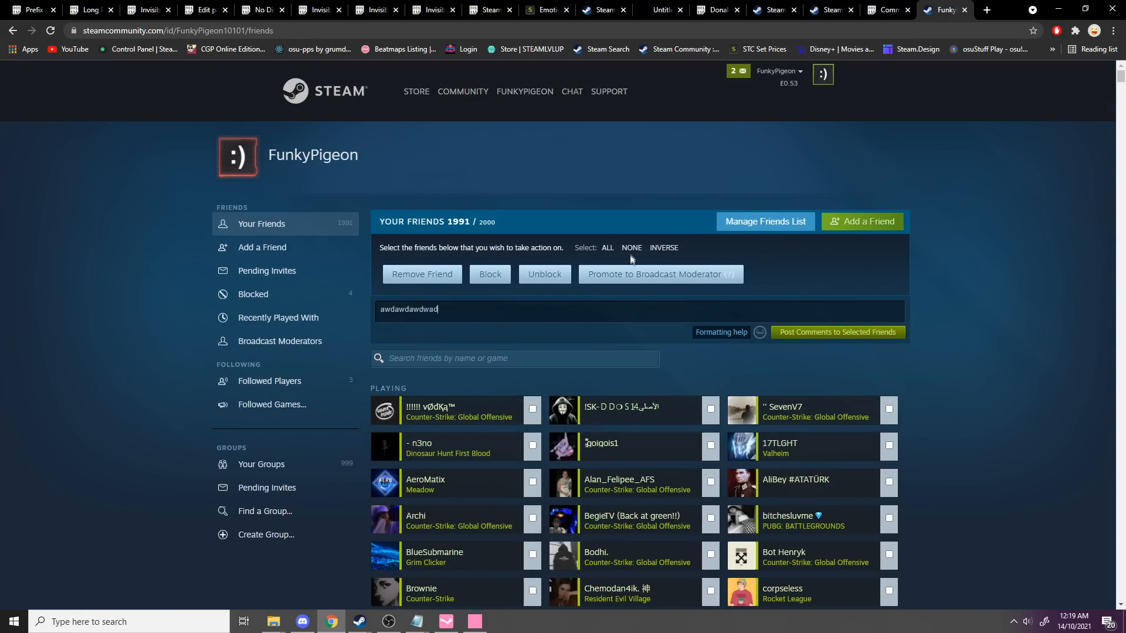
Select all 1988 friends and post the comment to the selected friends.
left_click(608, 247)
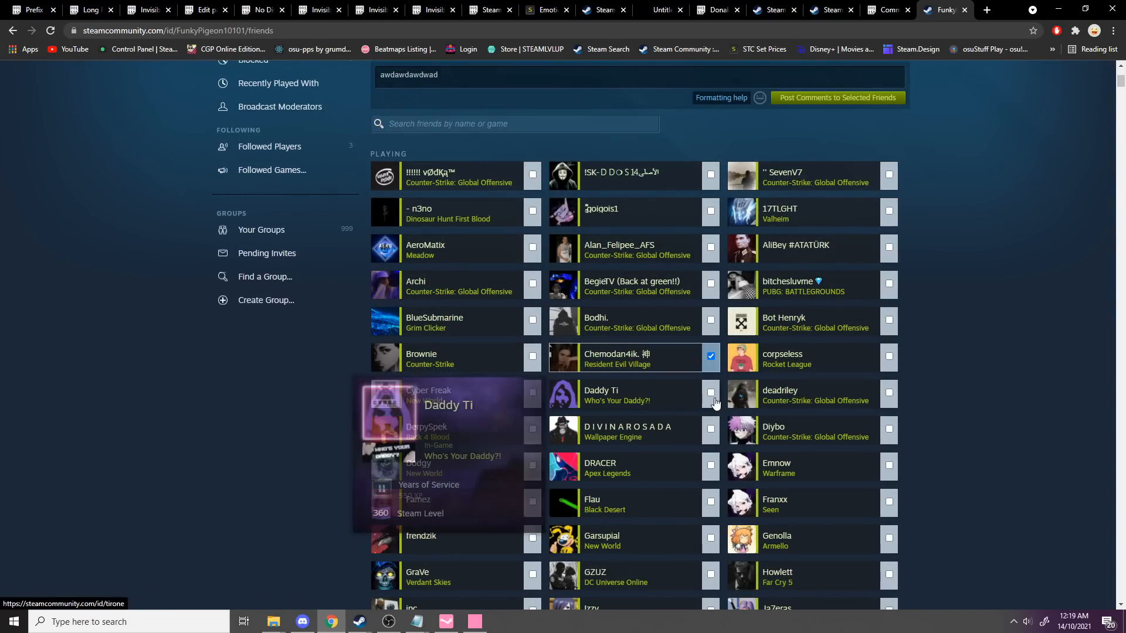
scroll("up", 3)
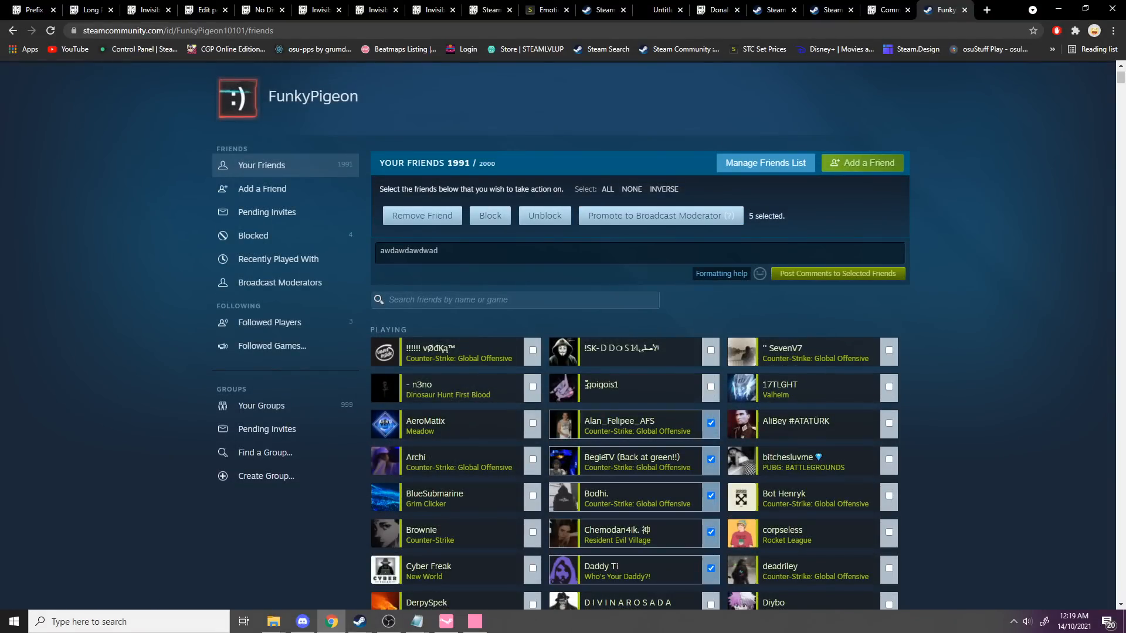
left_click(607, 189)
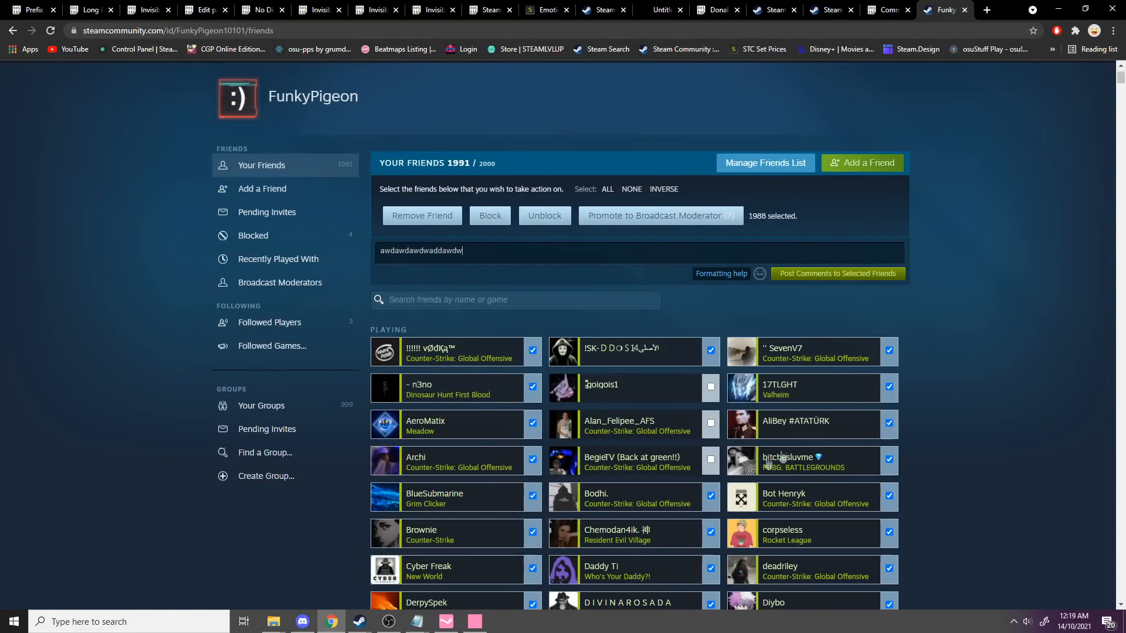
left_click(388, 621)
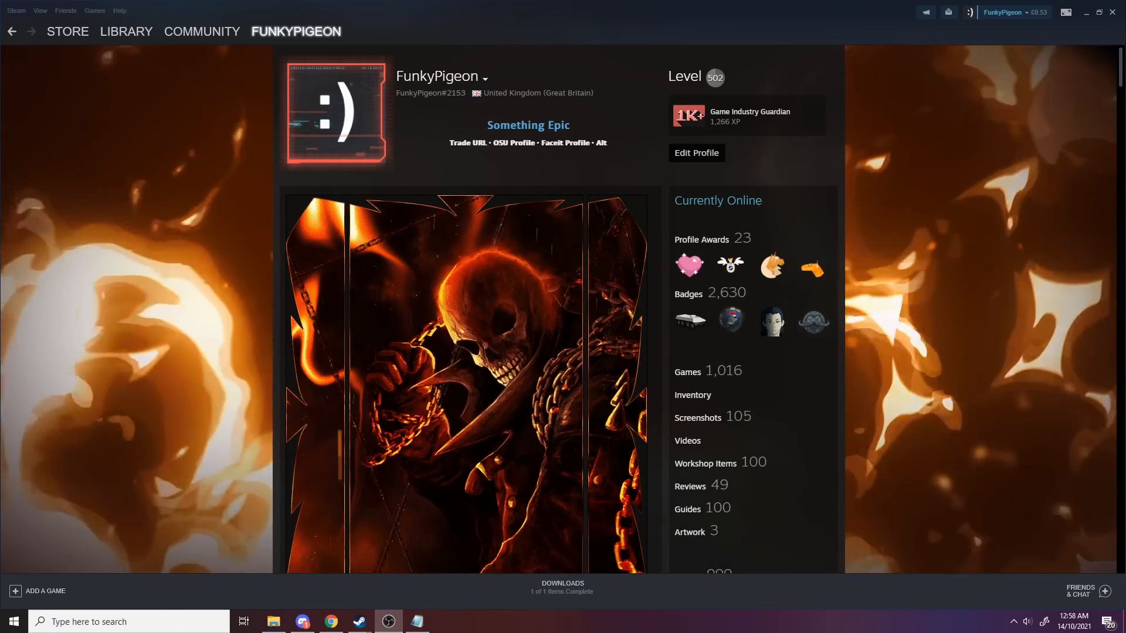
Go to the Points Shop's Seasonal Profile item and then its Game Profiles section.
left_click(67, 31)
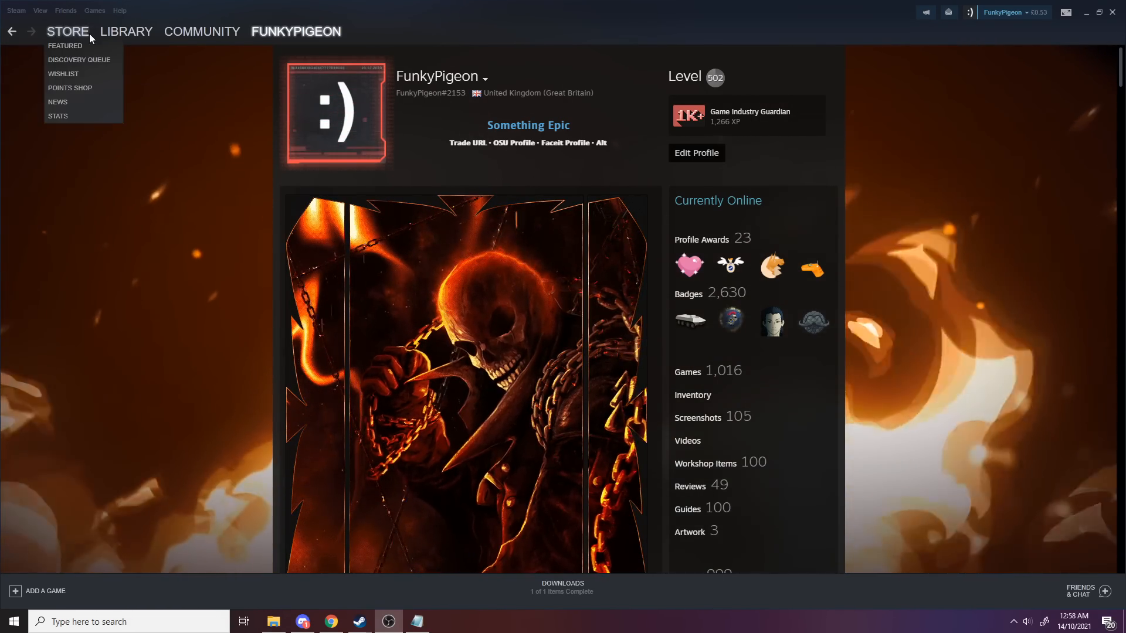
left_click(68, 31)
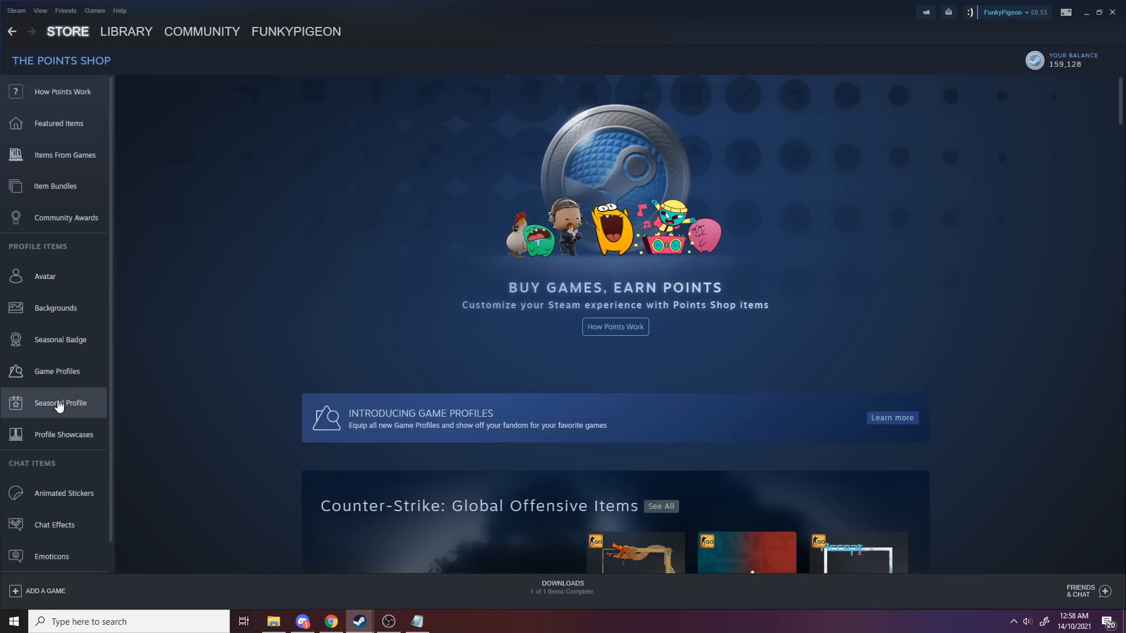
left_click(59, 402)
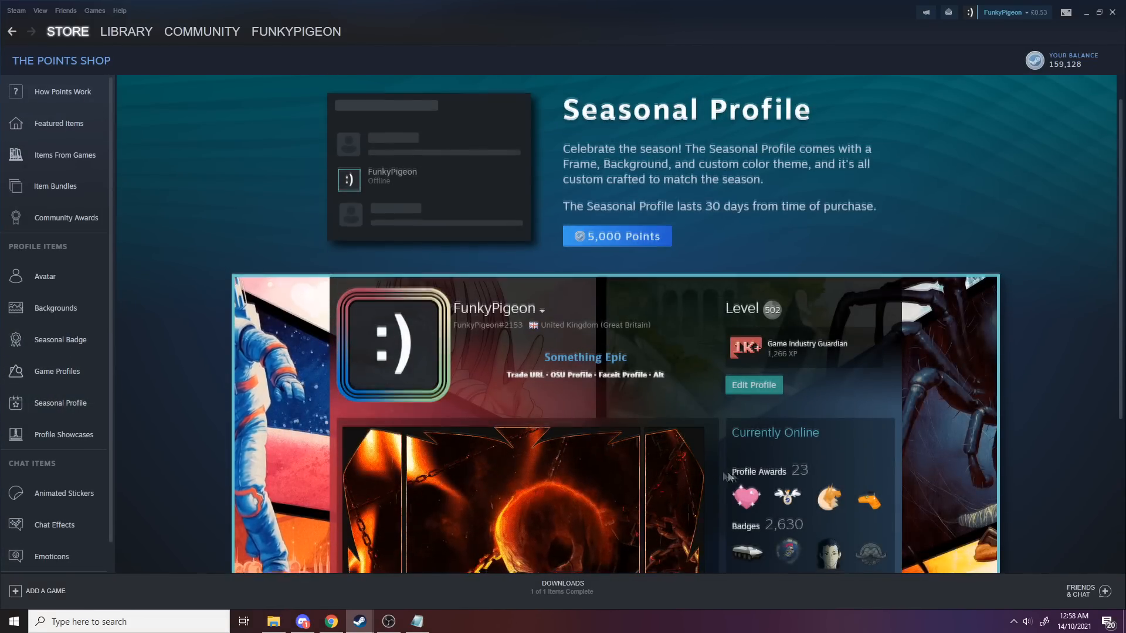
mouse_move(55, 372)
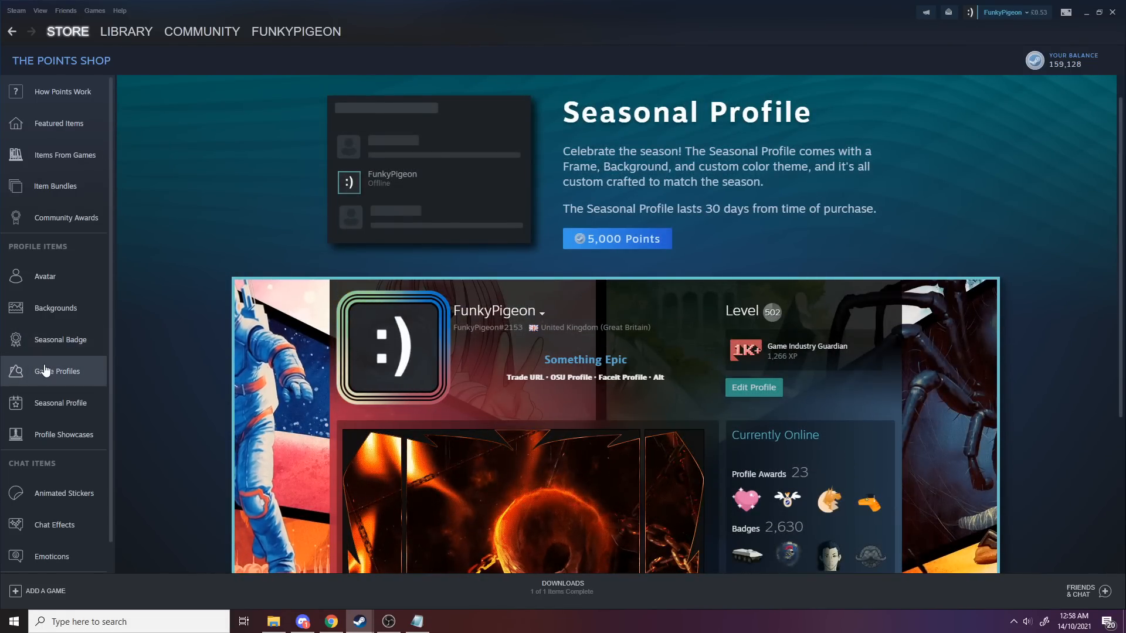
left_click(56, 372)
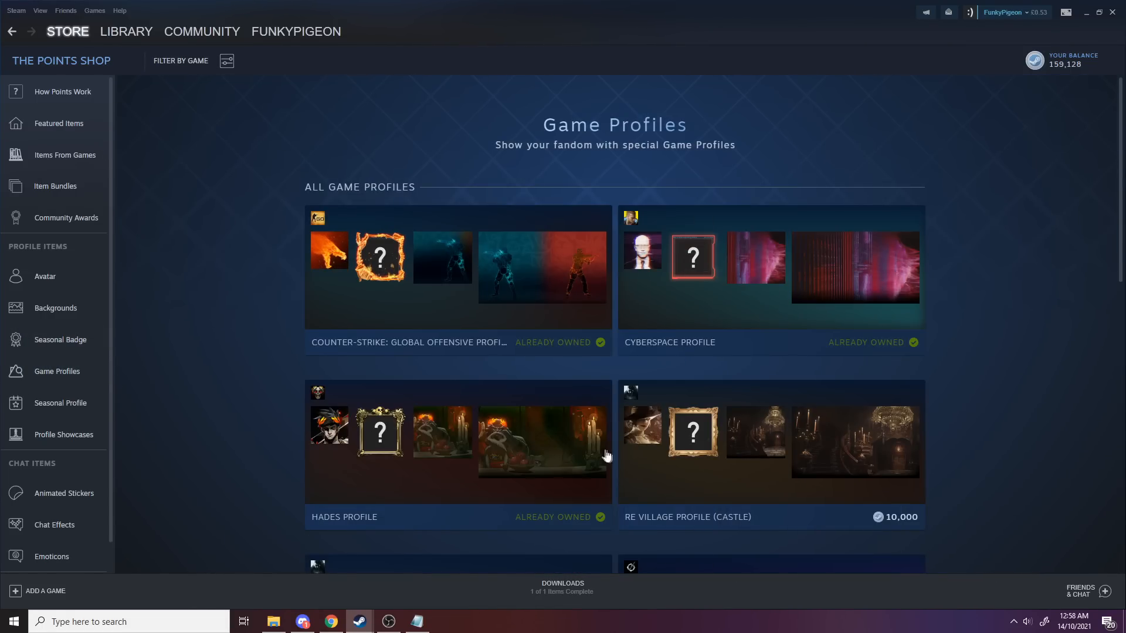
Open the owned Half-Life: Alyx profile and go to View My Profile.
scroll("down", 3)
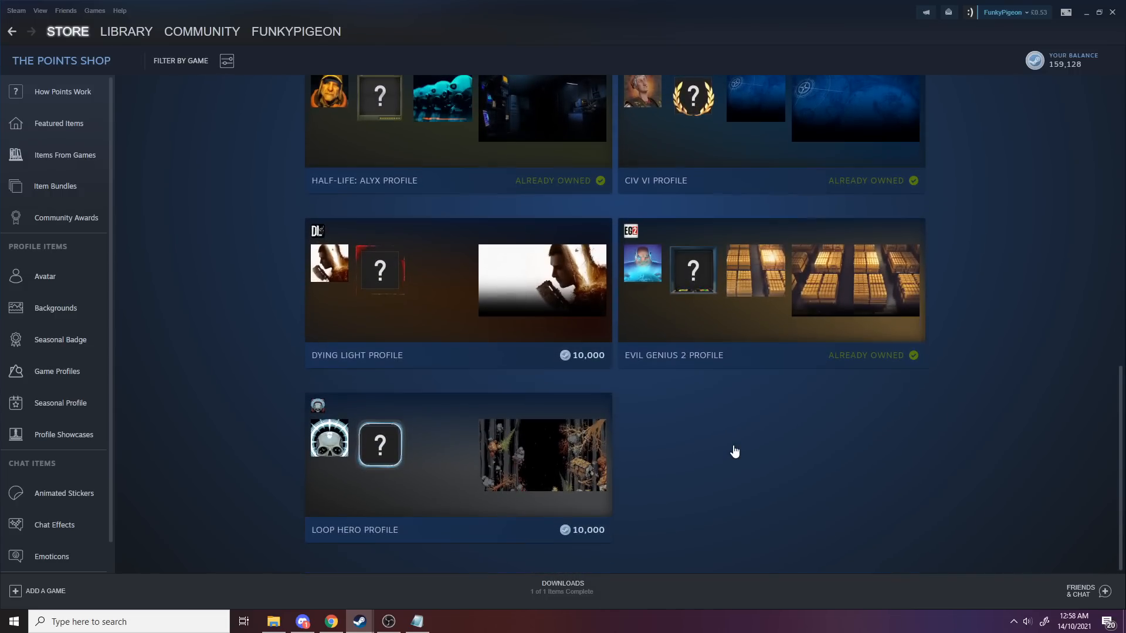
scroll("up", 3)
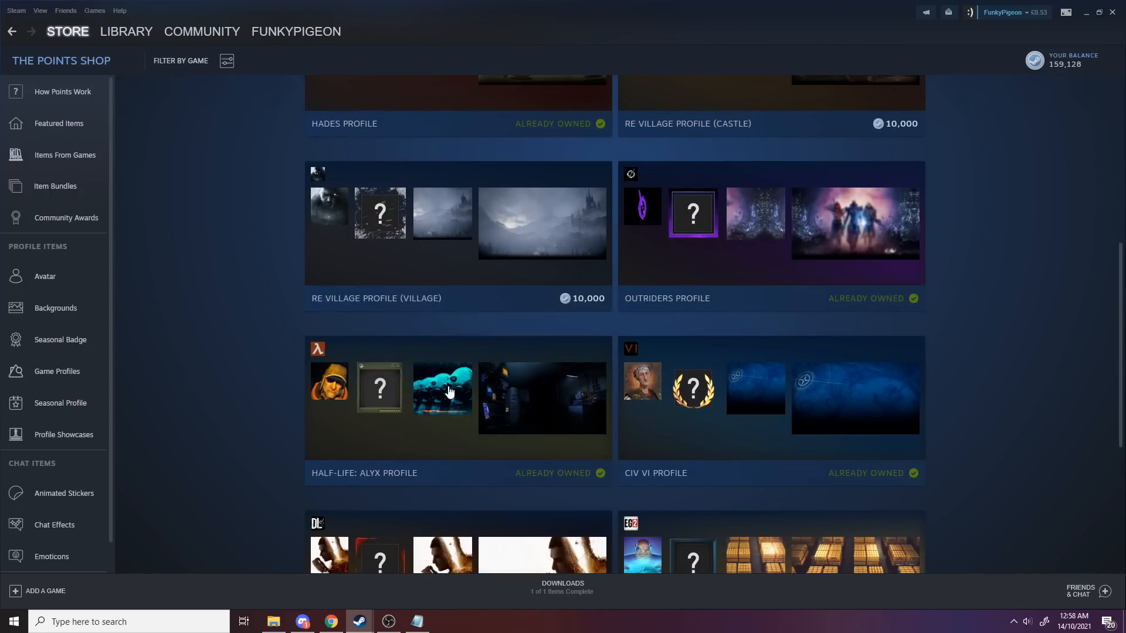
left_click(457, 396)
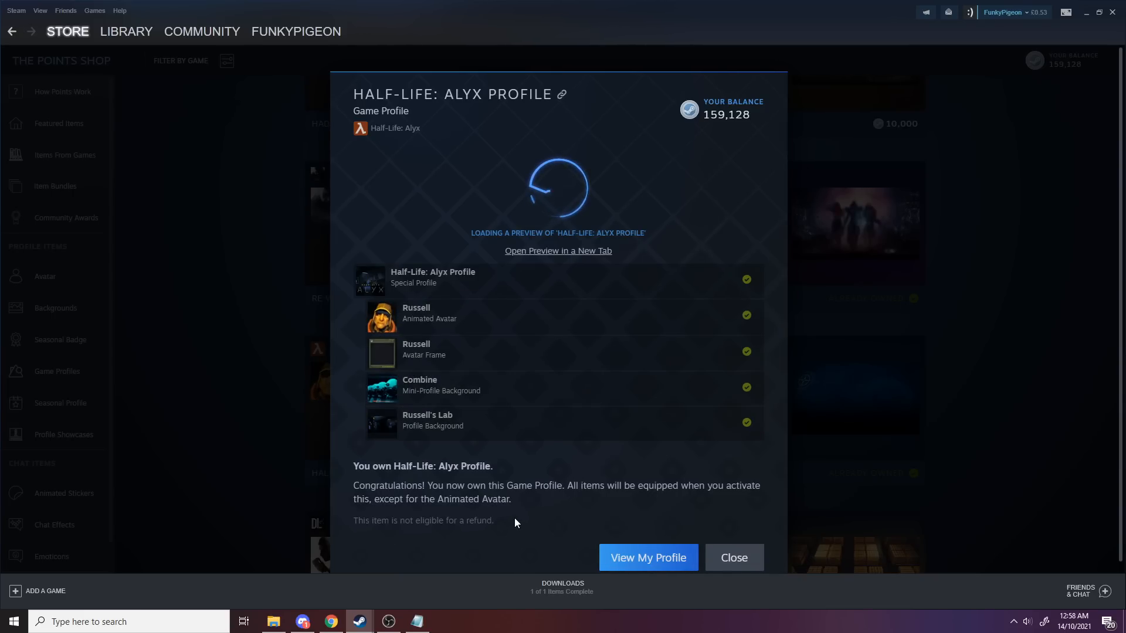
left_click(648, 558)
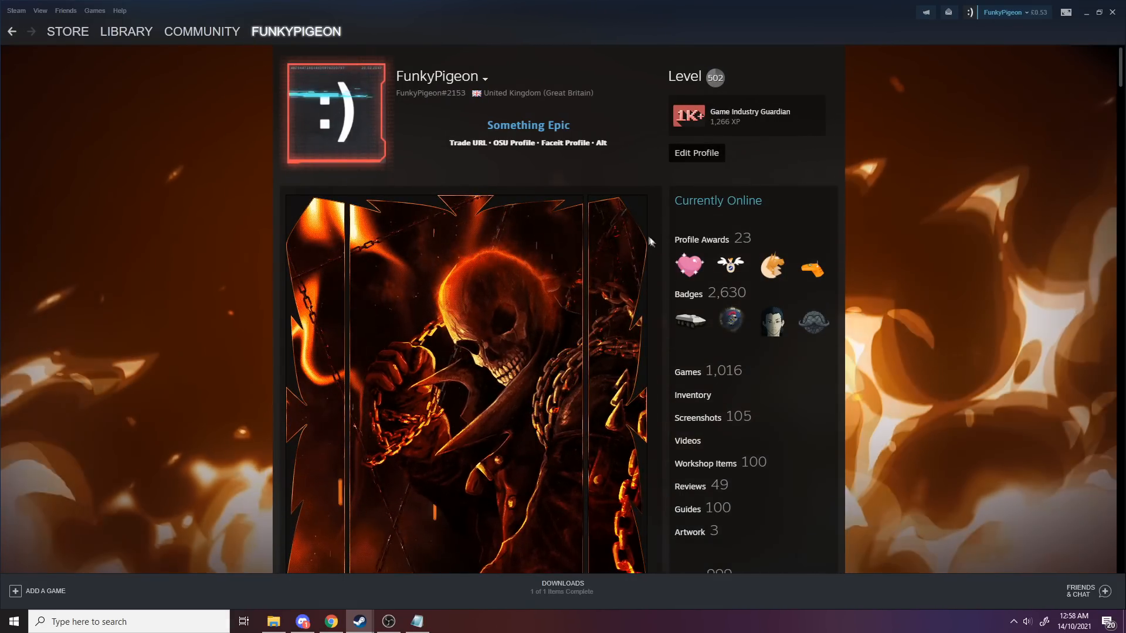
Set the Special Profile to Hades in Edit Profile and save it.
left_click(696, 152)
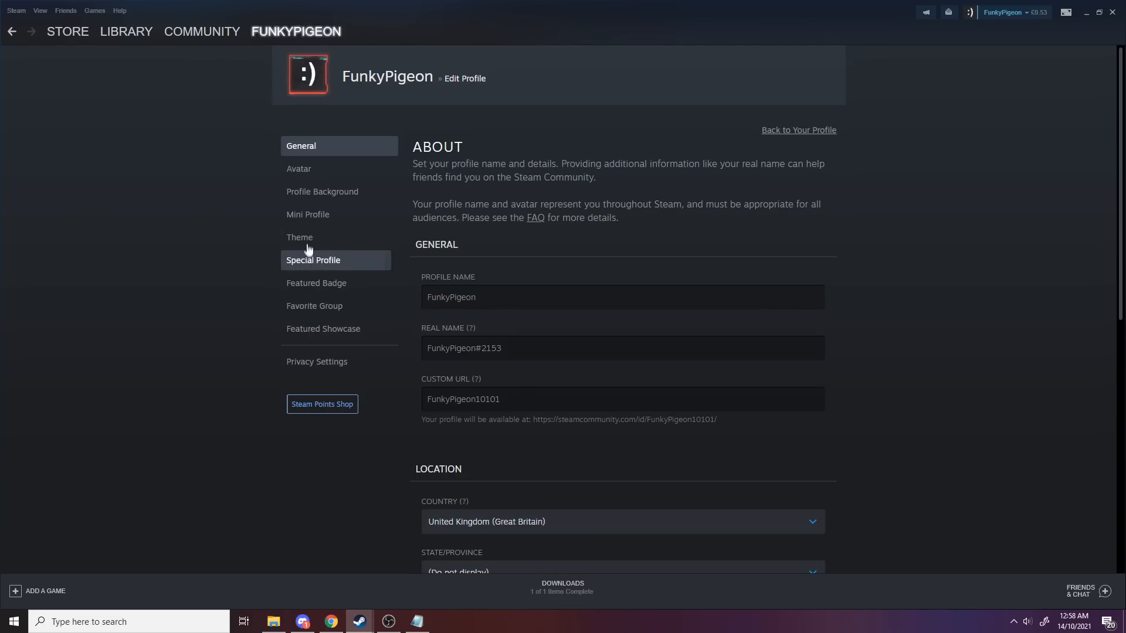
left_click(313, 261)
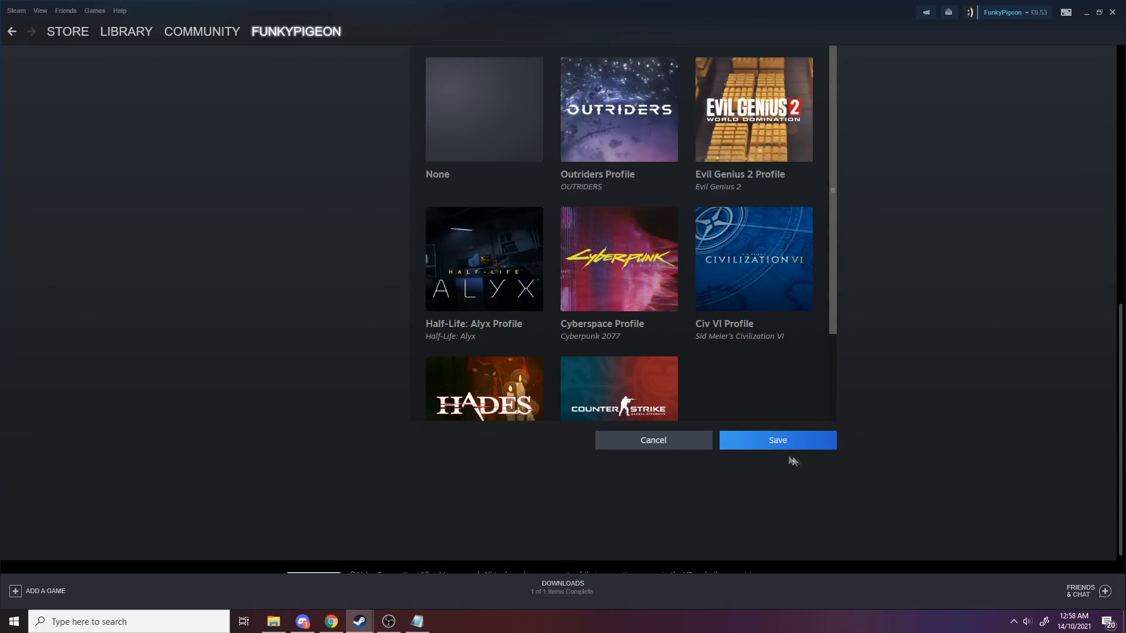
left_click(777, 440)
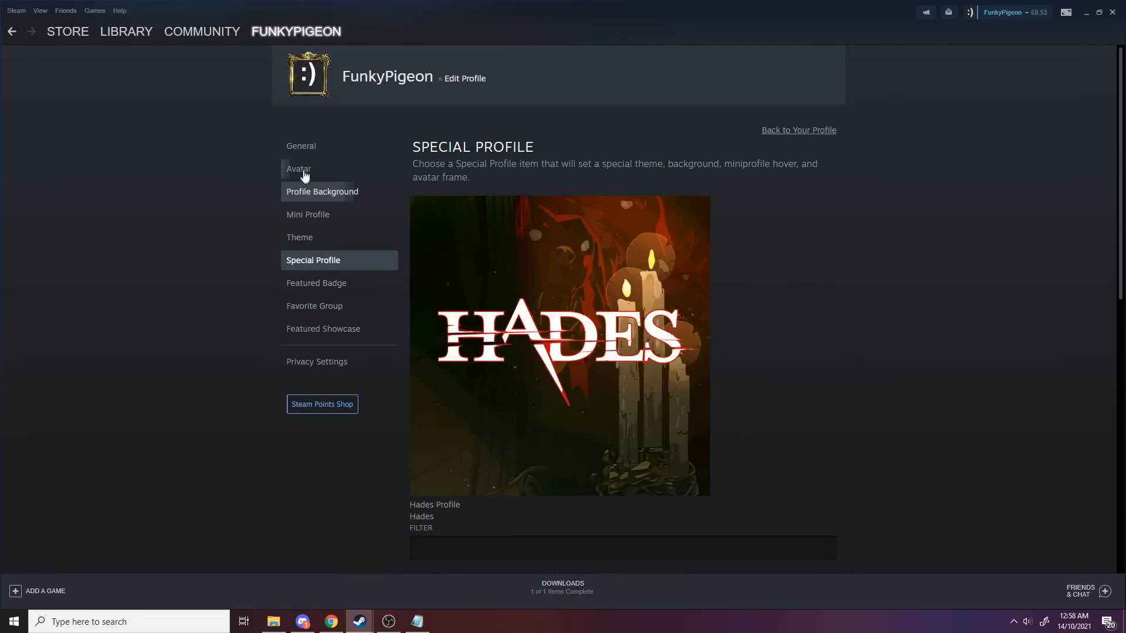
Choose the flaming orange avatar frame and a fiery profile background and save.
left_click(299, 169)
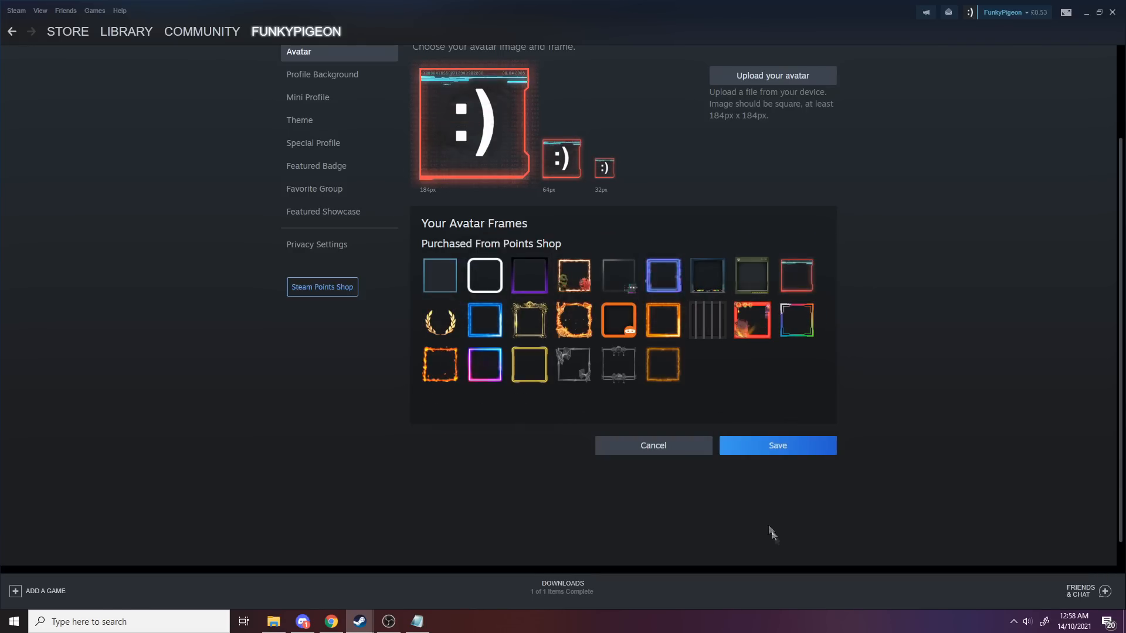
left_click(777, 446)
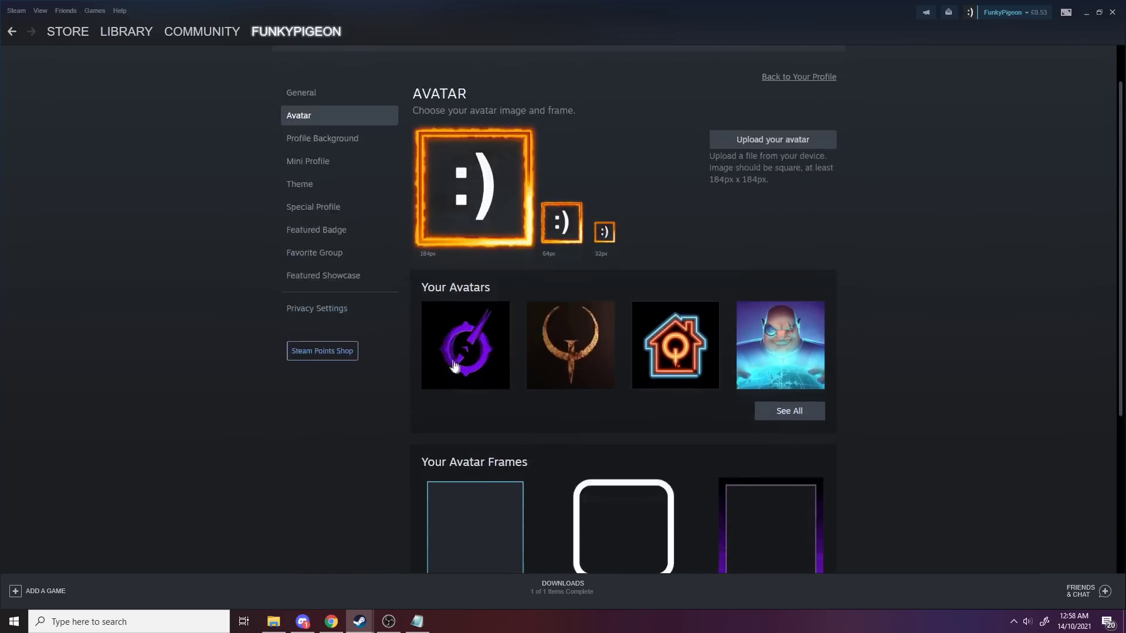
left_click(321, 139)
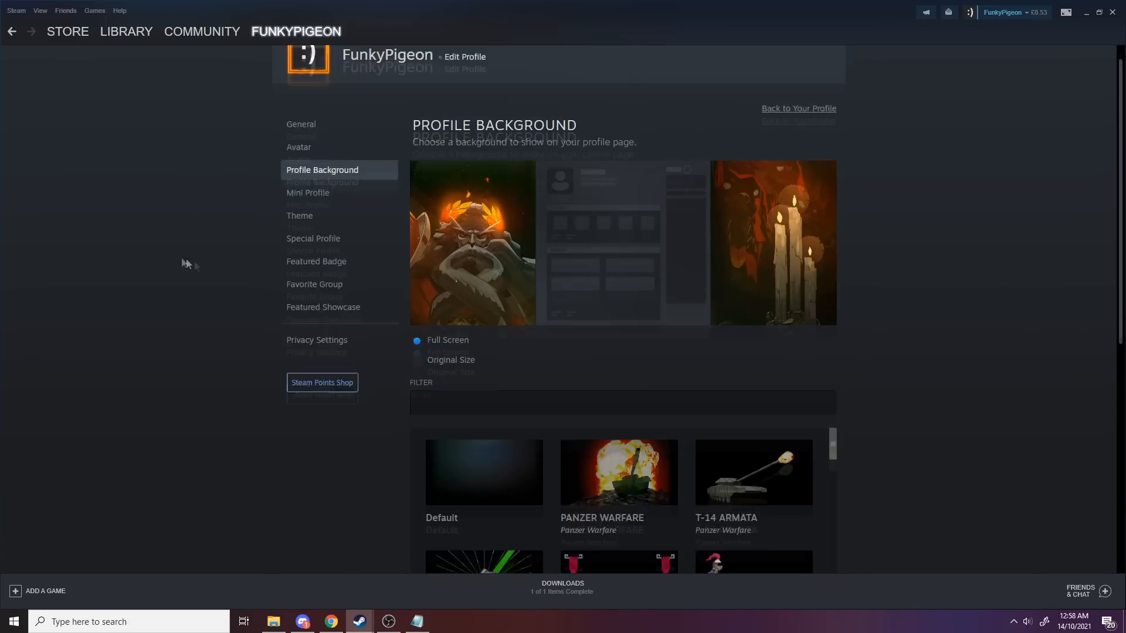
scroll("down", 3)
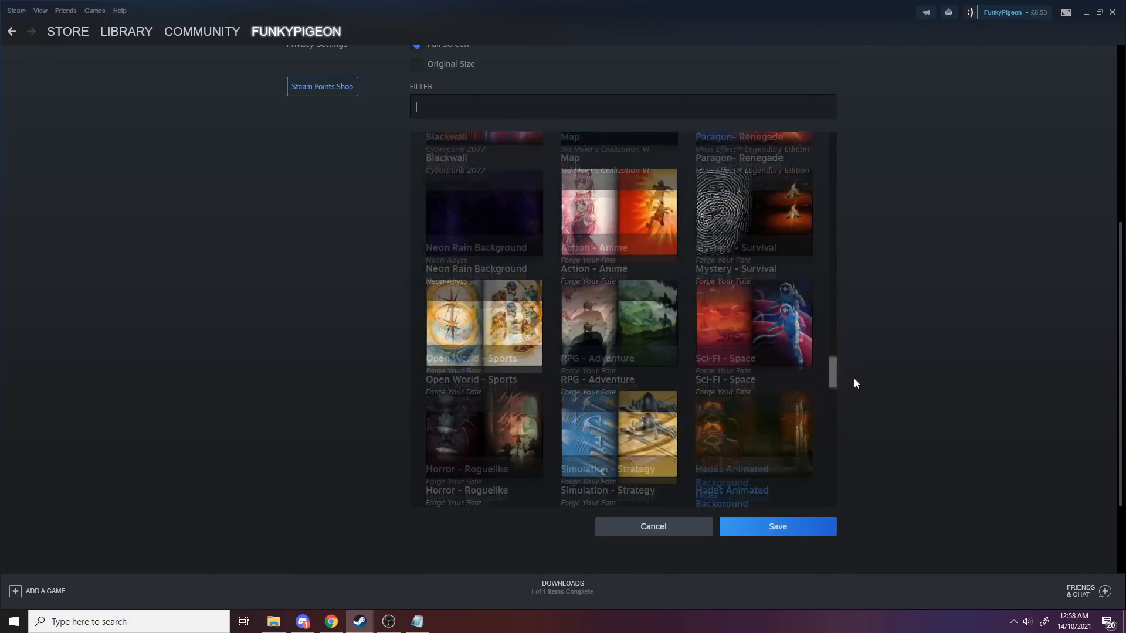
scroll("down", 3)
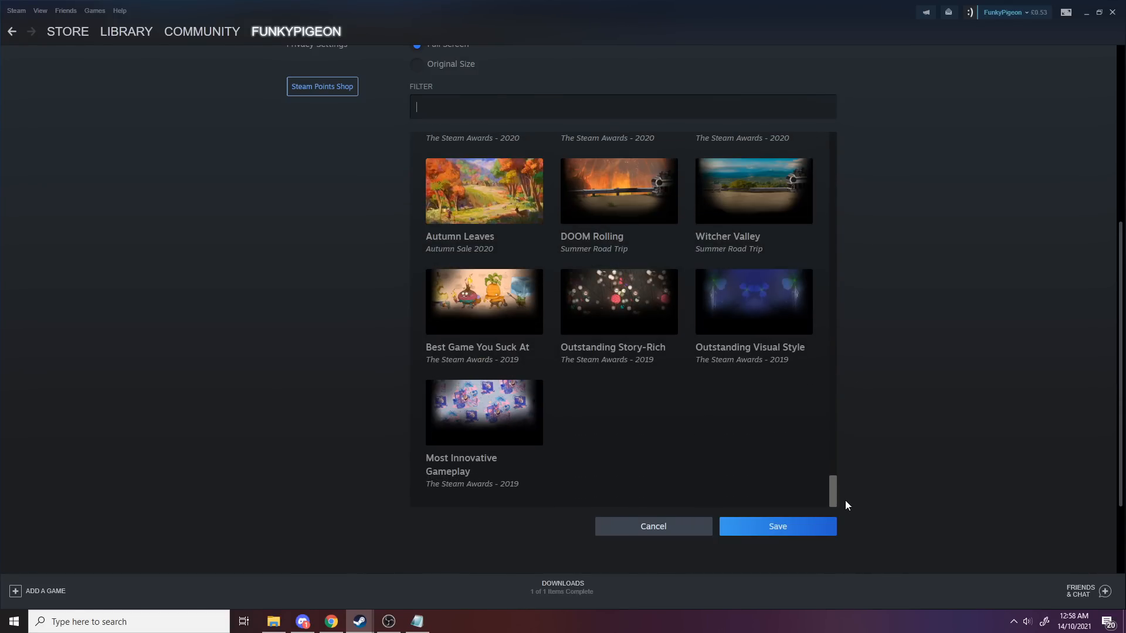
scroll("up", 3)
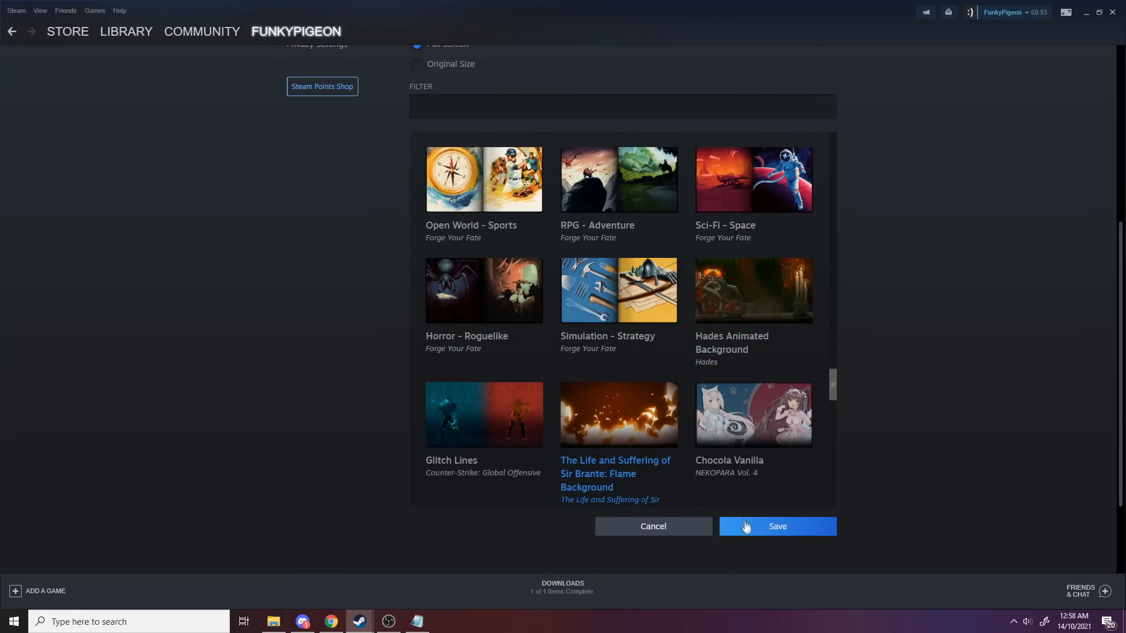
left_click(777, 527)
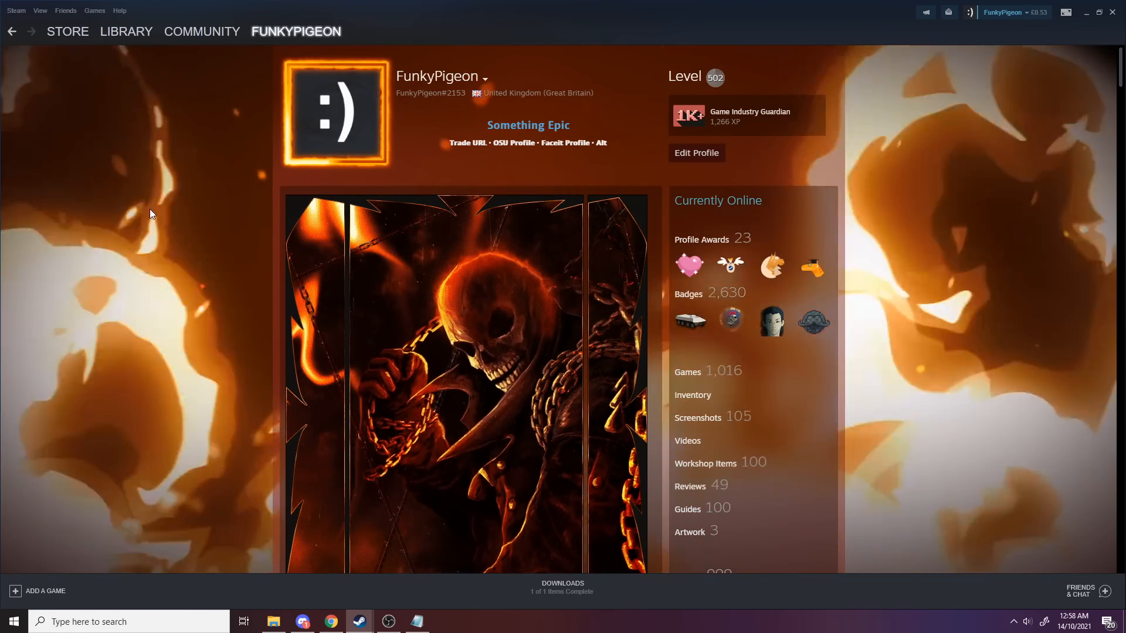
mouse_move(653, 308)
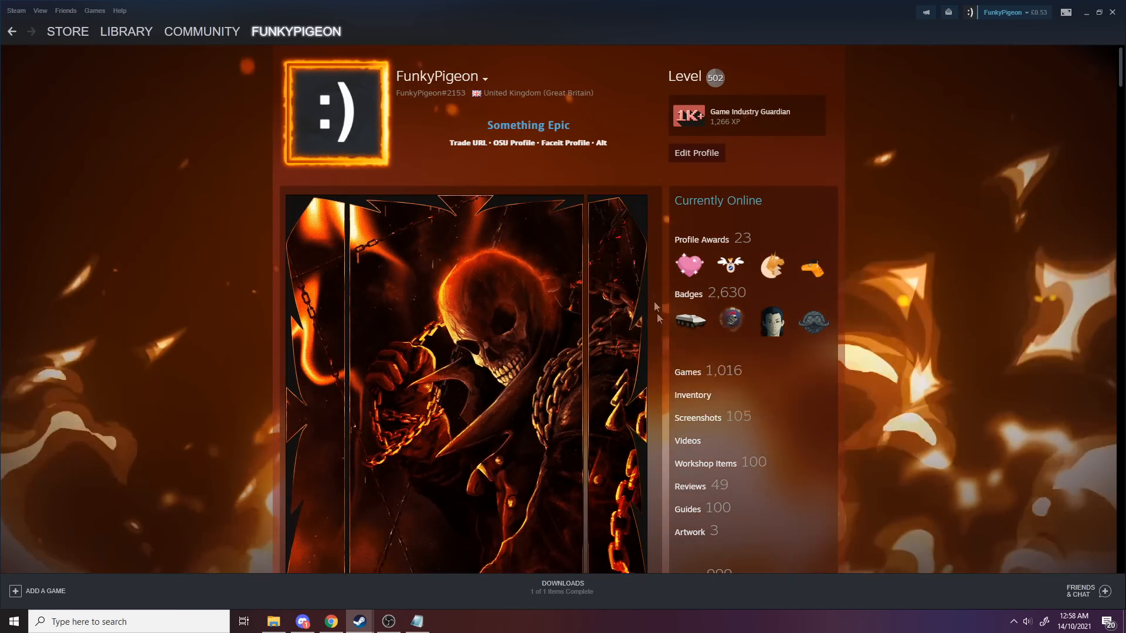
Find AppID 480 in the Invisible Achievement Showcase paste and load Spacewar in Steam Achievement Manager.
scroll("down", 3)
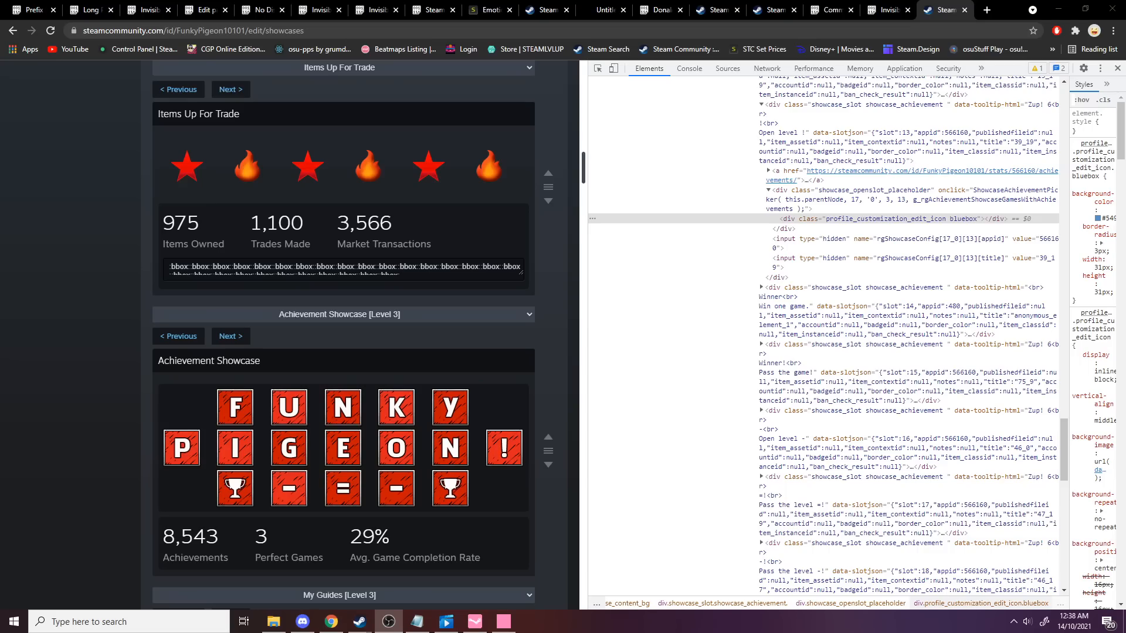
mouse_move(182, 447)
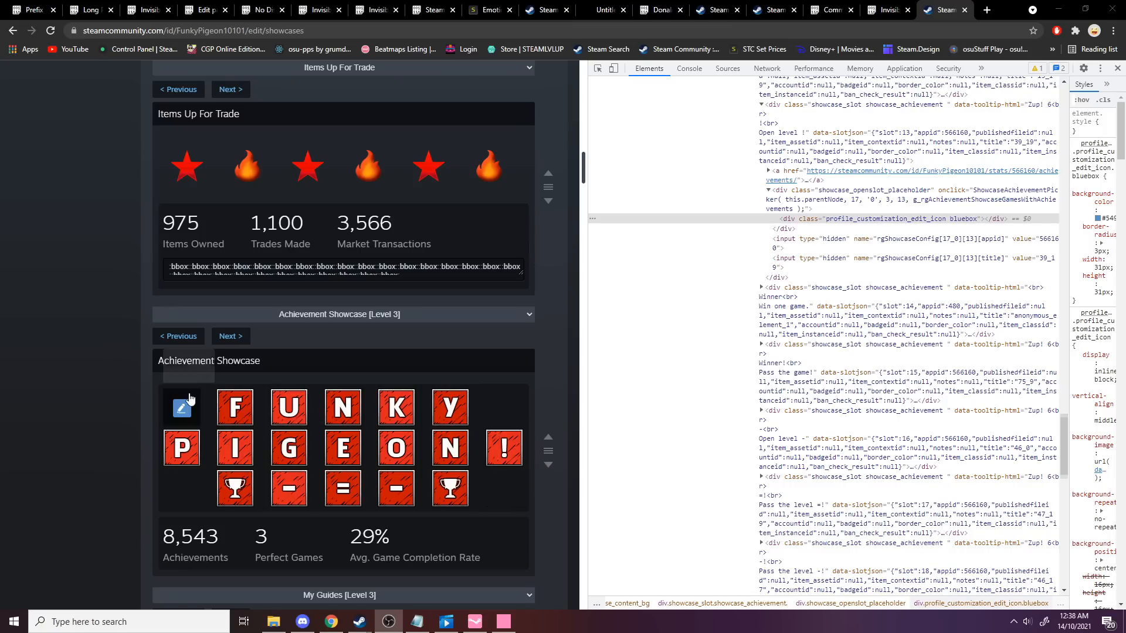
mouse_move(452, 571)
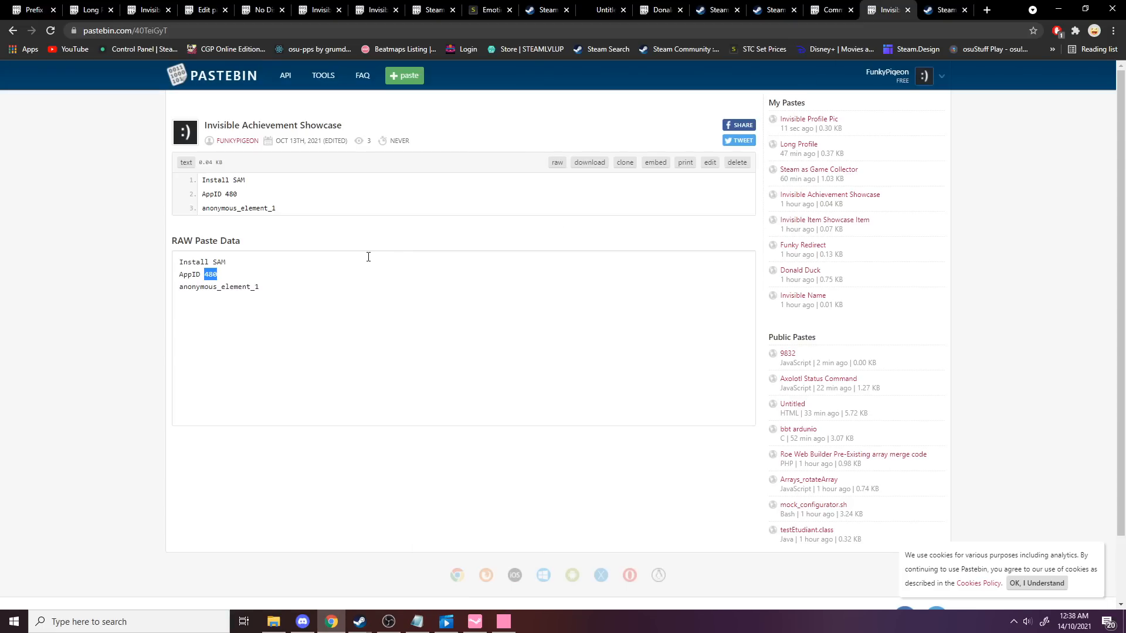
left_click(230, 261)
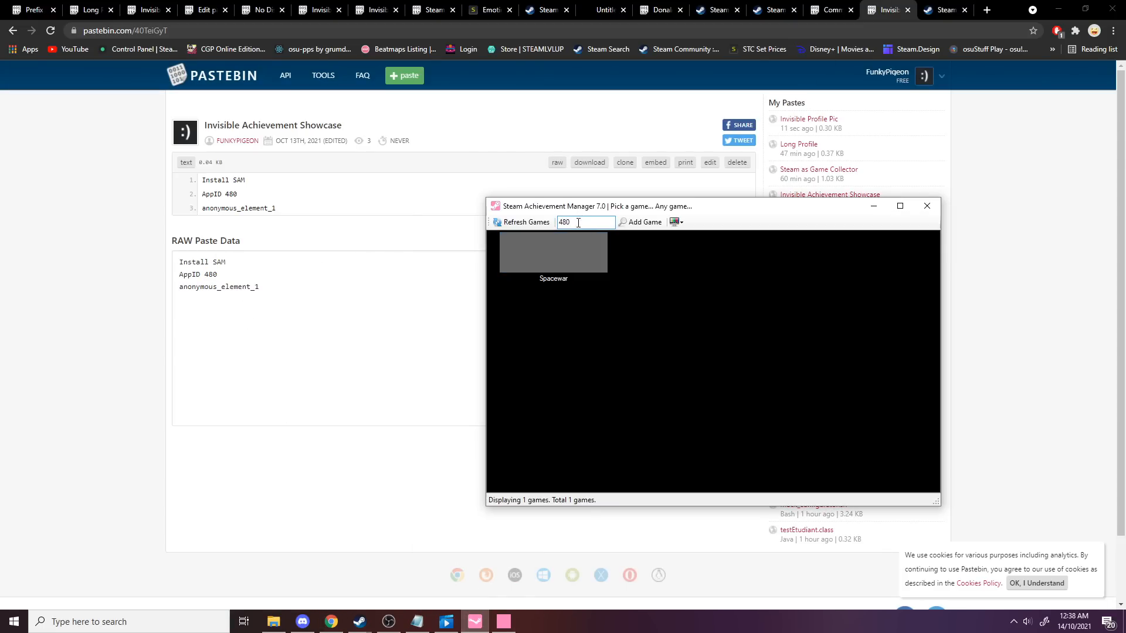
double_click(552, 251)
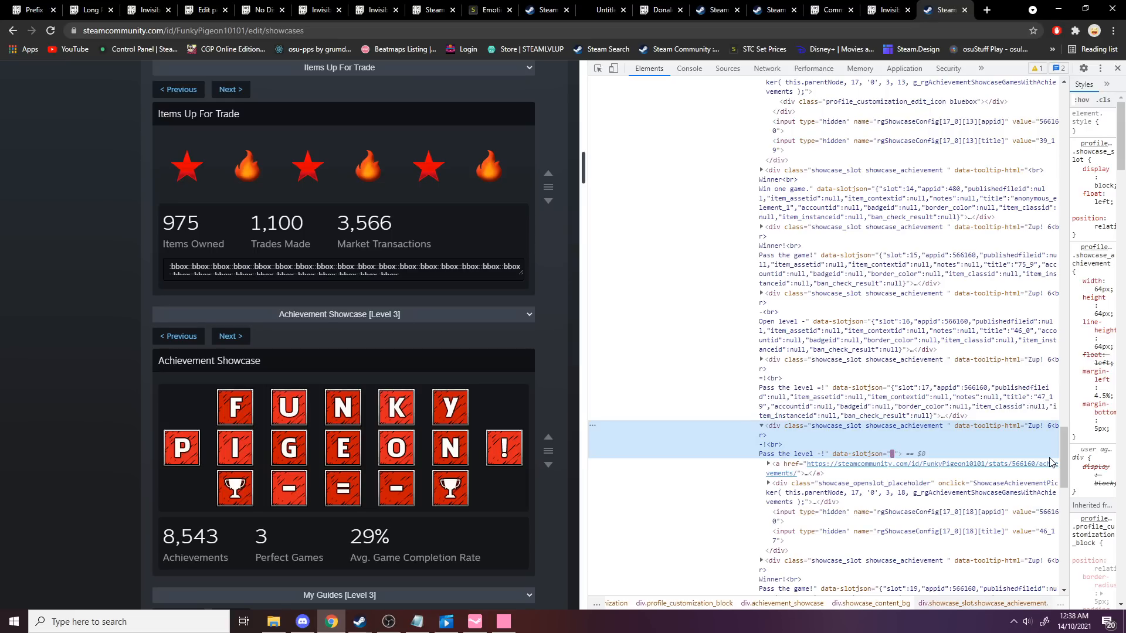
scroll("down", 3)
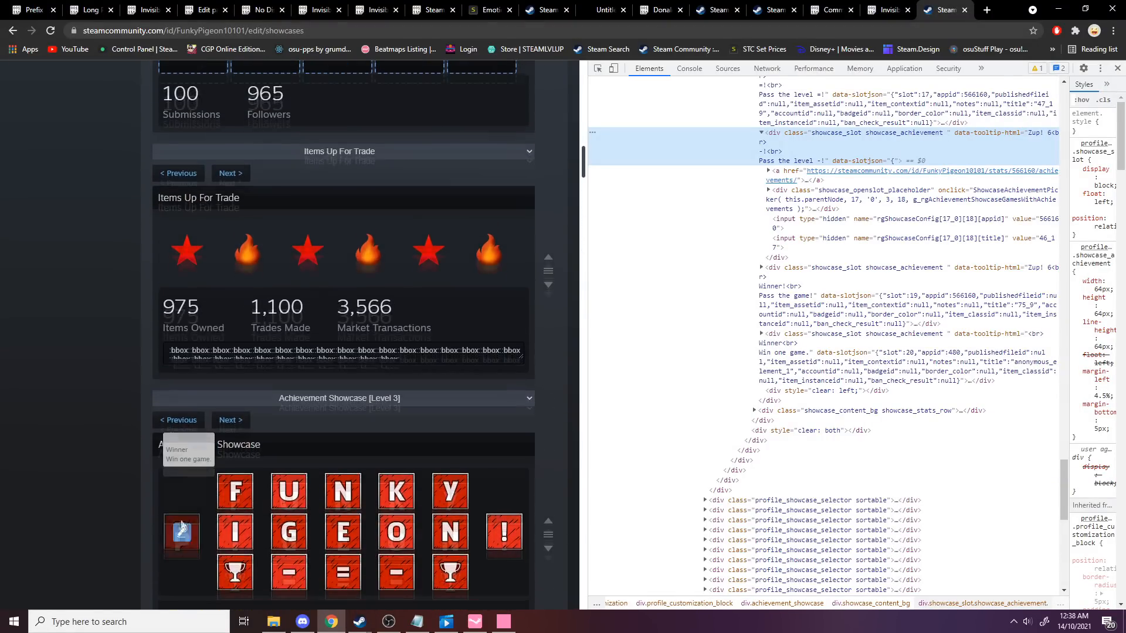
scroll("down", 3)
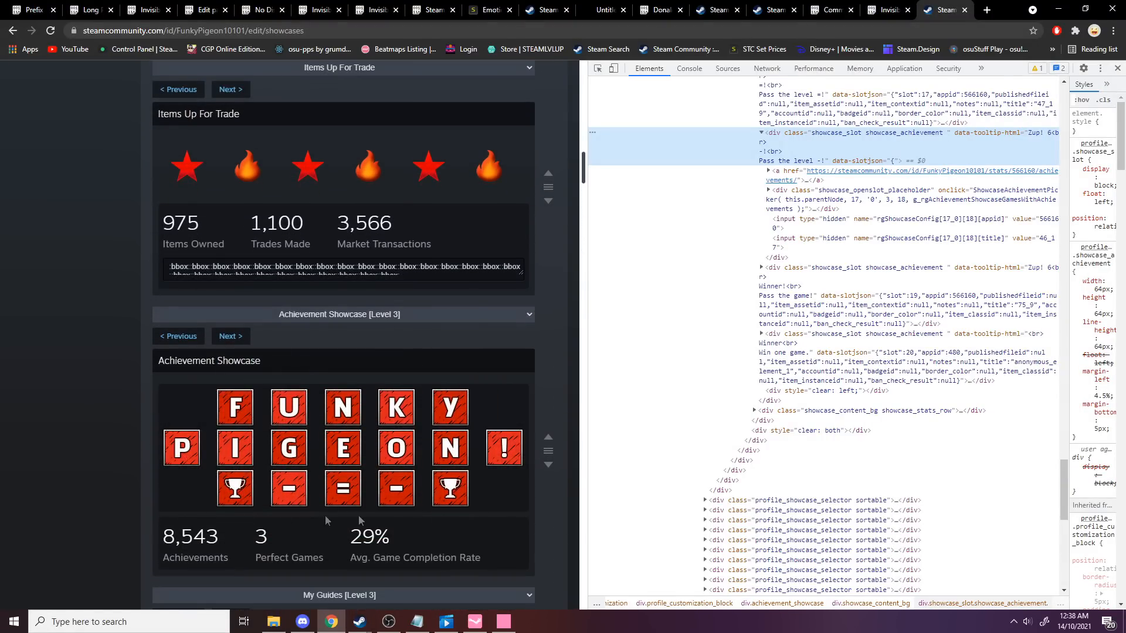